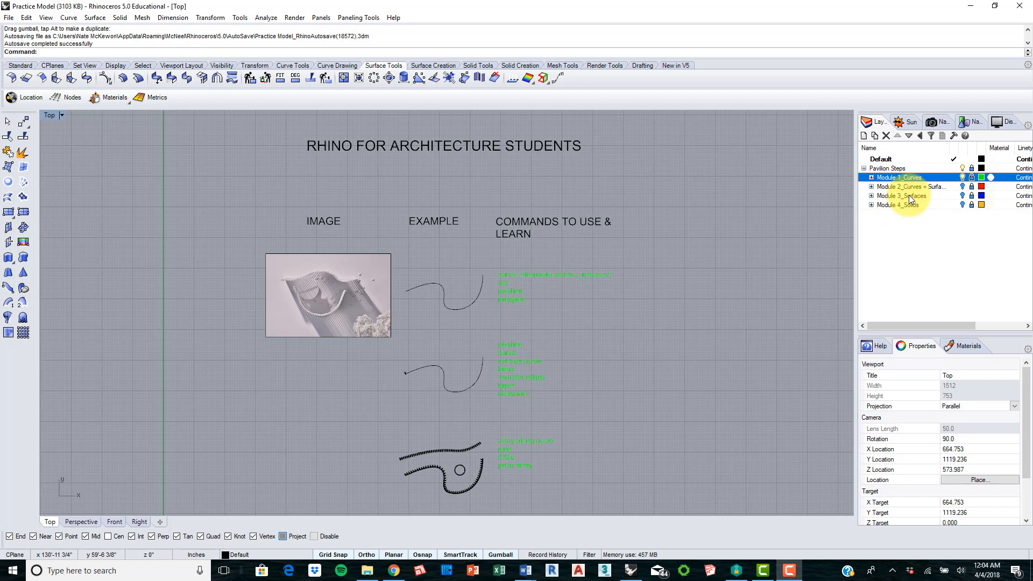
mouse_move(654, 310)
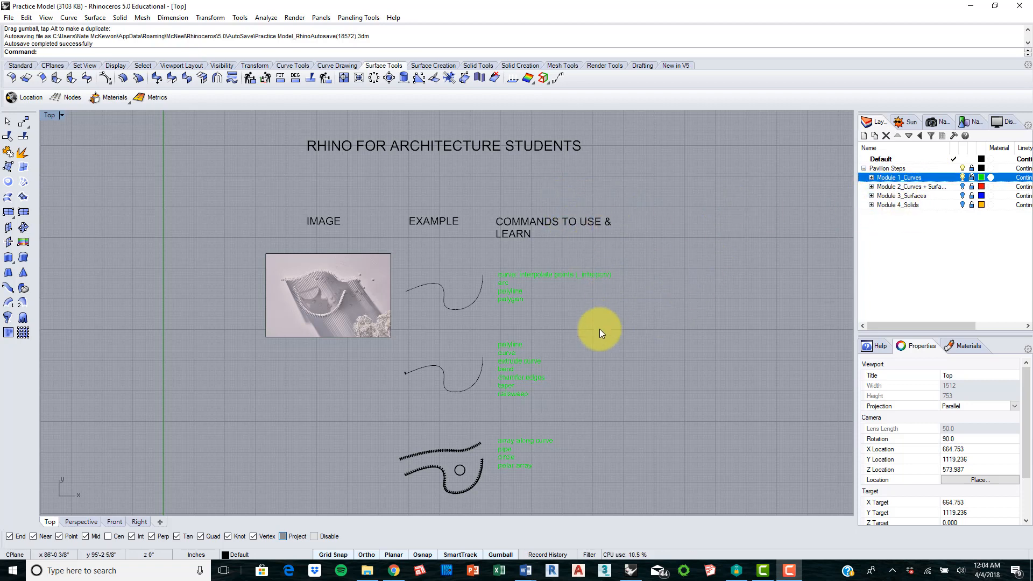
mouse_move(589, 487)
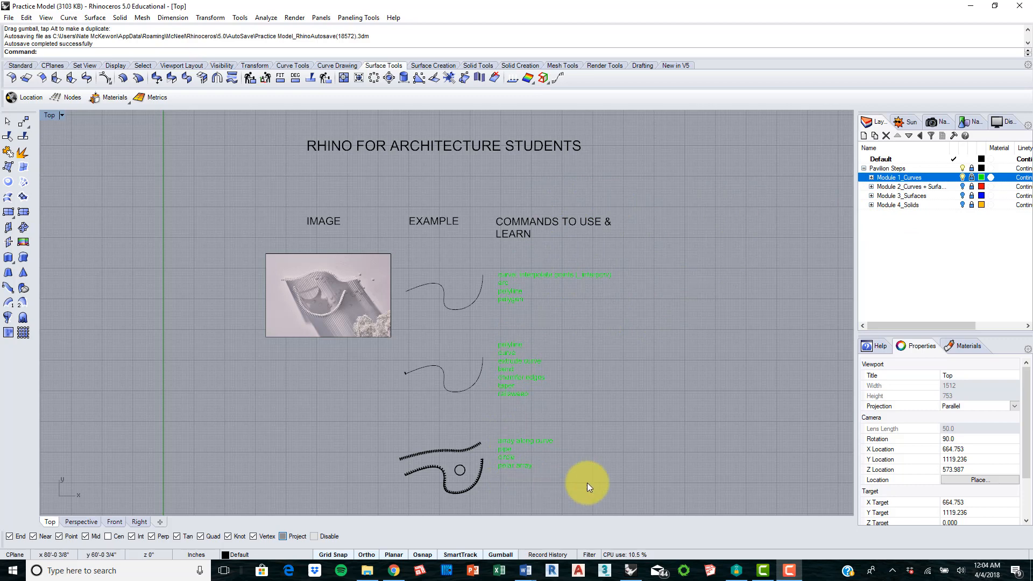
mouse_move(460, 267)
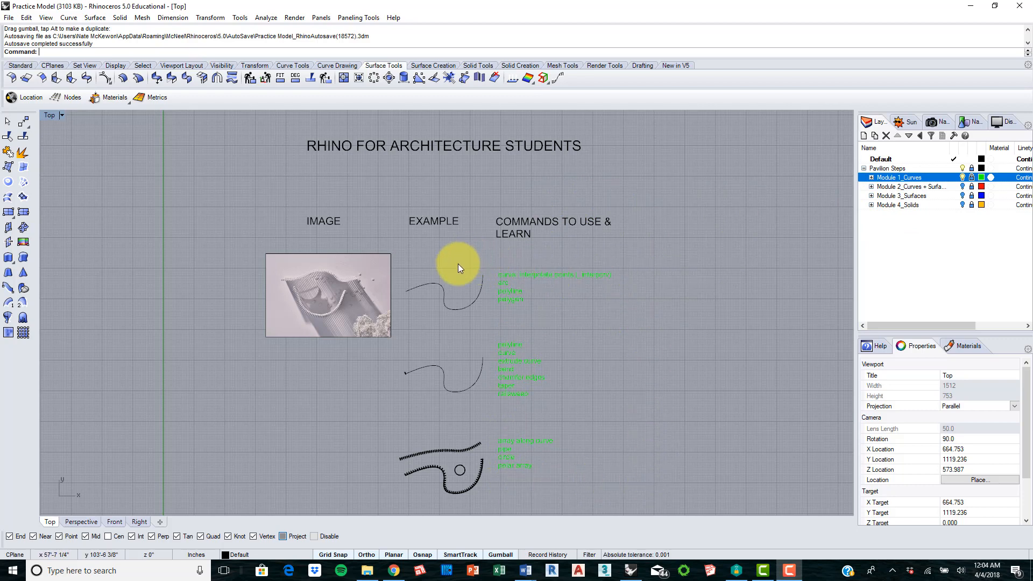
mouse_move(388, 192)
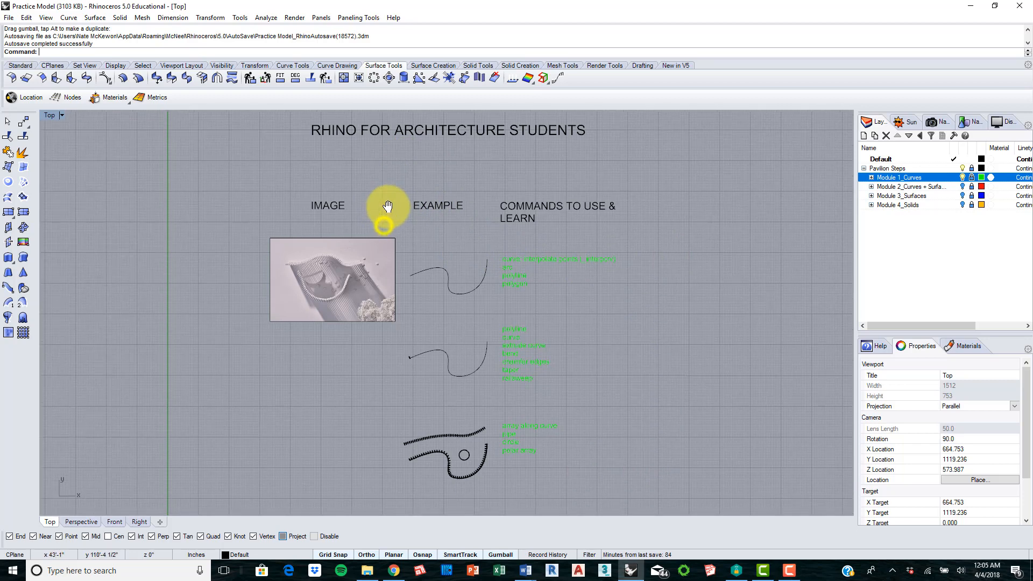
Orbit and zoom around the louver model in Perspective, then return to Top over the reference image
left_click_drag(386, 211, 149, 292)
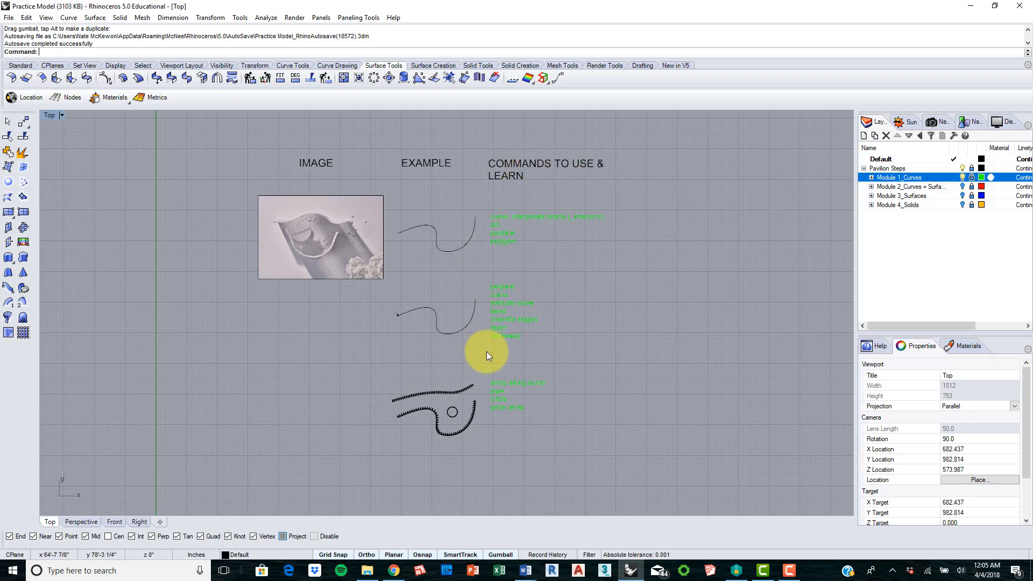
mouse_move(482, 157)
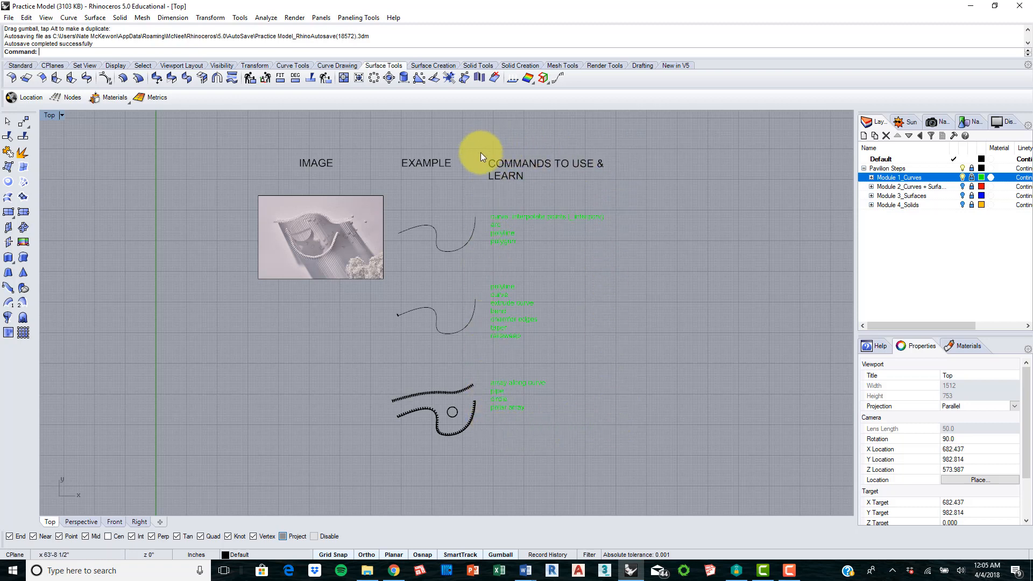
mouse_move(245, 106)
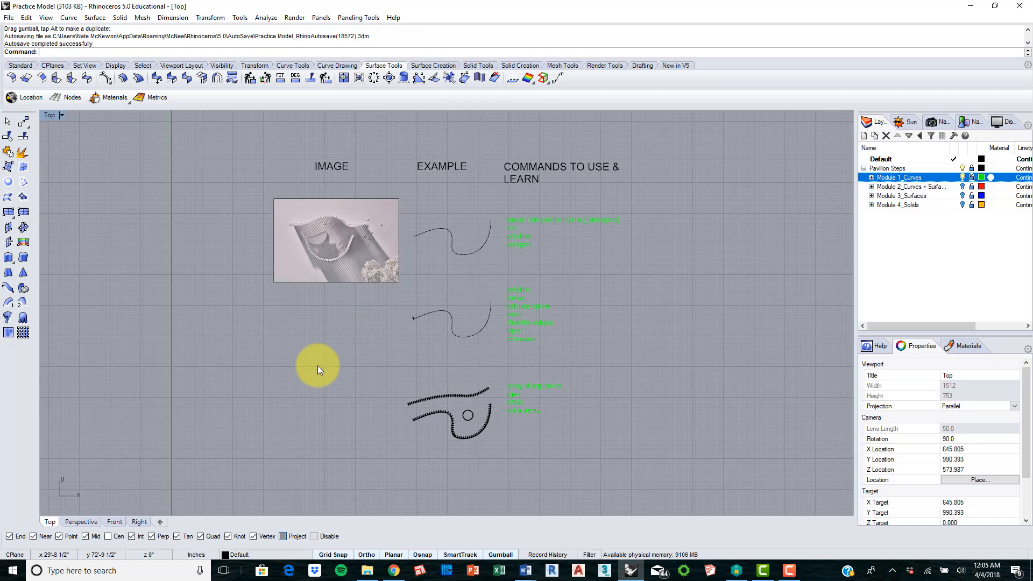
mouse_move(568, 166)
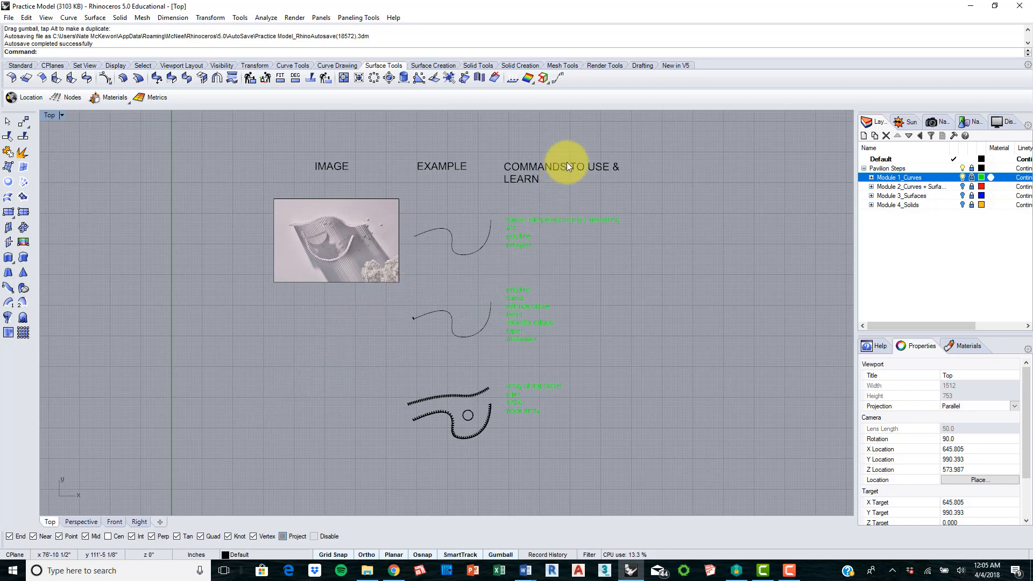
mouse_move(120, 500)
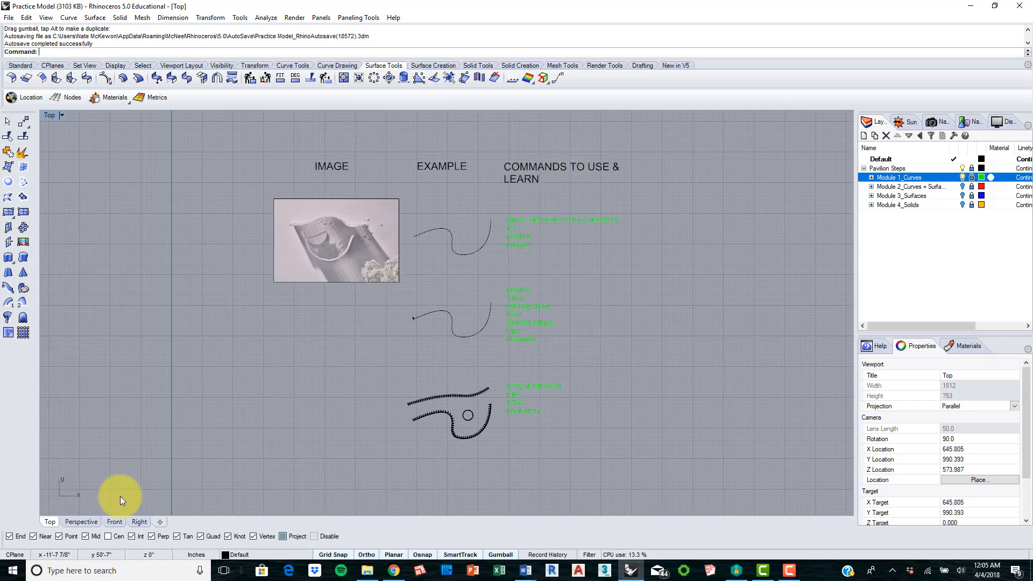
left_click(80, 521)
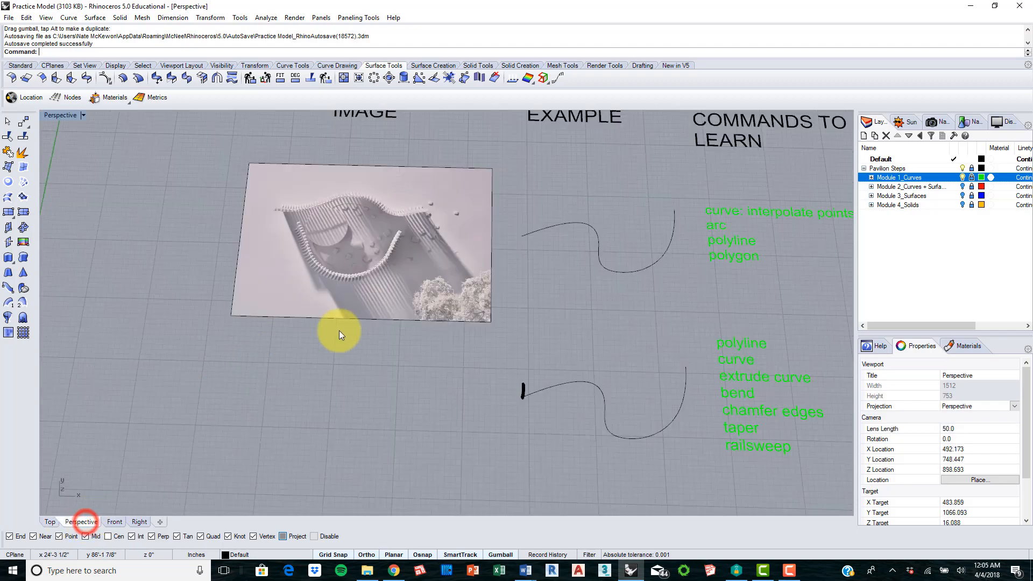
left_click_drag(339, 333, 527, 326)
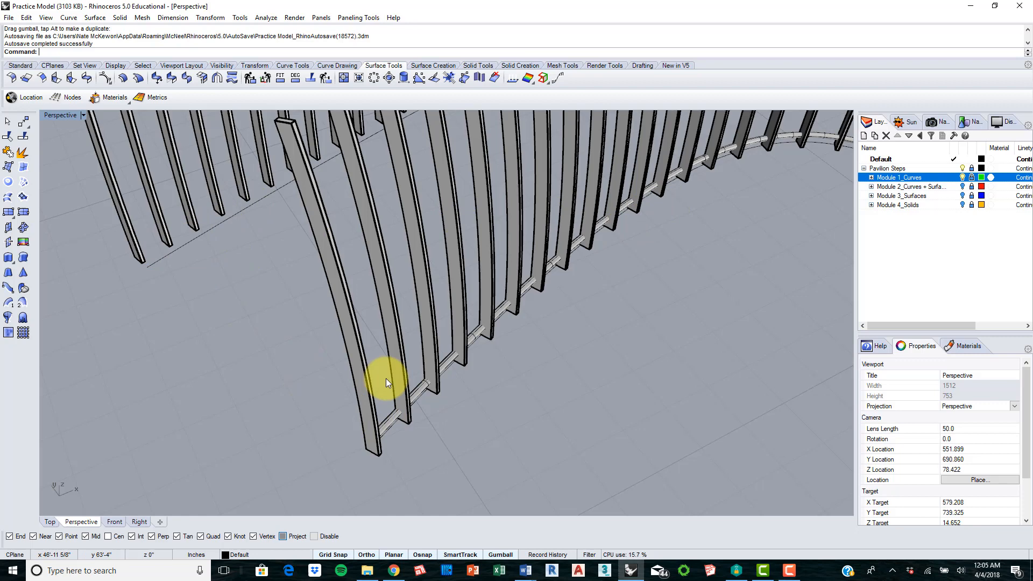
mouse_move(820, 142)
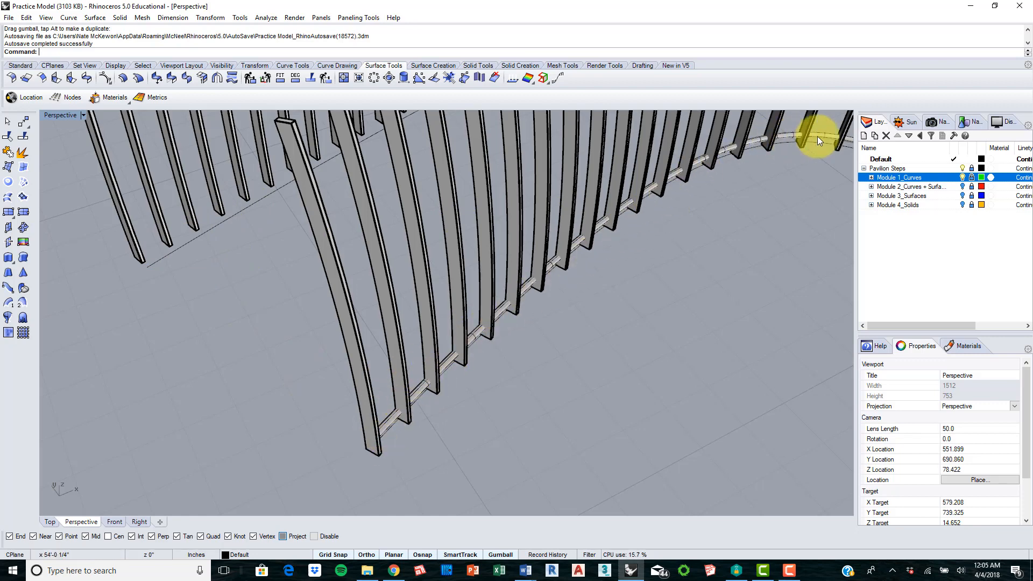
left_click_drag(817, 139, 527, 415)
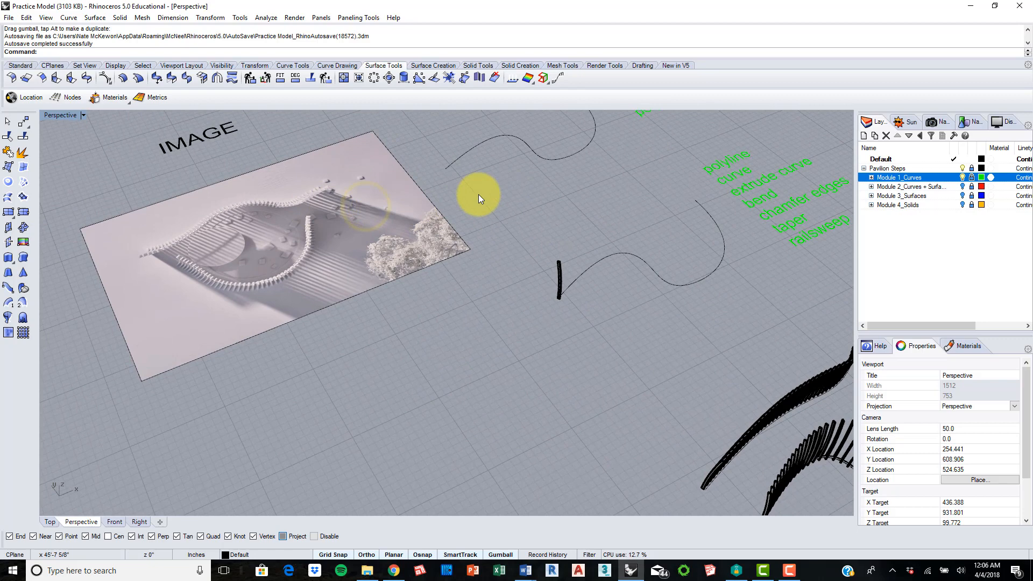
left_click(50, 521)
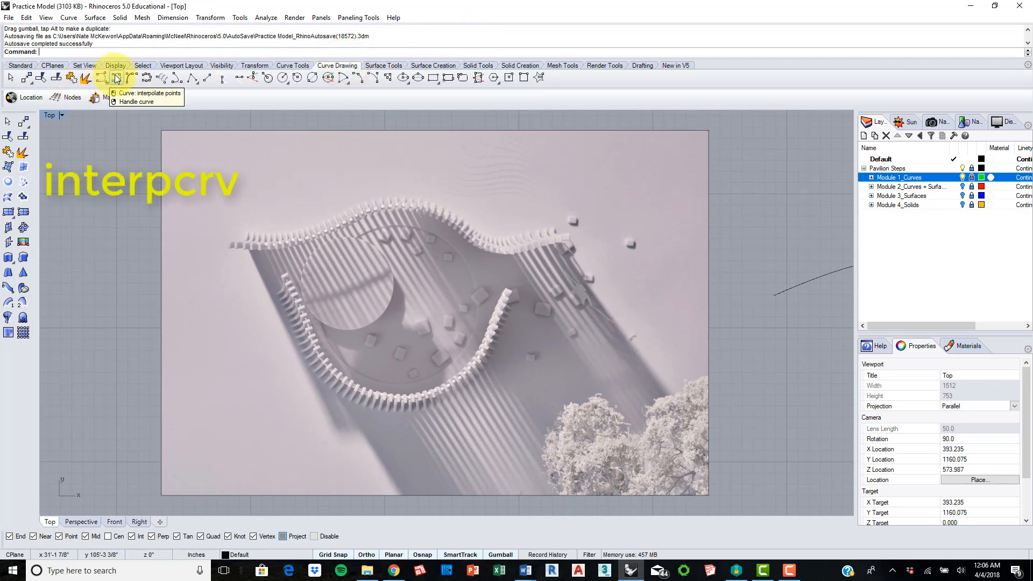
Trace an interpolated curve along the upper wavy louver row of the reference image
left_click(114, 81)
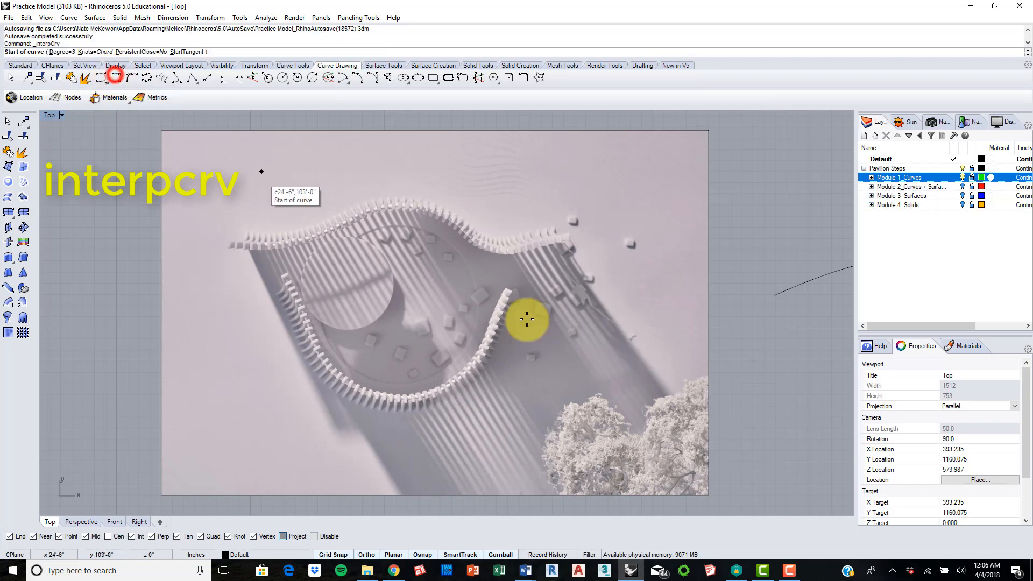
mouse_move(231, 245)
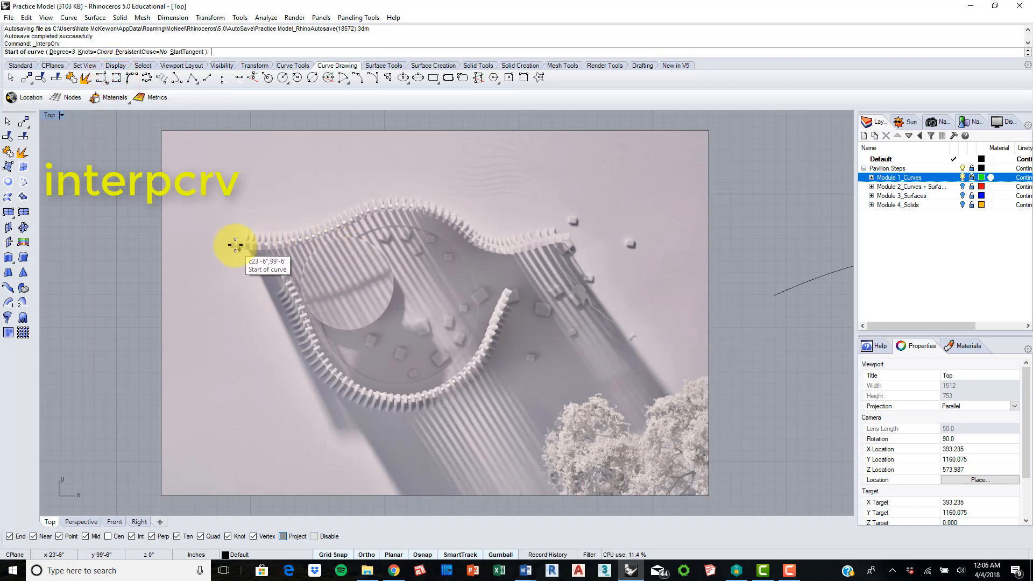
left_click(235, 246)
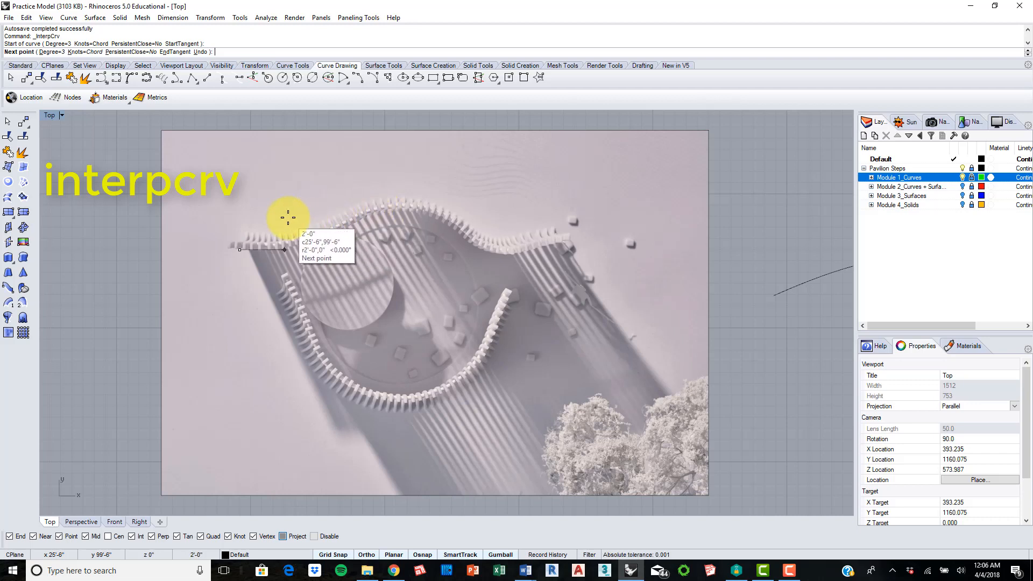
mouse_move(322, 209)
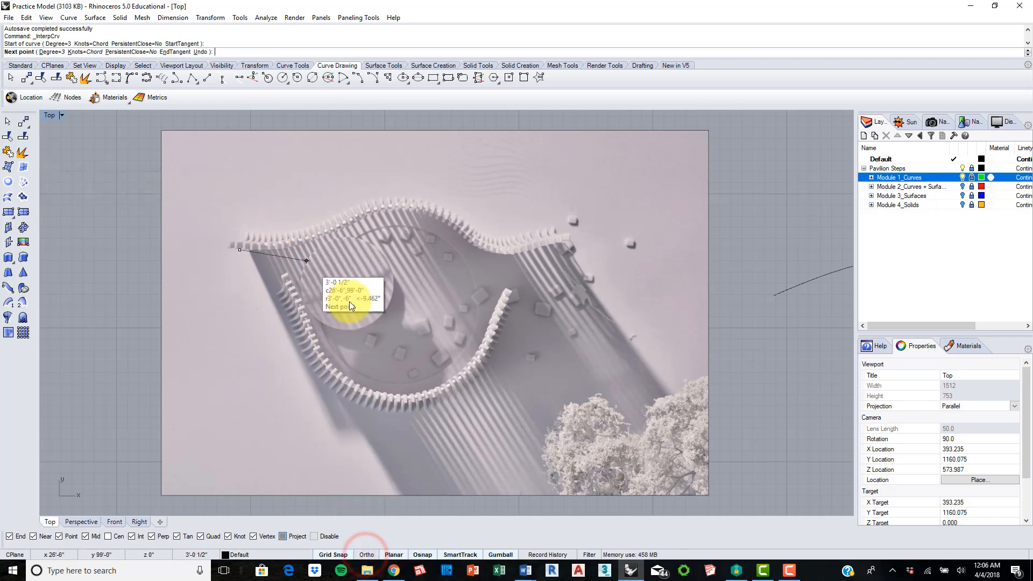
mouse_move(294, 243)
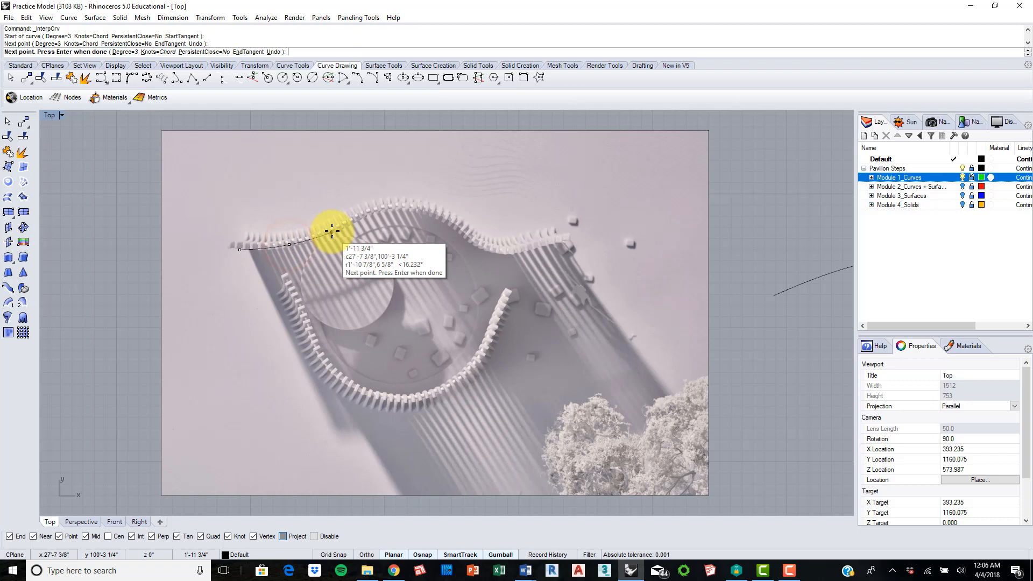
left_click(366, 213)
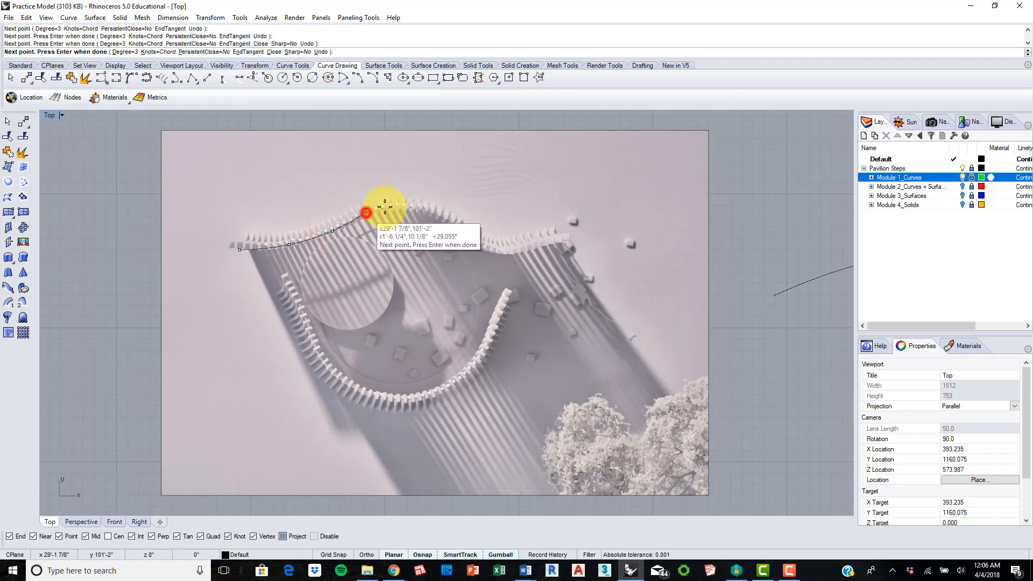
left_click(390, 206)
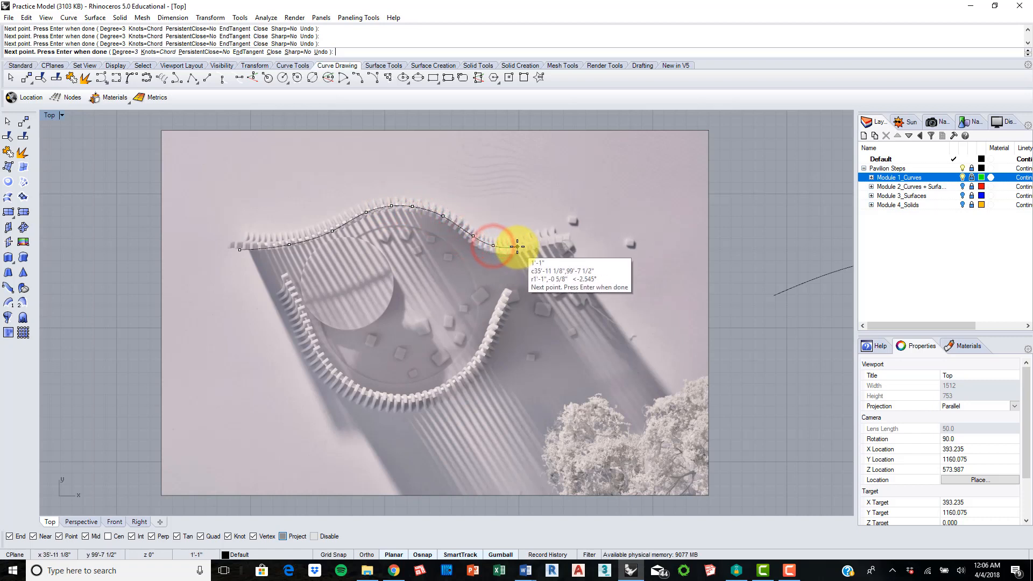
left_click(540, 242)
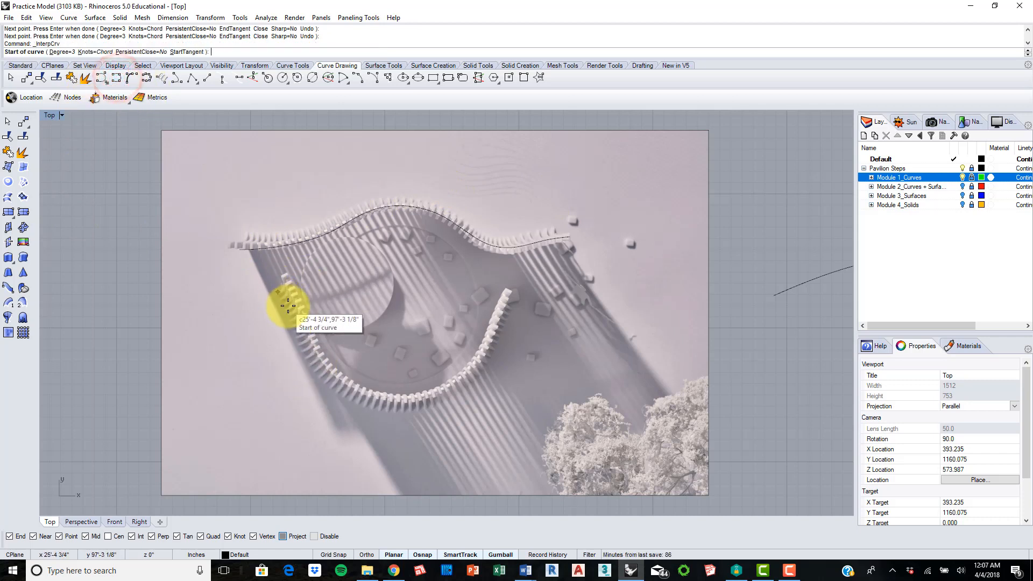
Trace a second interpolated curve down and around the lower louver row
left_click(286, 283)
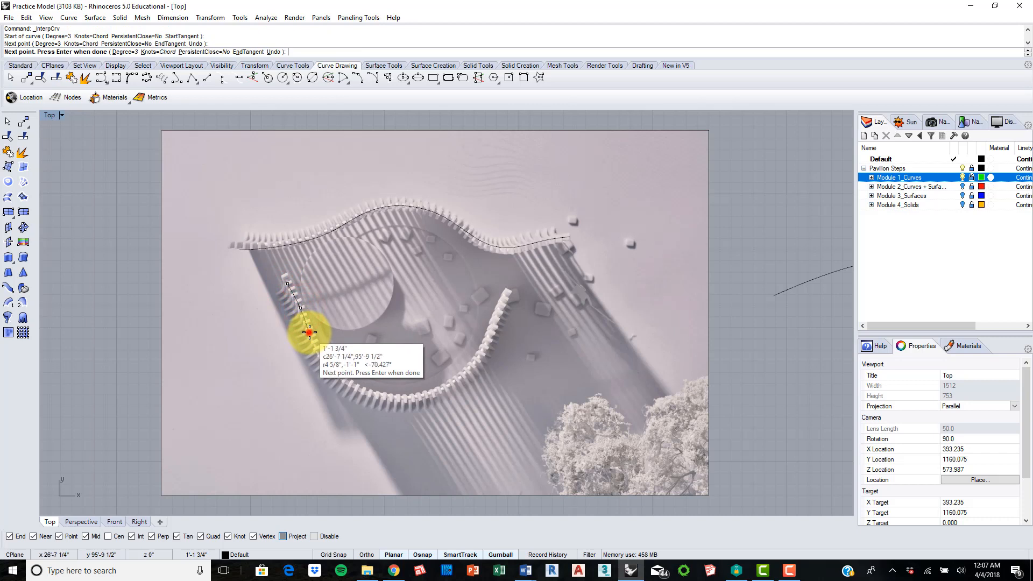
left_click(325, 361)
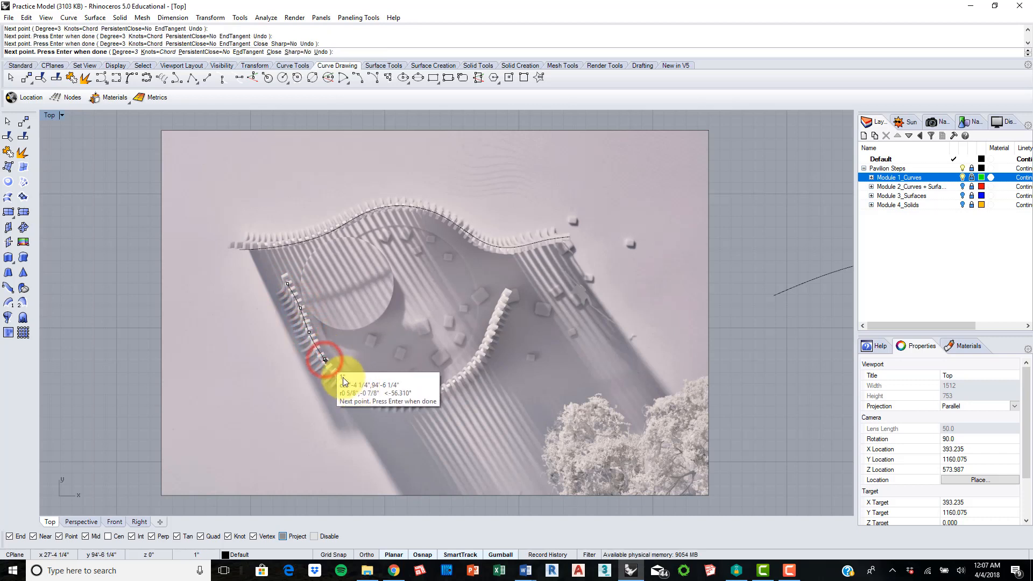
left_click(352, 385)
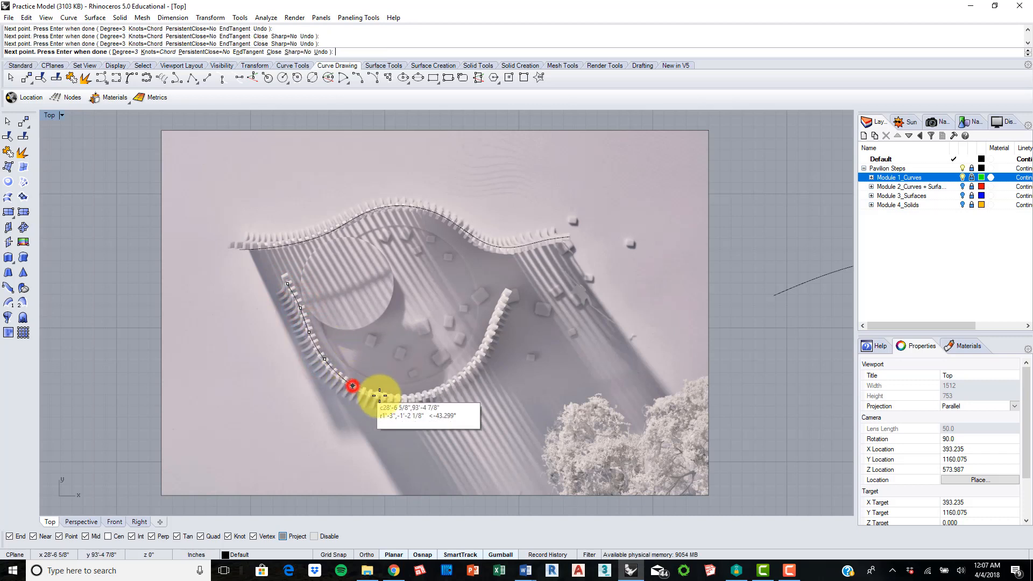
left_click(441, 390)
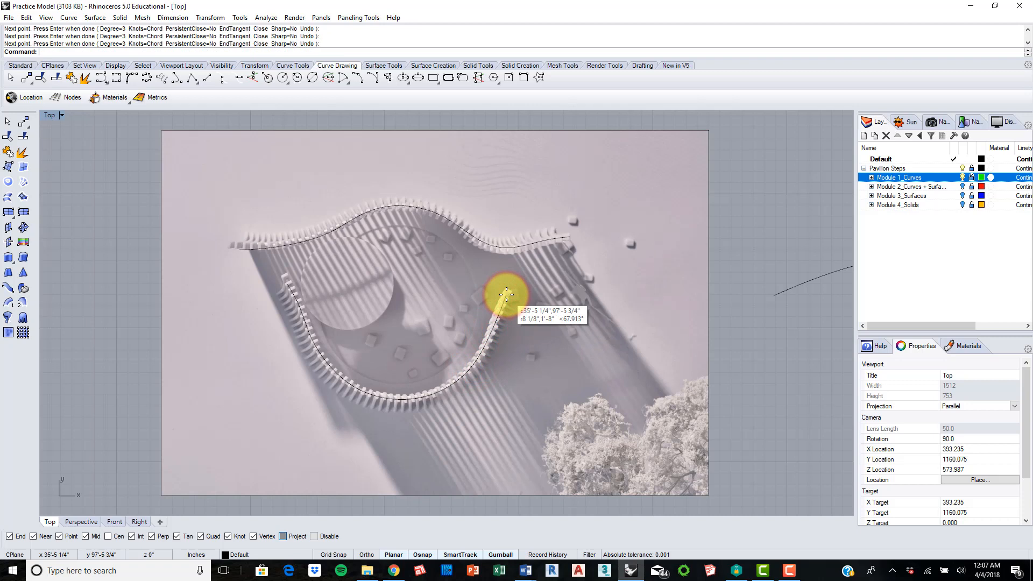
mouse_move(413, 221)
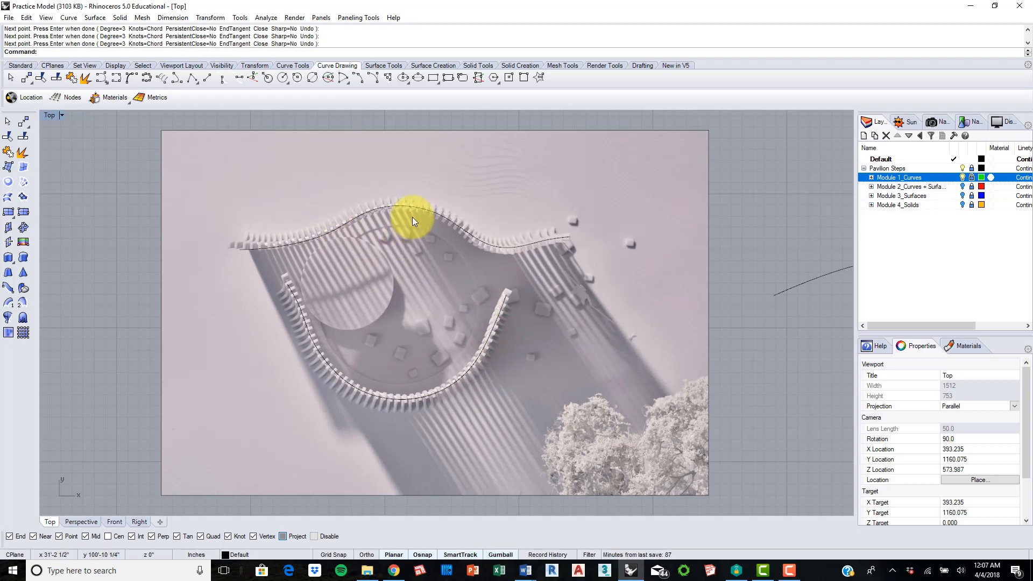
left_click(296, 305)
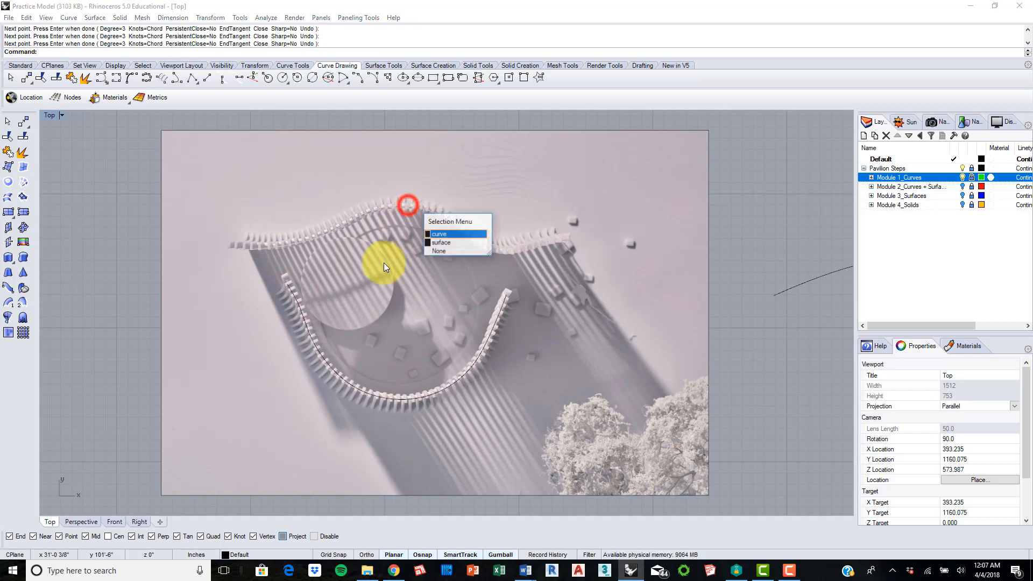
Select both traced curves over the reference image
left_click(439, 234)
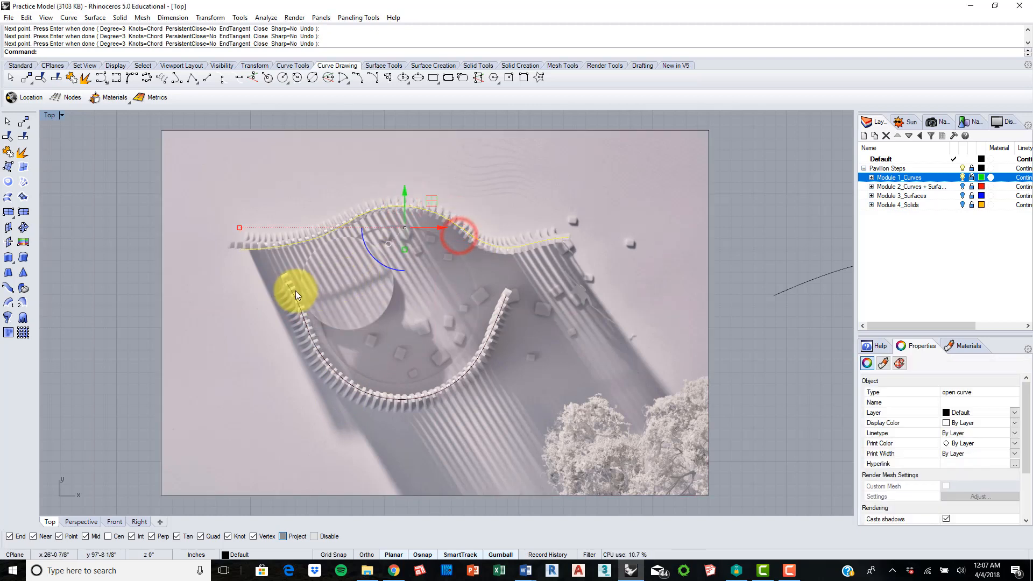
left_click(297, 294)
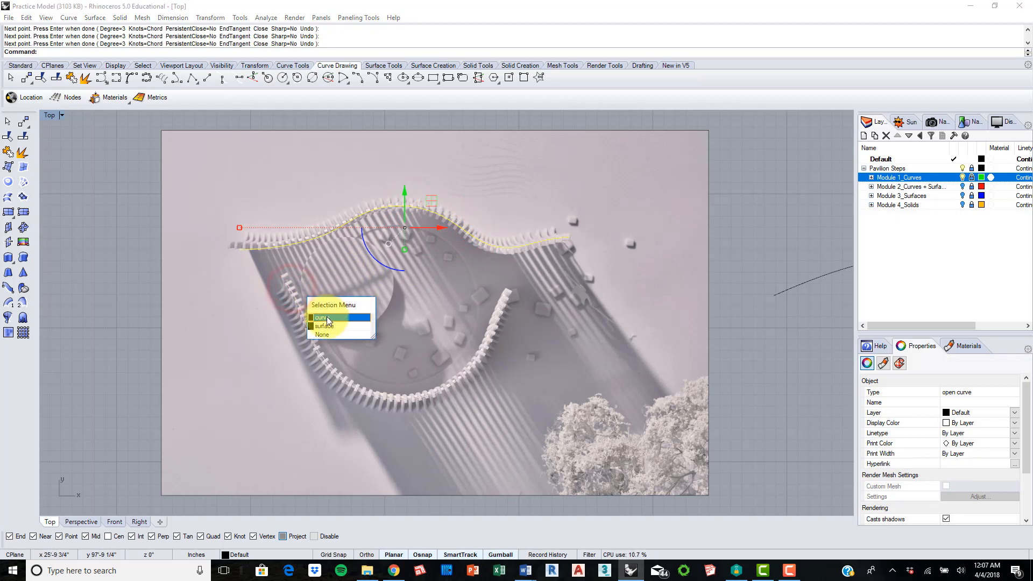
left_click(323, 318)
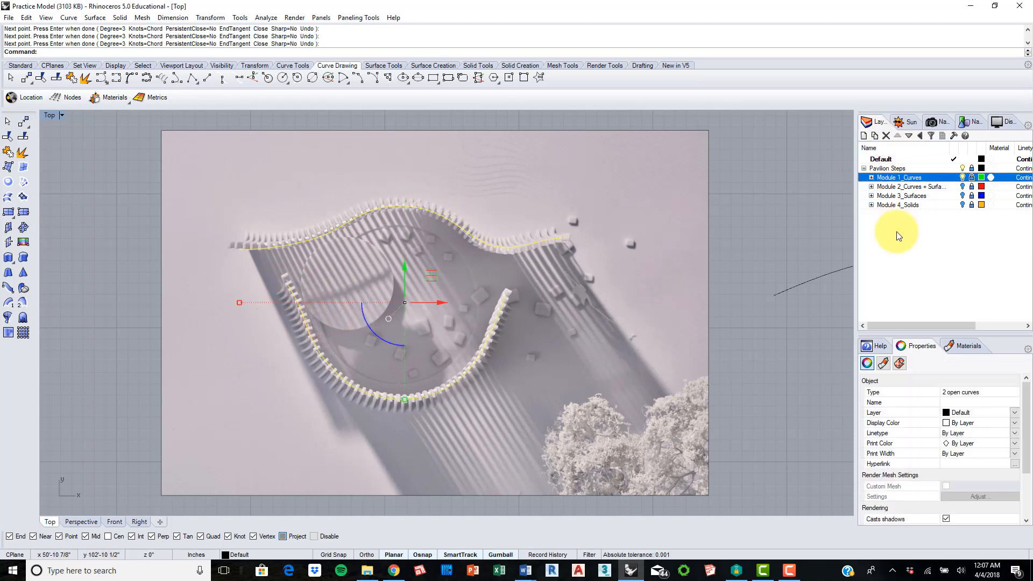
Create a new layer, rename it 'Module 1 Practice', make it current and deselect
left_click(863, 136)
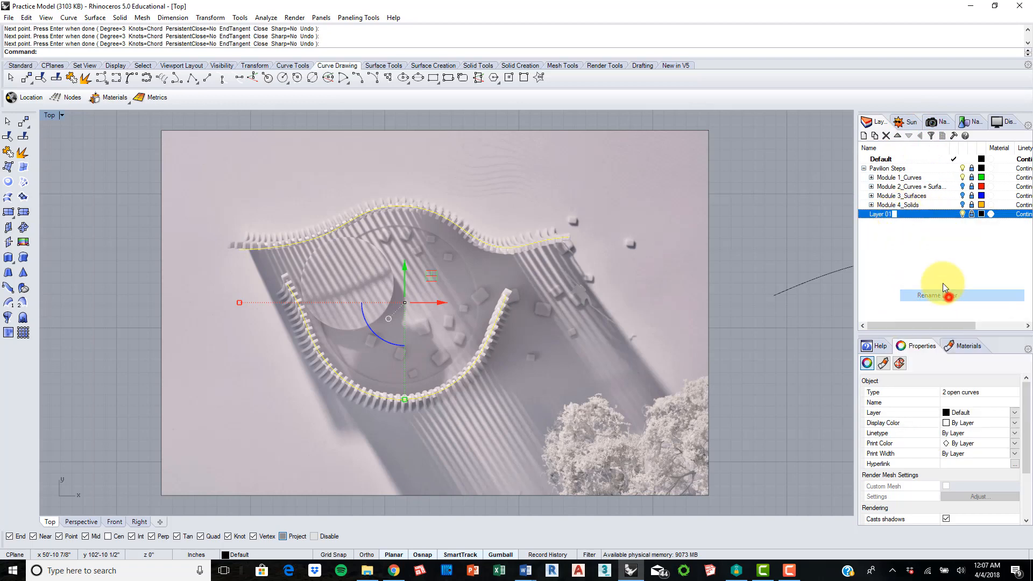
left_click(942, 295)
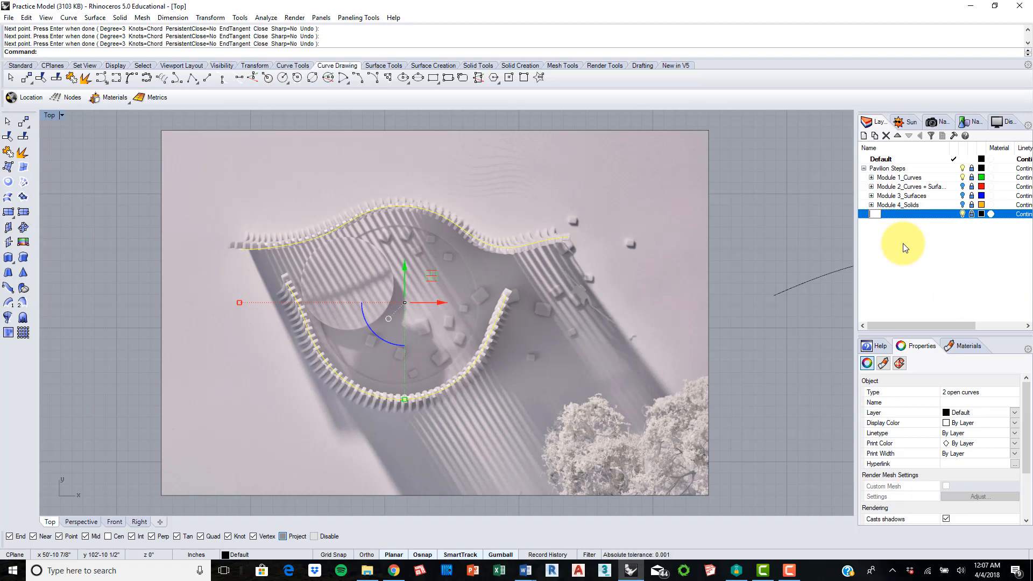
type("MOdule 1 Practice")
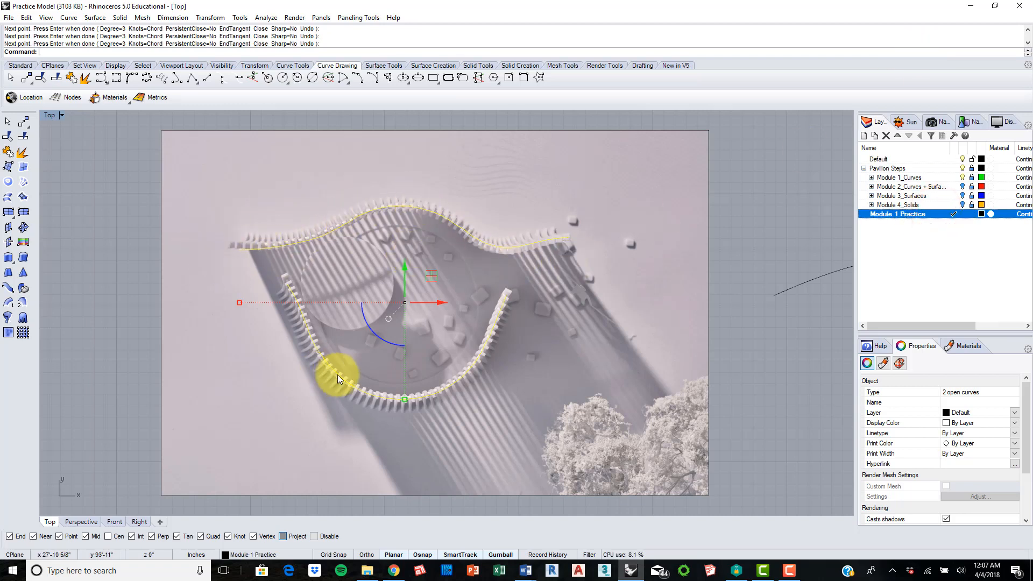
left_click(1013, 413)
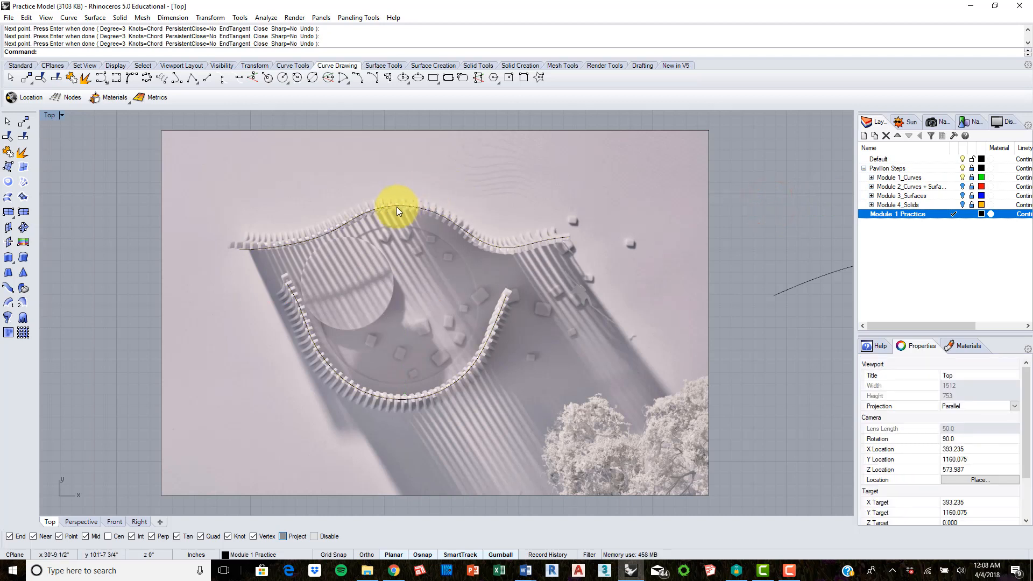
left_click(395, 205)
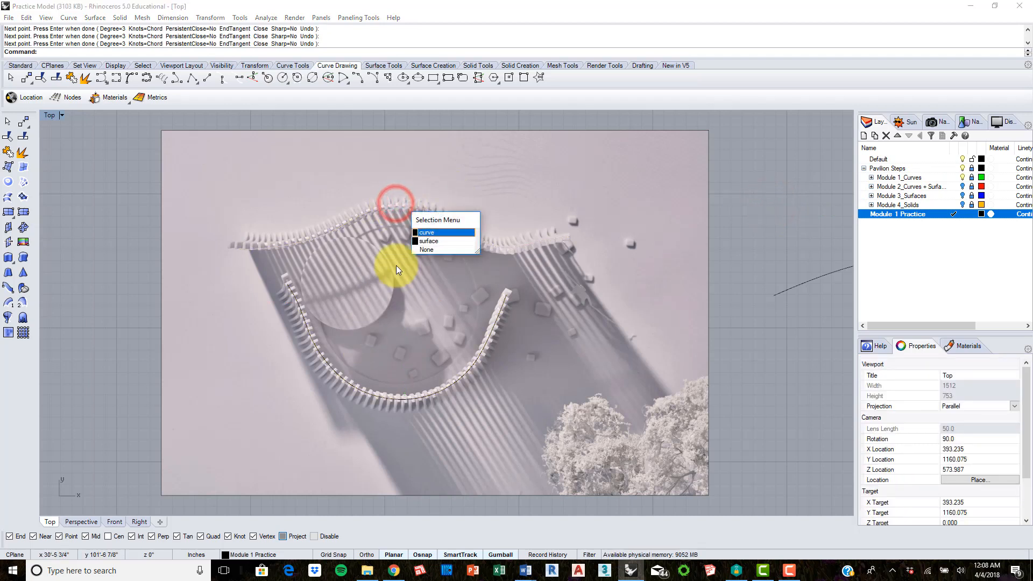
left_click(426, 233)
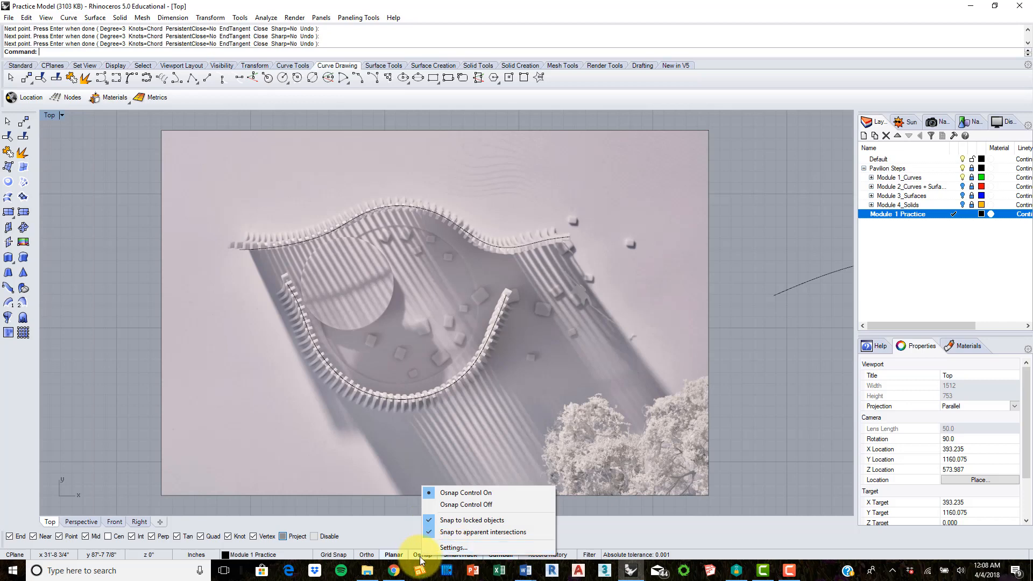
left_click(455, 546)
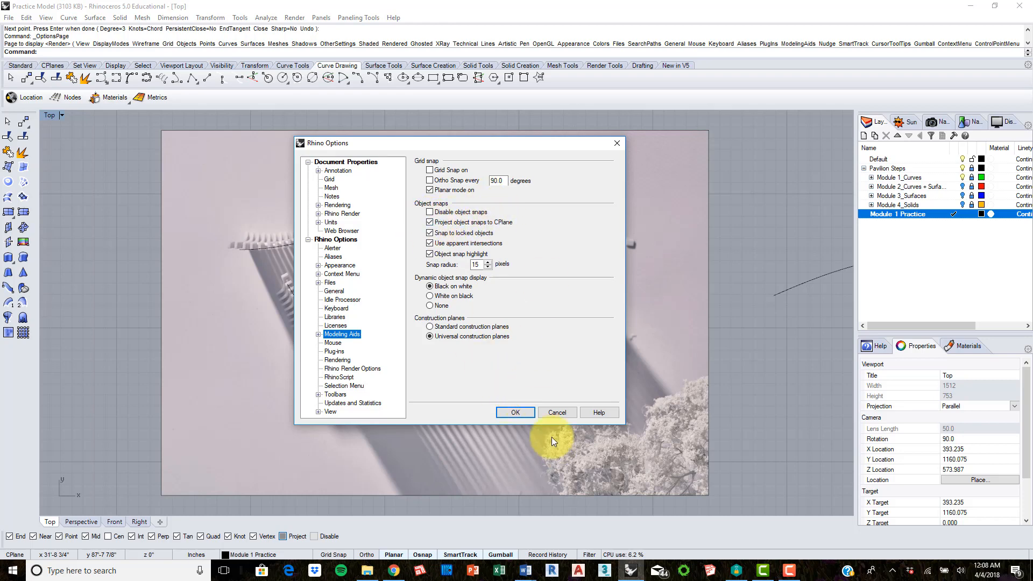
left_click(514, 412)
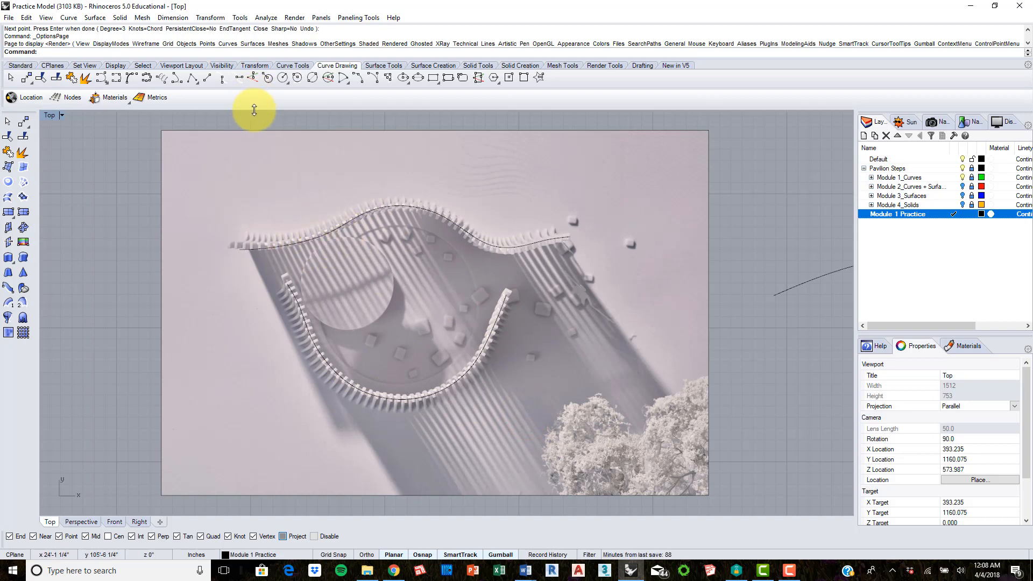
mouse_move(325, 198)
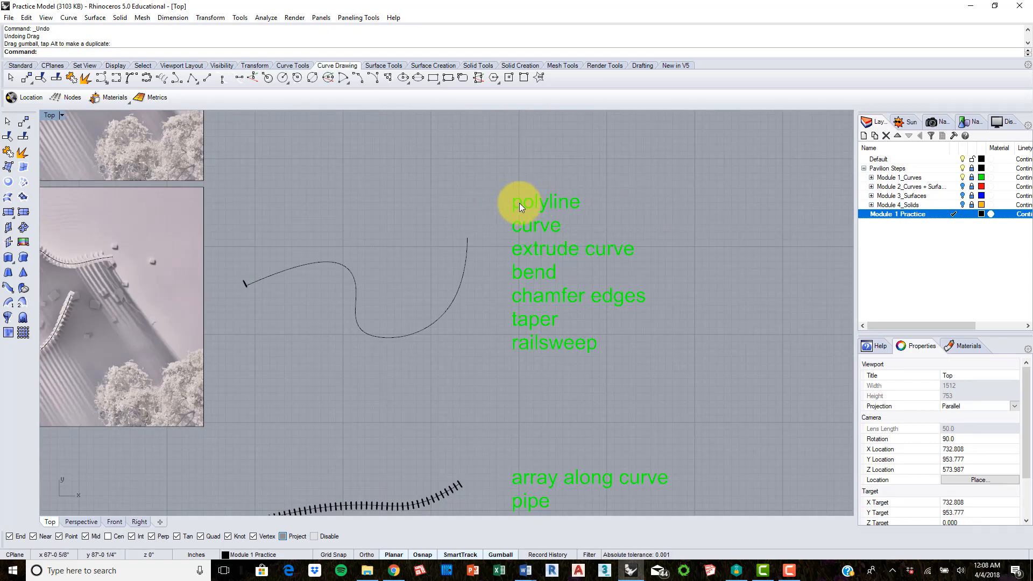
mouse_move(505, 202)
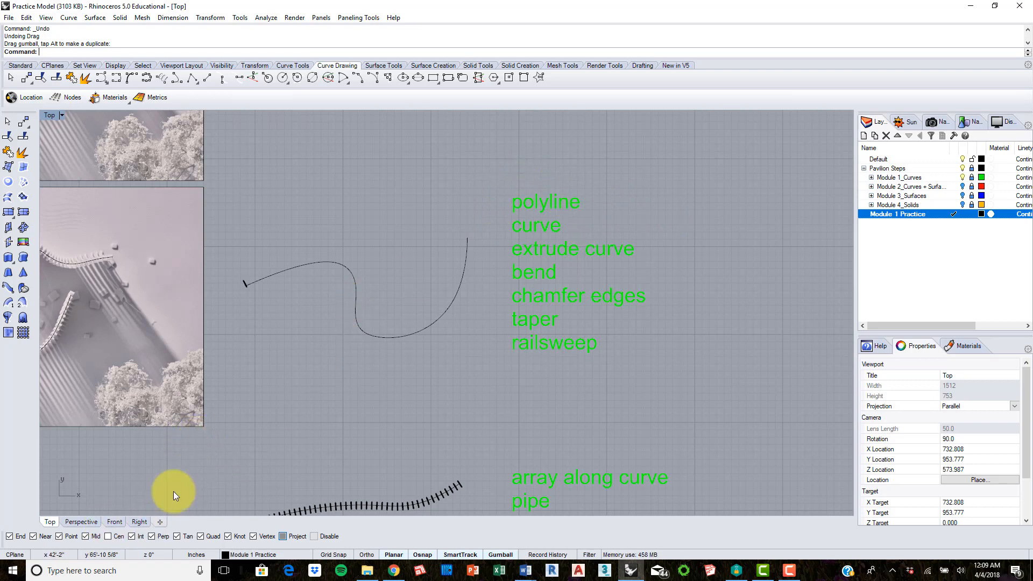
mouse_move(648, 254)
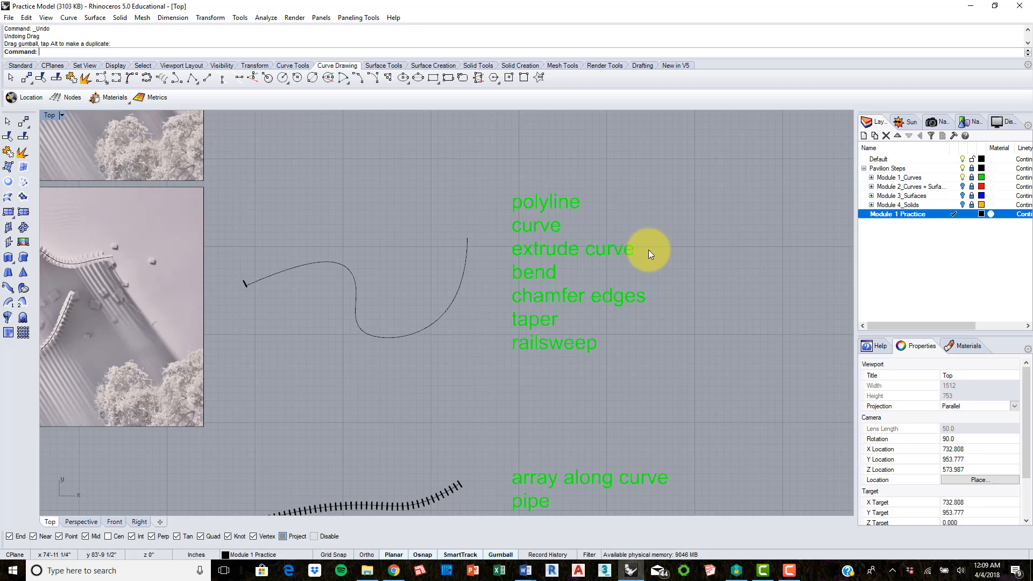
mouse_move(492, 259)
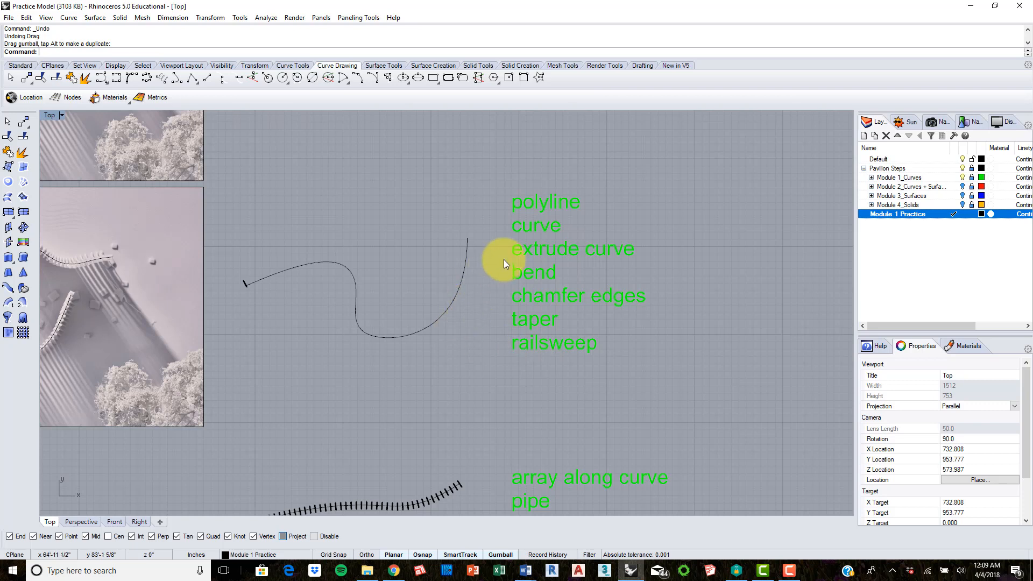
mouse_move(536, 262)
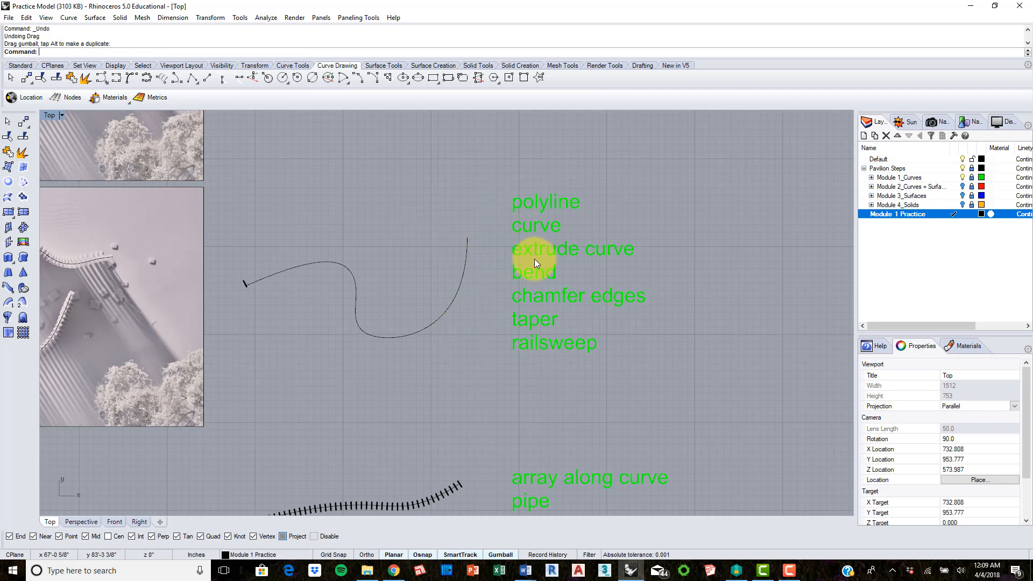
mouse_move(510, 211)
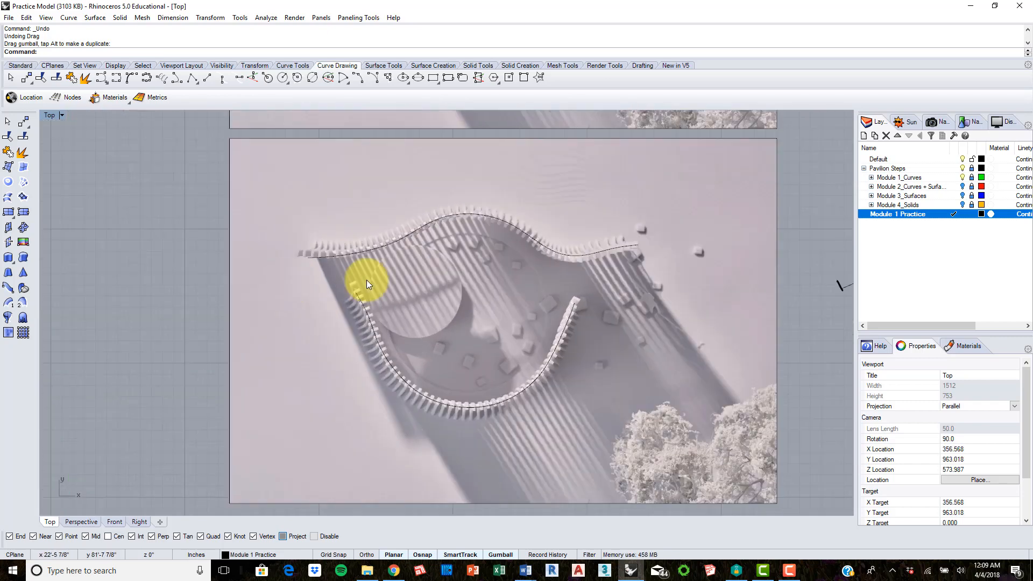
mouse_move(235, 469)
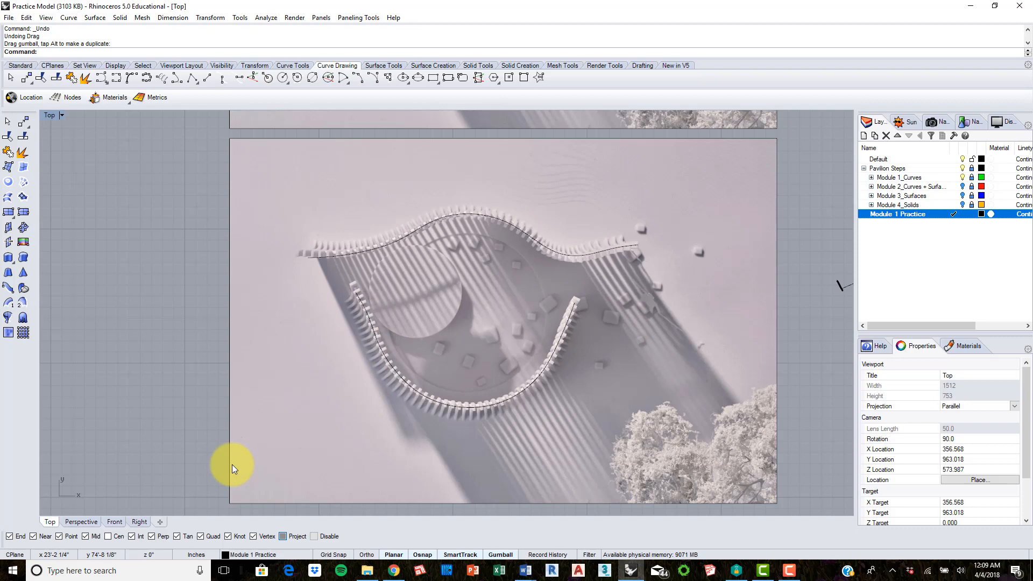
mouse_move(547, 299)
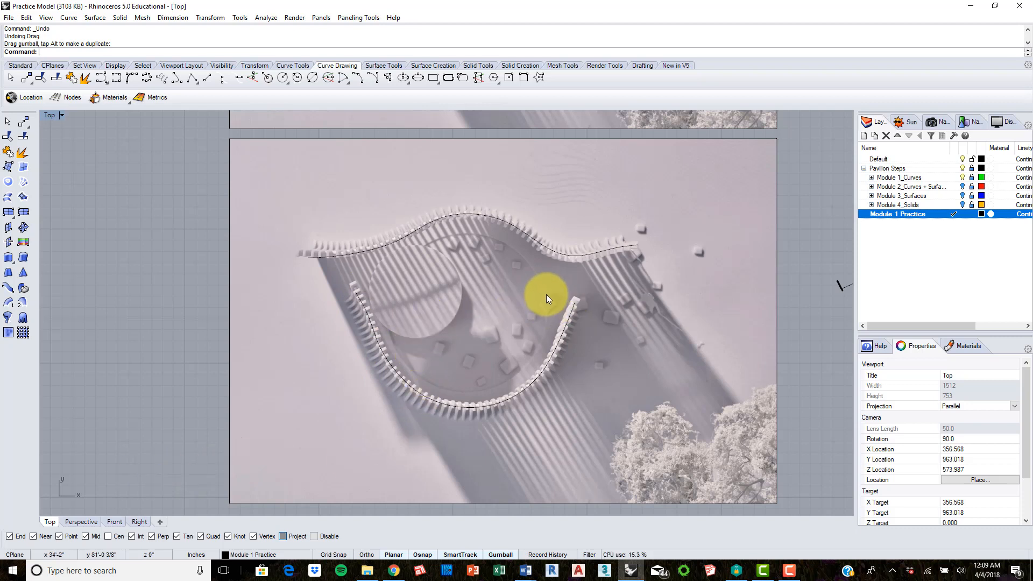
mouse_move(561, 289)
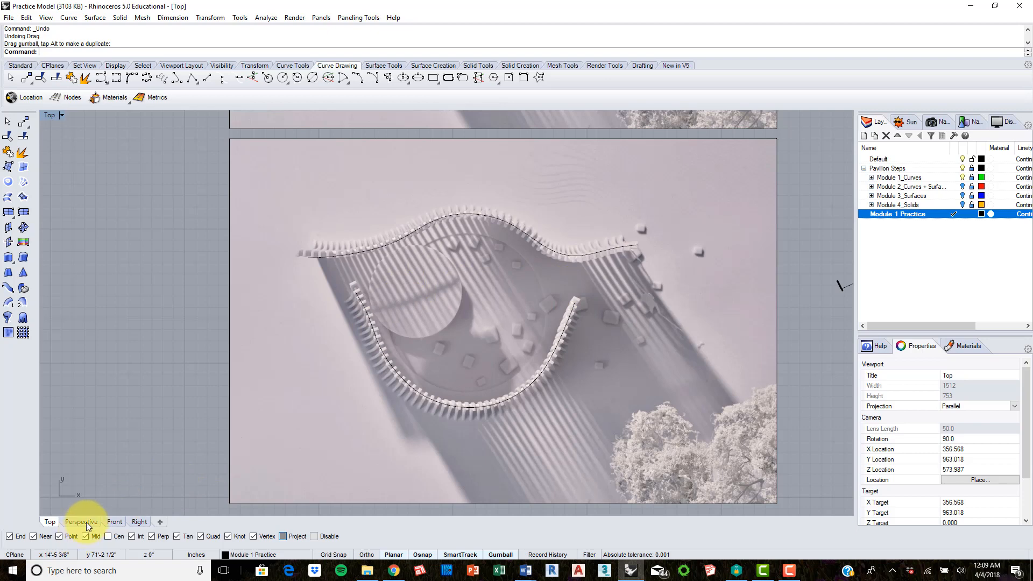
In Front view beside the louvers, draw a tall narrow rectangle on the ground line and begin stretching it
left_click(114, 521)
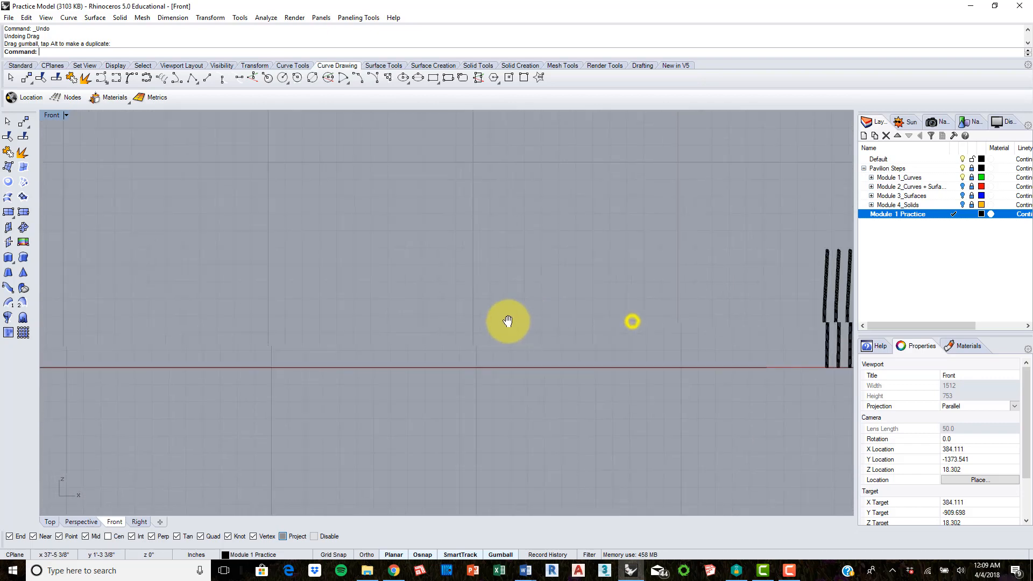
left_click_drag(507, 322, 173, 321)
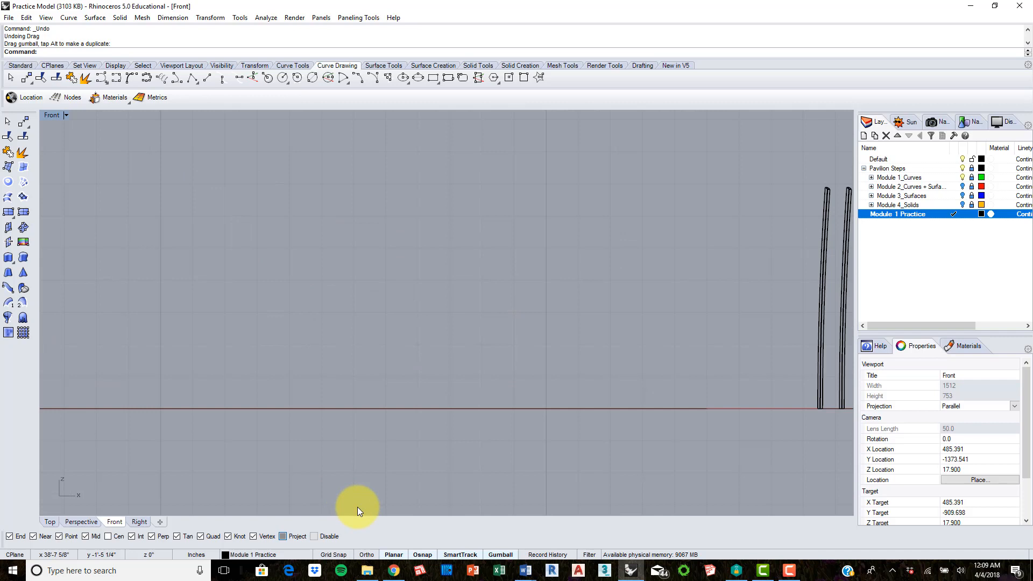
left_click(332, 554)
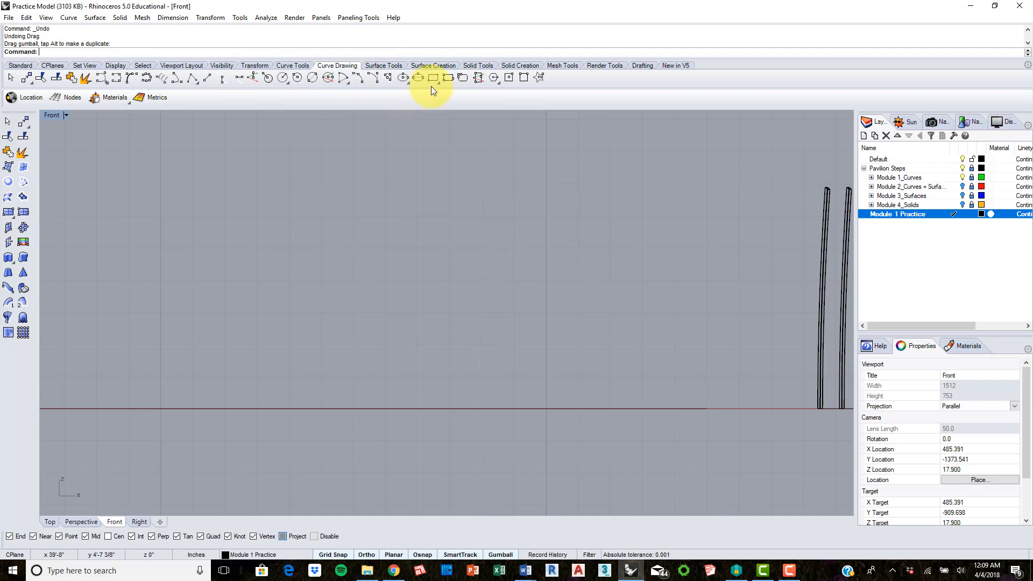
left_click(432, 77)
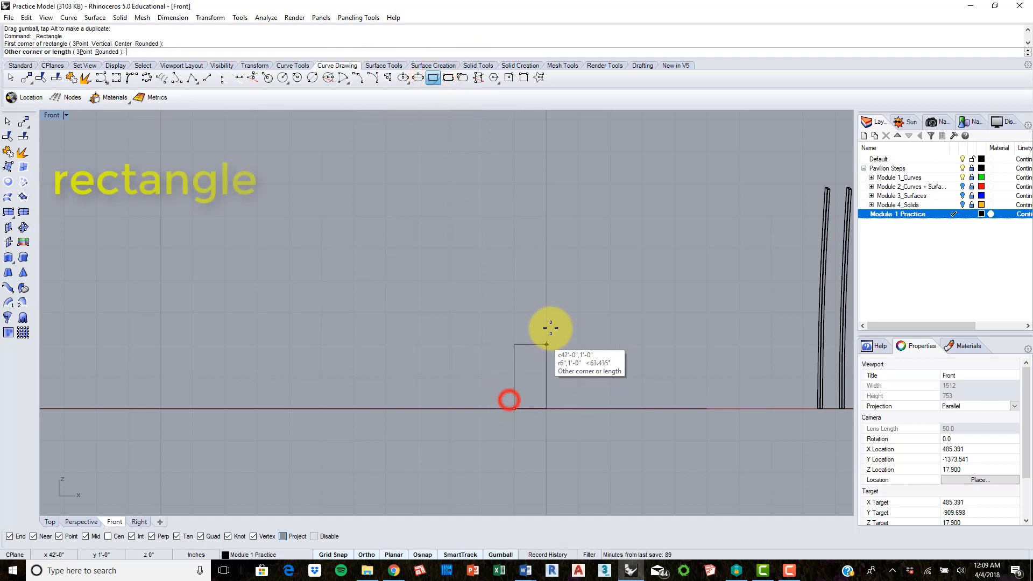
mouse_move(546, 189)
type("Scale1")
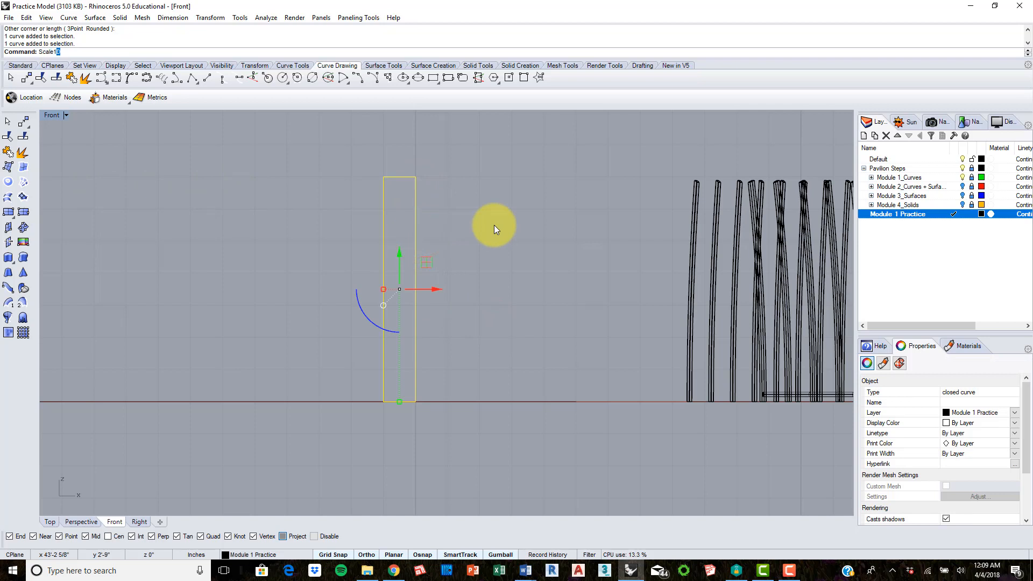
left_click(383, 290)
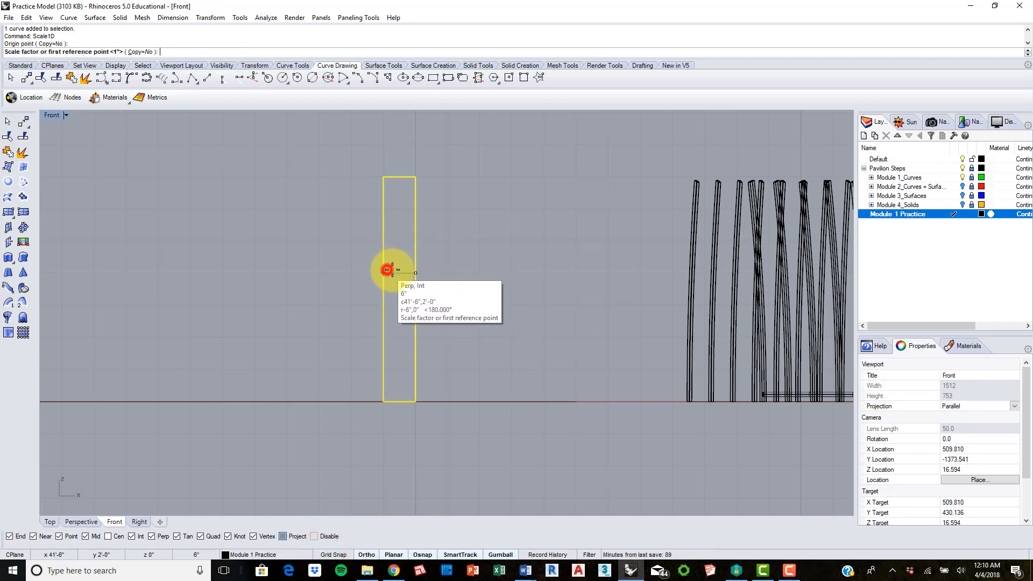
left_click(385, 270)
type("ExtrudeCrv")
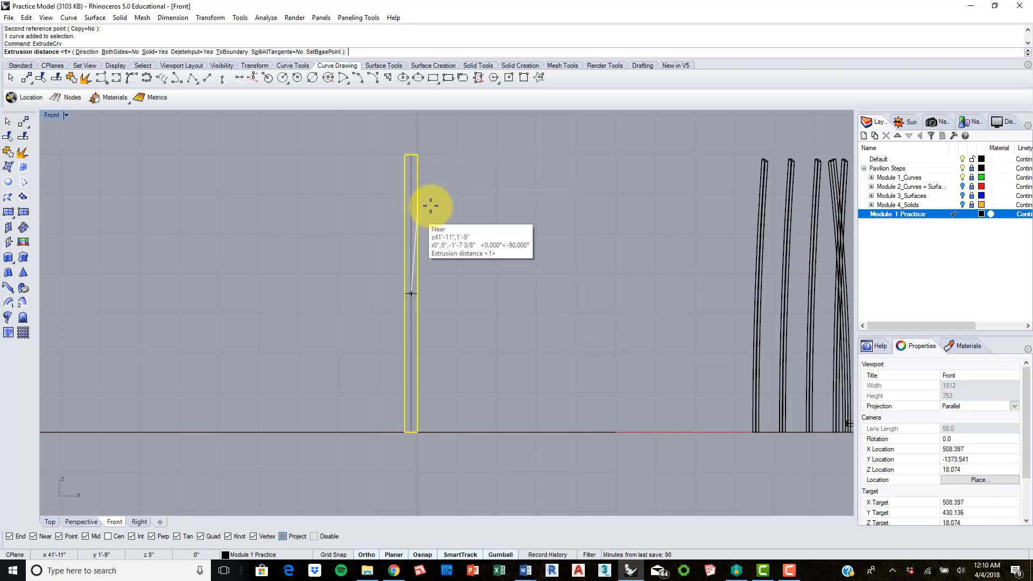
left_click(50, 521)
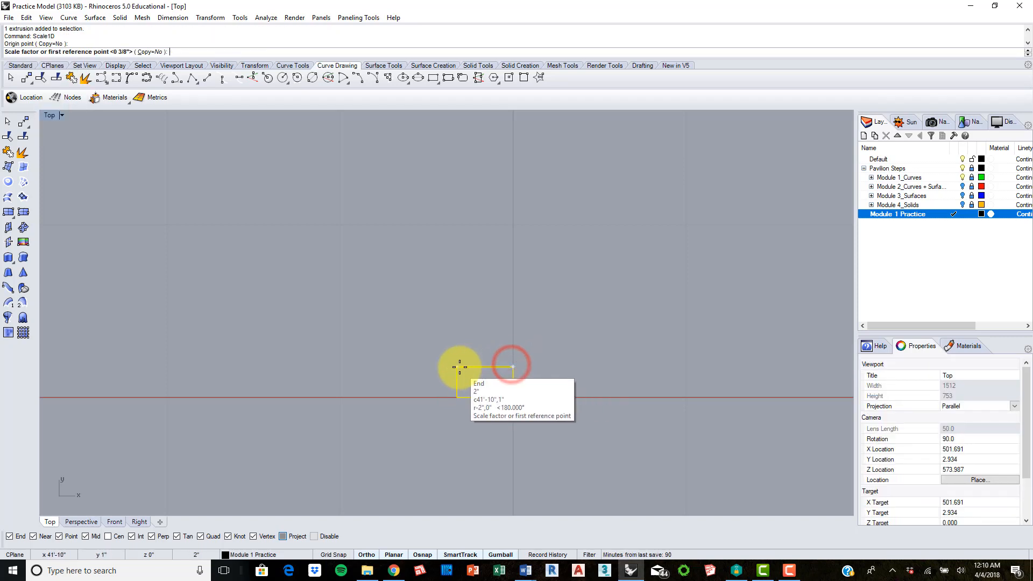
left_click(512, 367)
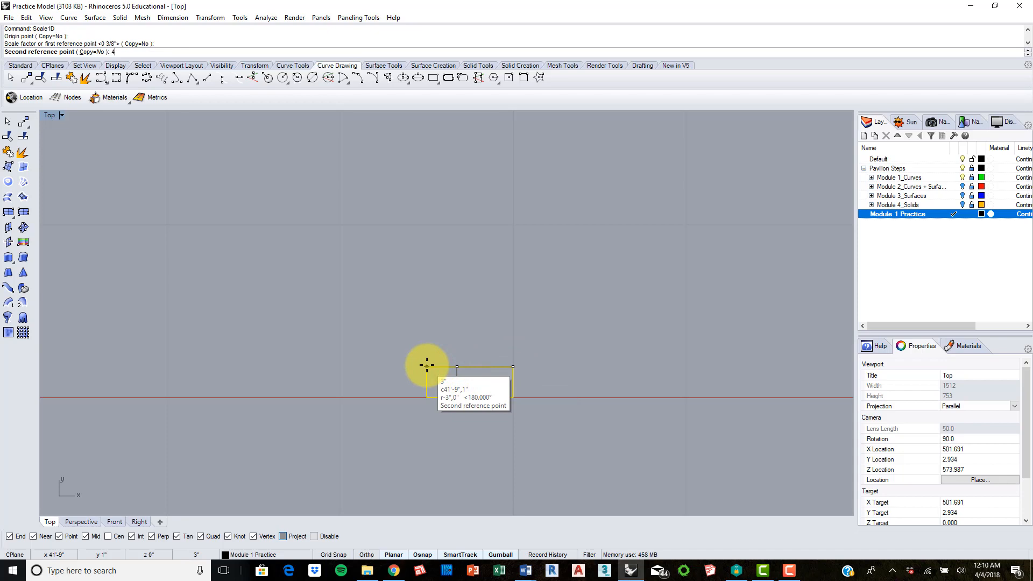
key("Enter")
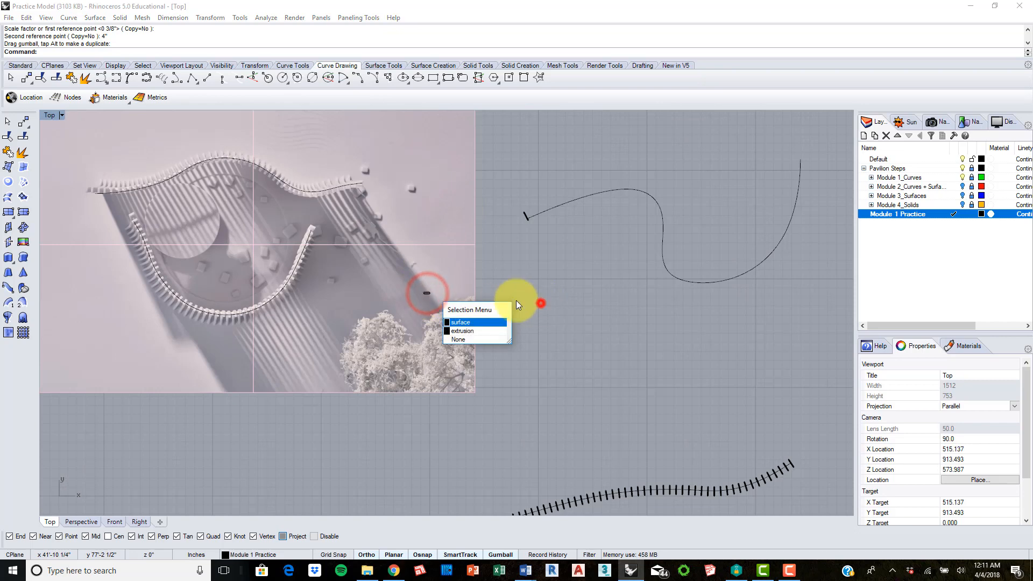
left_click(458, 339)
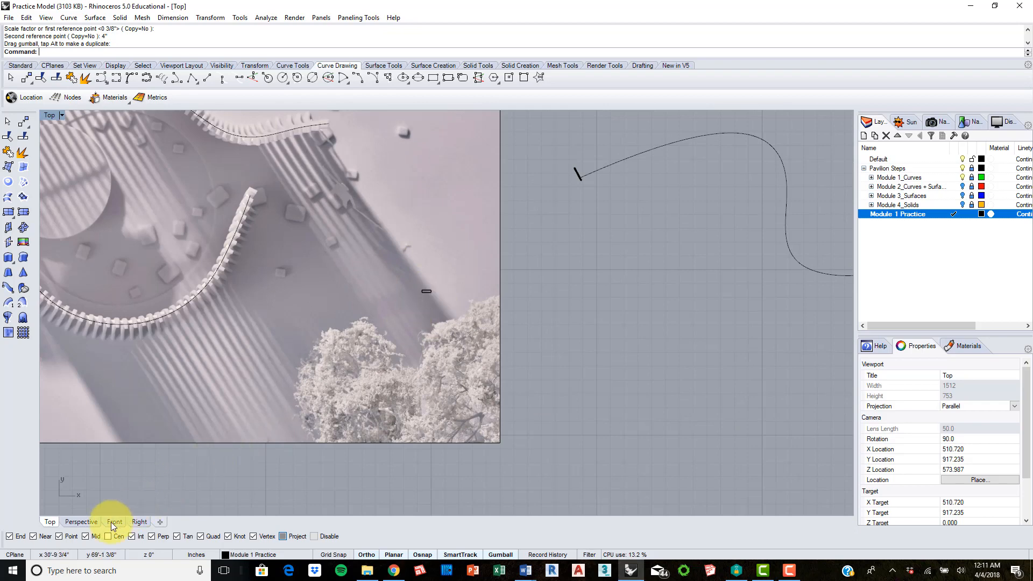
left_click(114, 521)
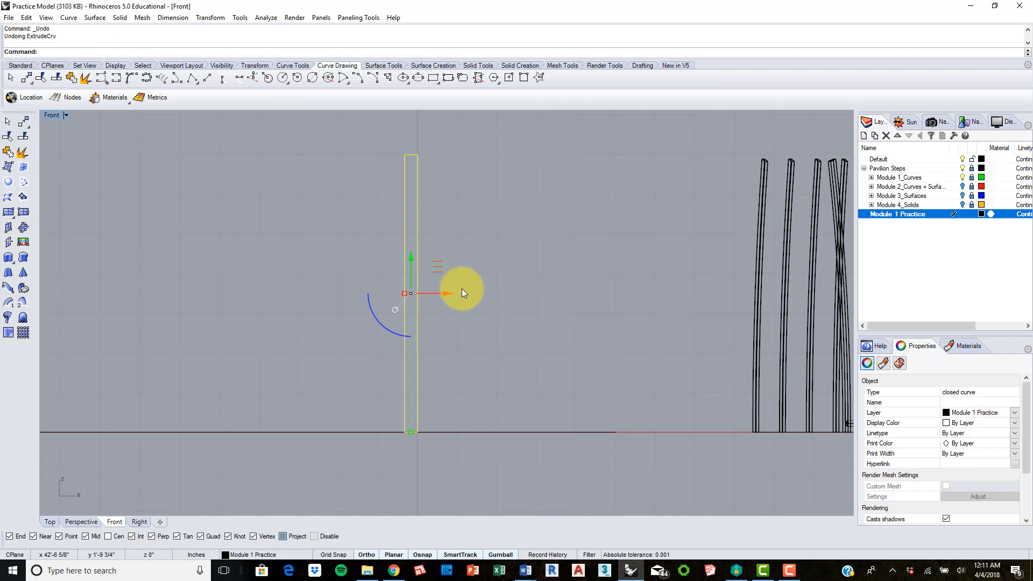
Extrude the rectangle into a closed solid fin deleting the input, then Scale1D it to 4 inches in Top view
left_click(417, 163)
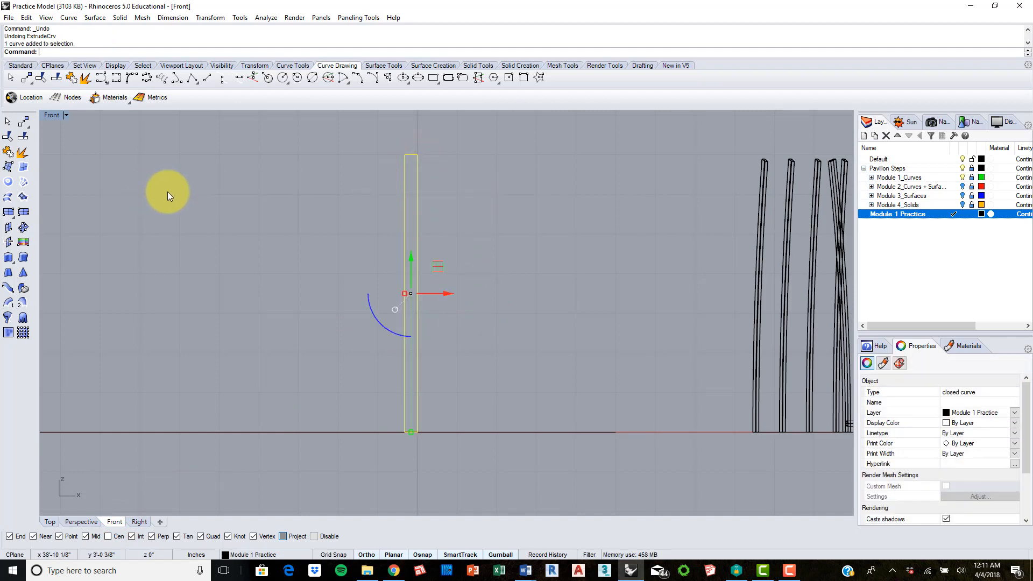
type("ExtrudeCrv")
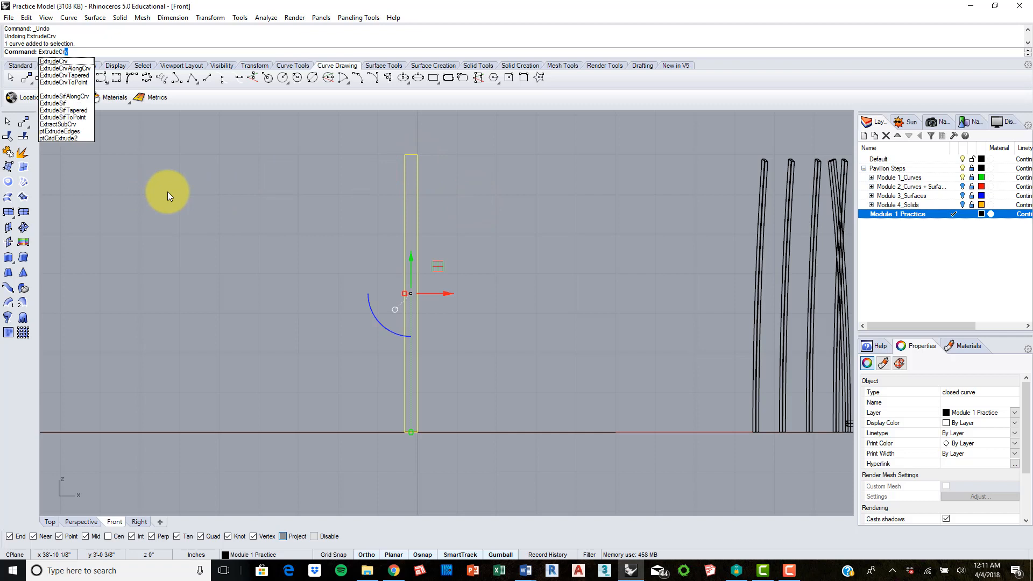
left_click(52, 65)
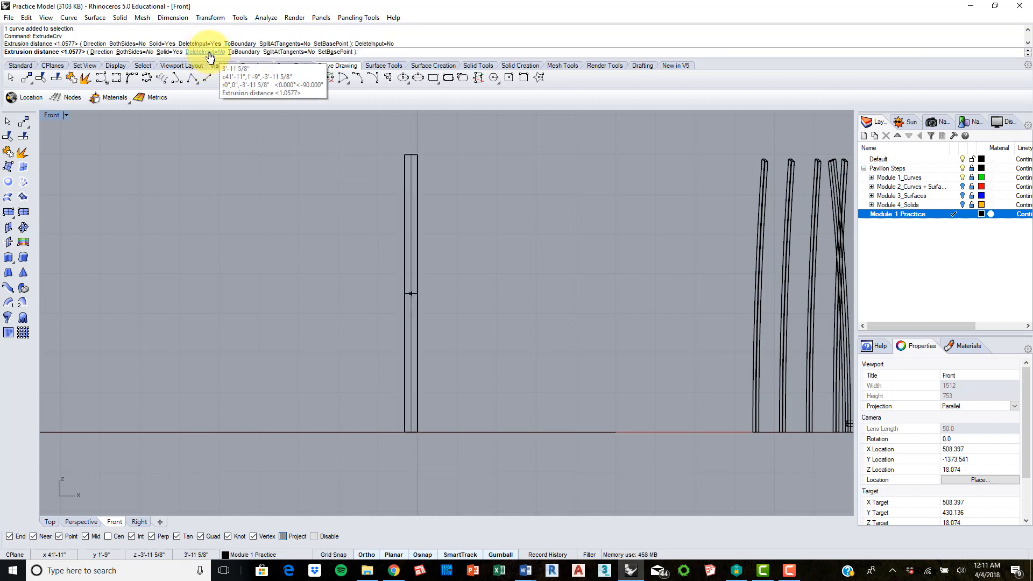
left_click(205, 51)
type("Scale1D")
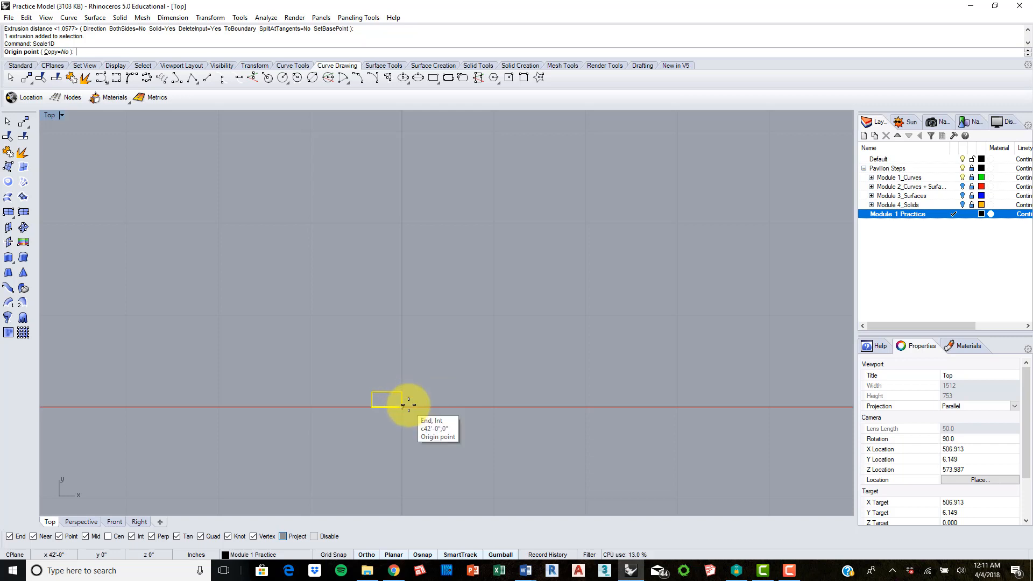
left_click(406, 406)
type("4\"")
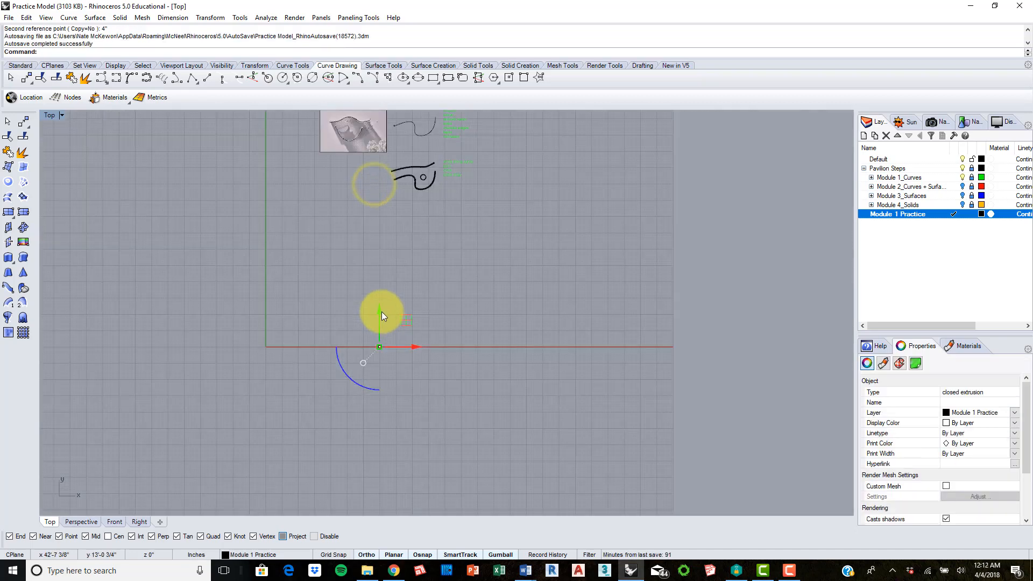
Move the fin to the upper curve's start point, rotate it to follow the curve, and go to Right view
left_click_drag(384, 317, 378, 124)
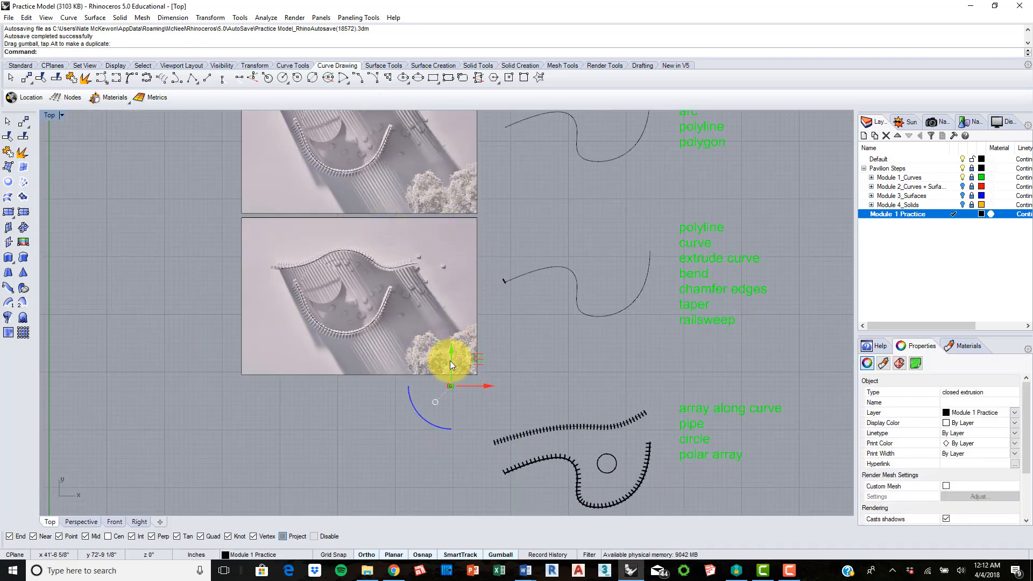
left_click_drag(451, 366, 451, 264)
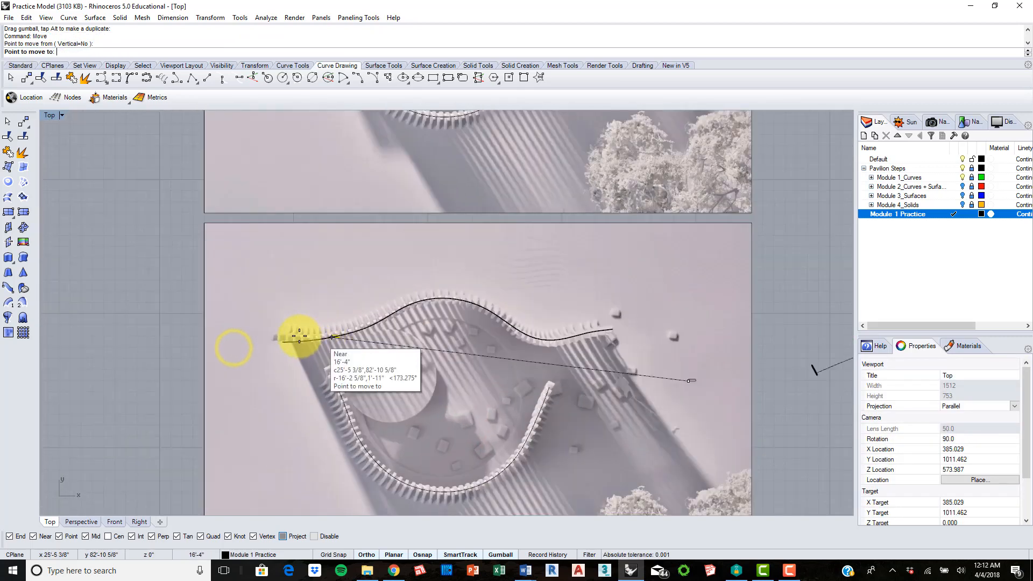
left_click(296, 338)
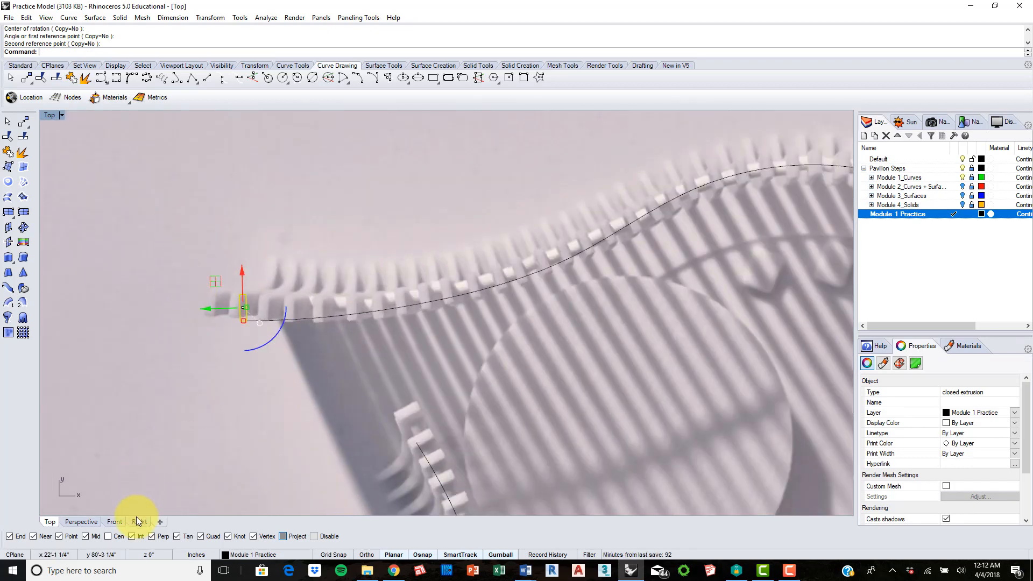
left_click(138, 520)
type("Bend")
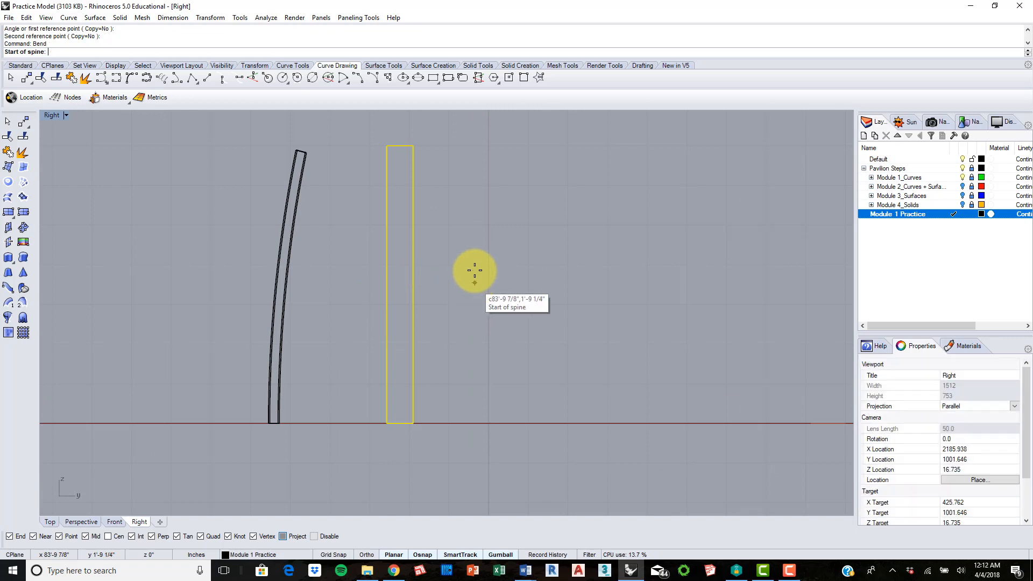
Bend the fin from its top to its base into a gentle arc like the sample louver
left_click(474, 270)
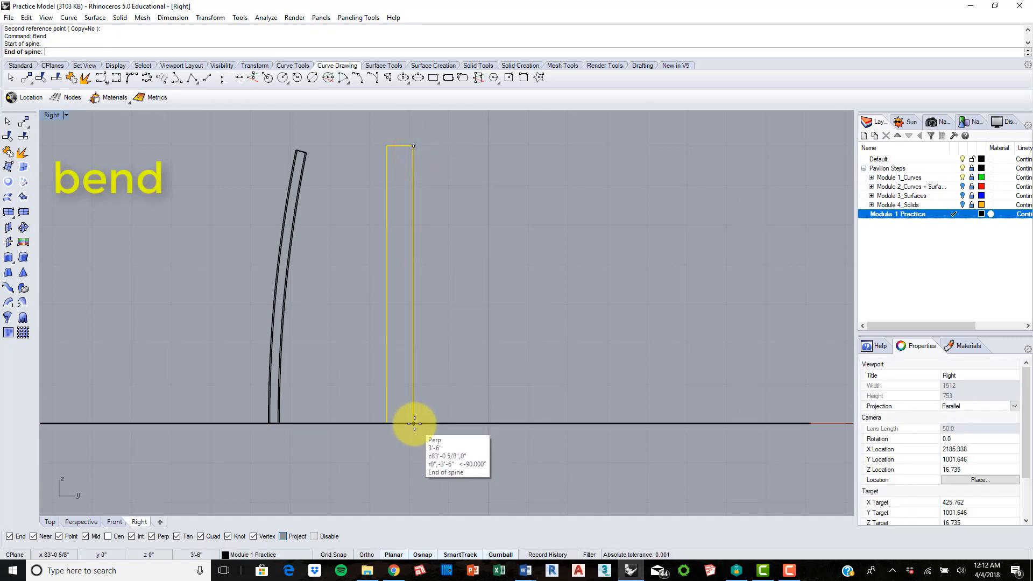
left_click(414, 421)
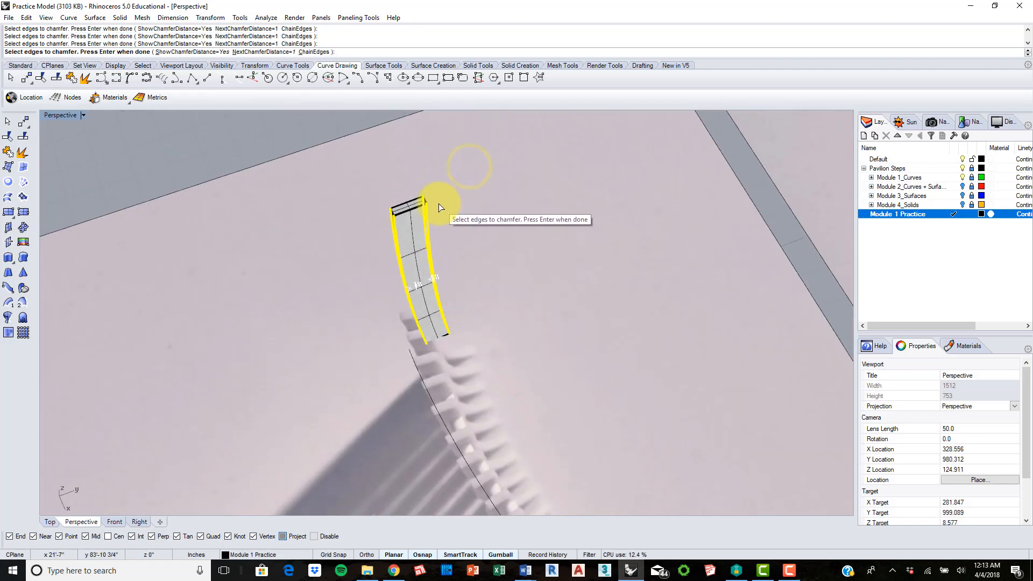
ChamferEdge the bent fin's long edges at .25 and select the finished fin
key("Enter")
type("e")
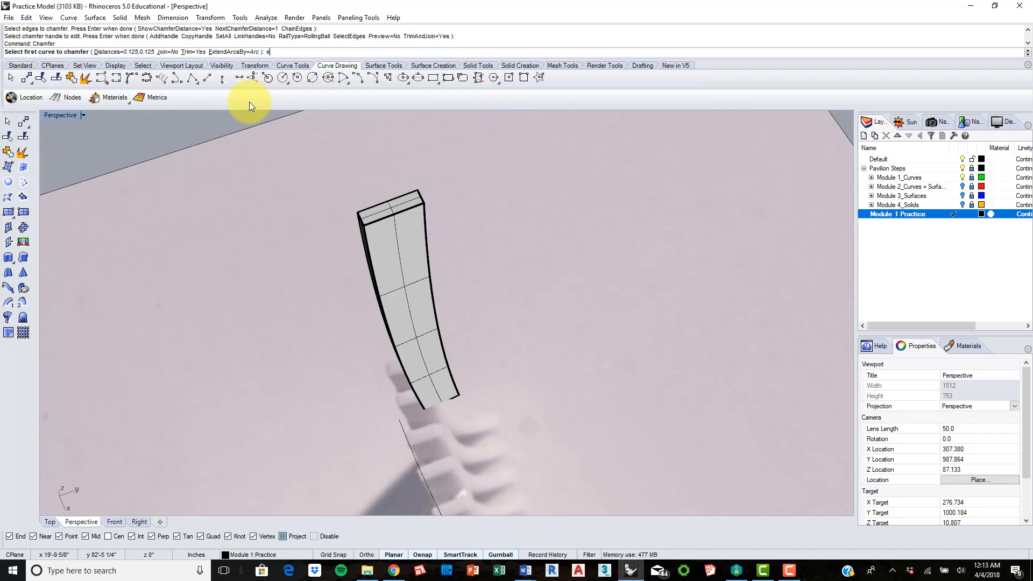
key("Enter")
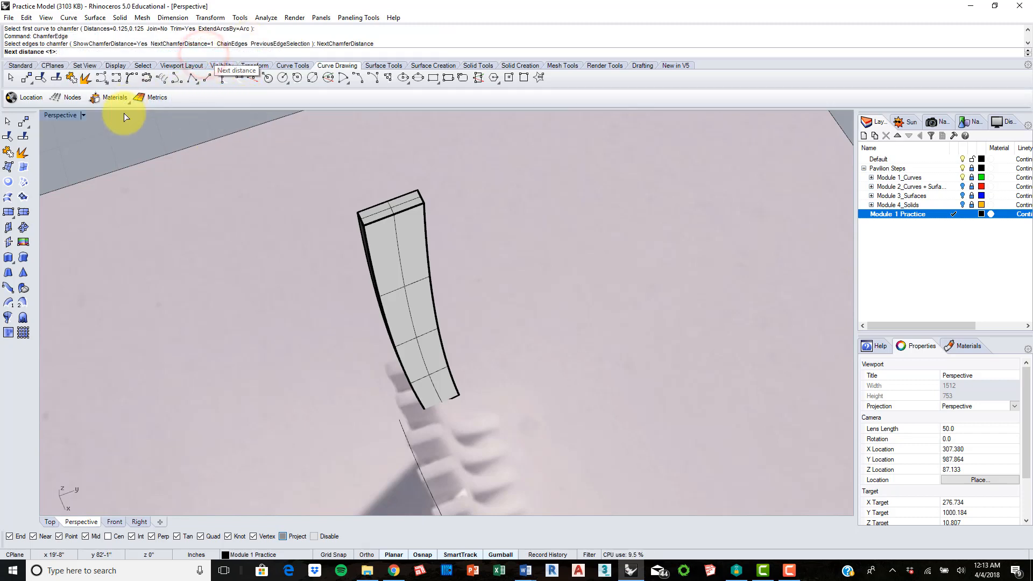
type(".25")
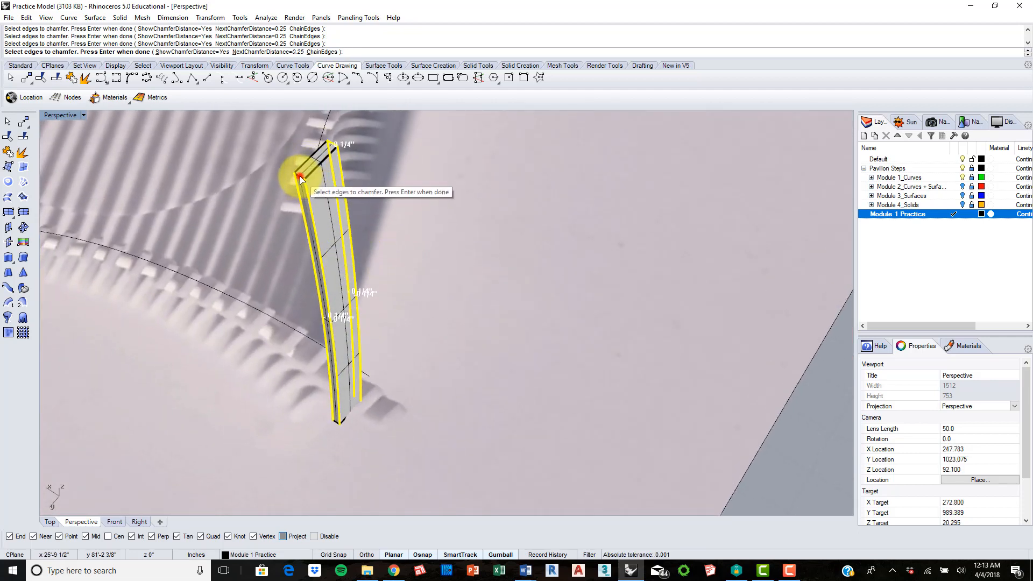
mouse_move(310, 157)
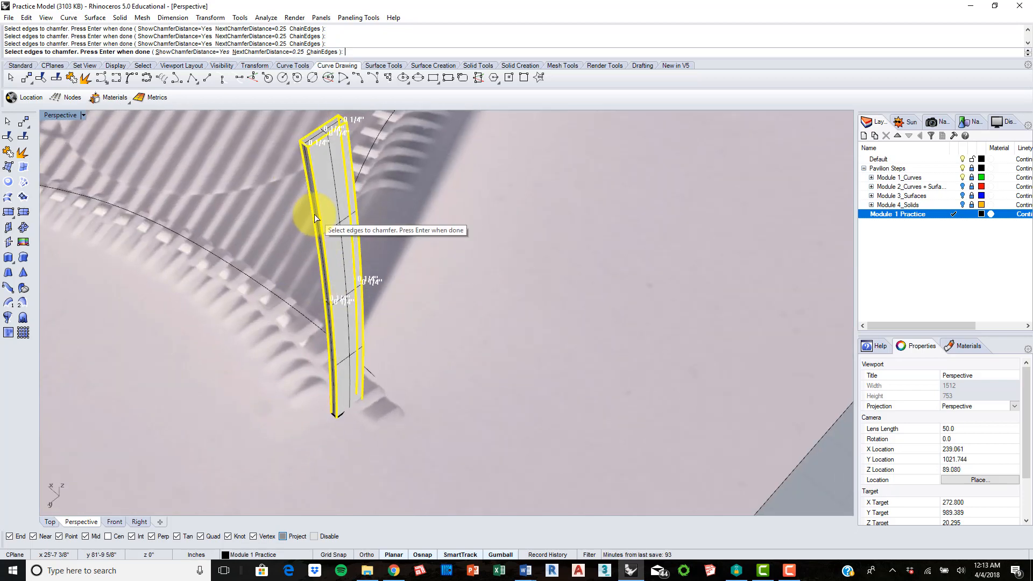
key("enter")
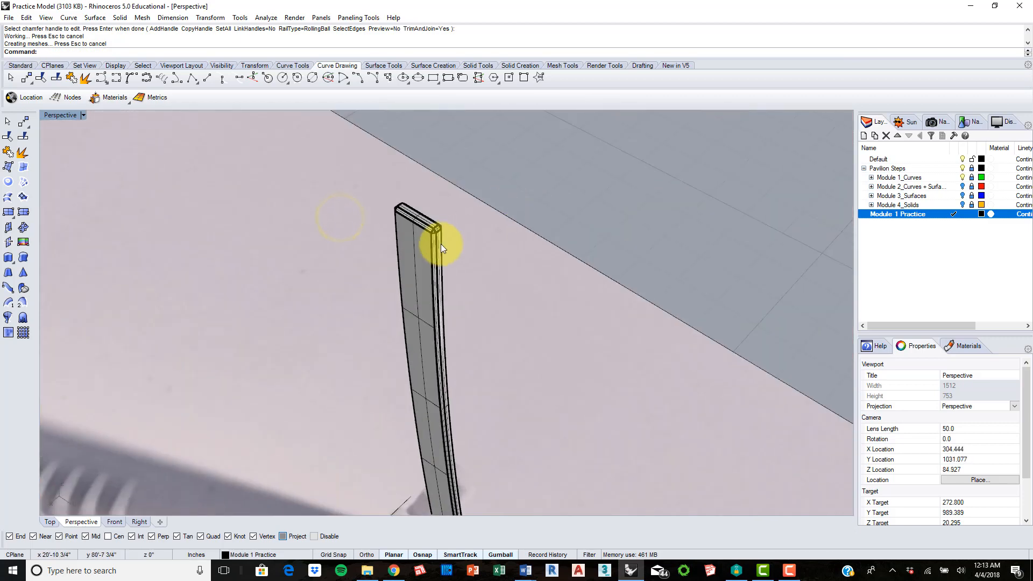
left_click_drag(441, 248, 615, 270)
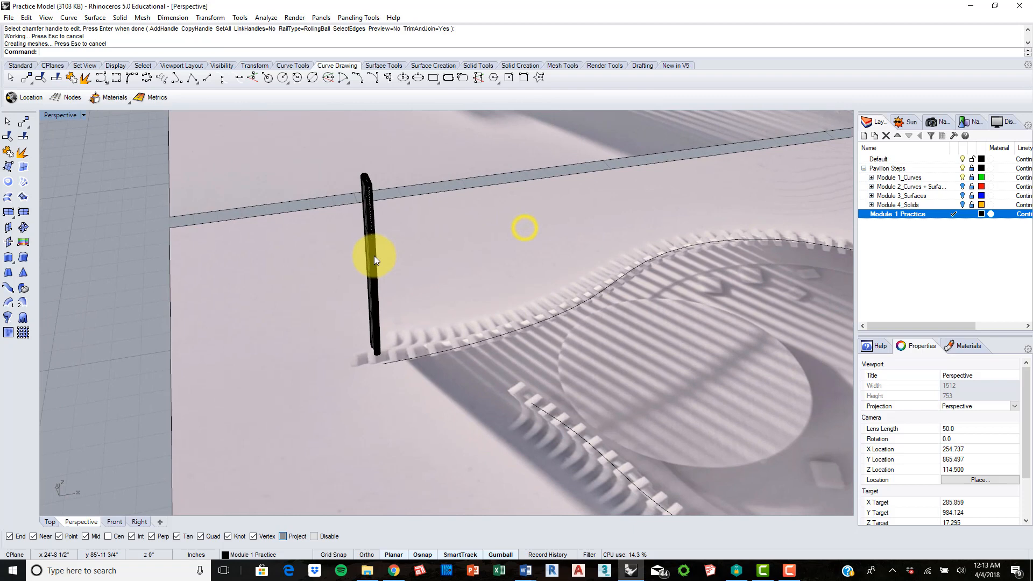
left_click(370, 260)
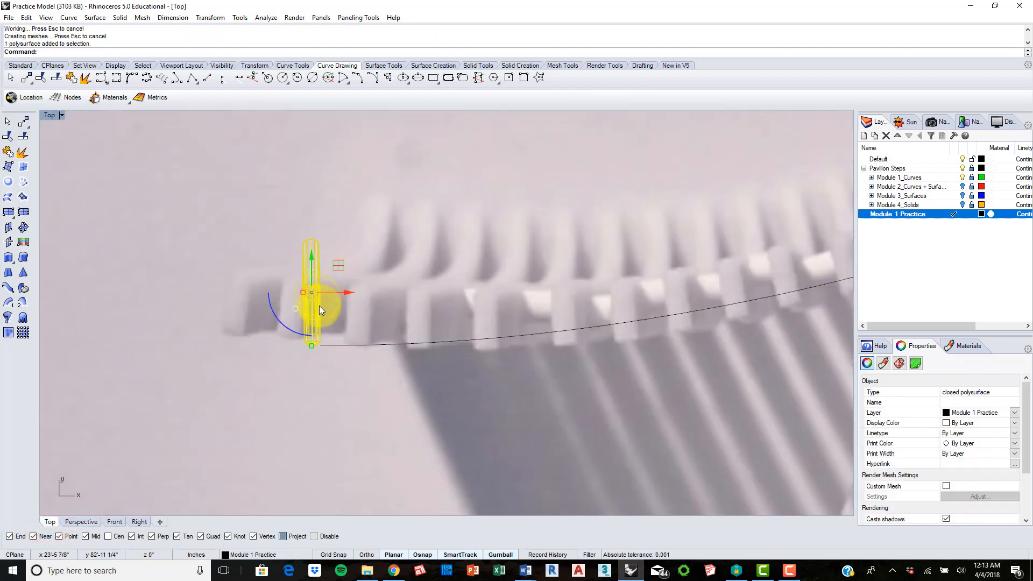
With the fin selected, enter Array to list the array commands
left_click_drag(320, 292, 300, 289)
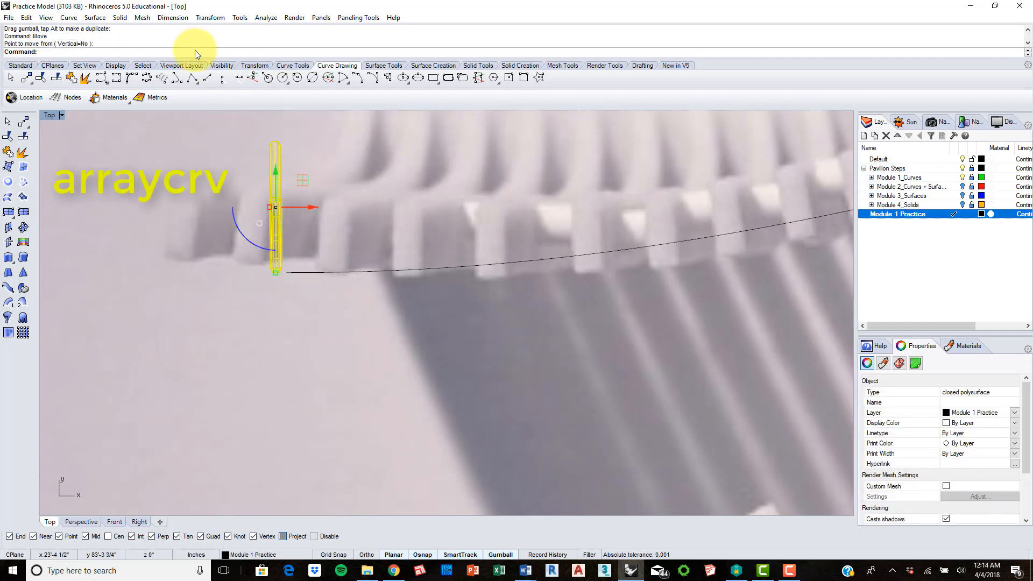
type("Array")
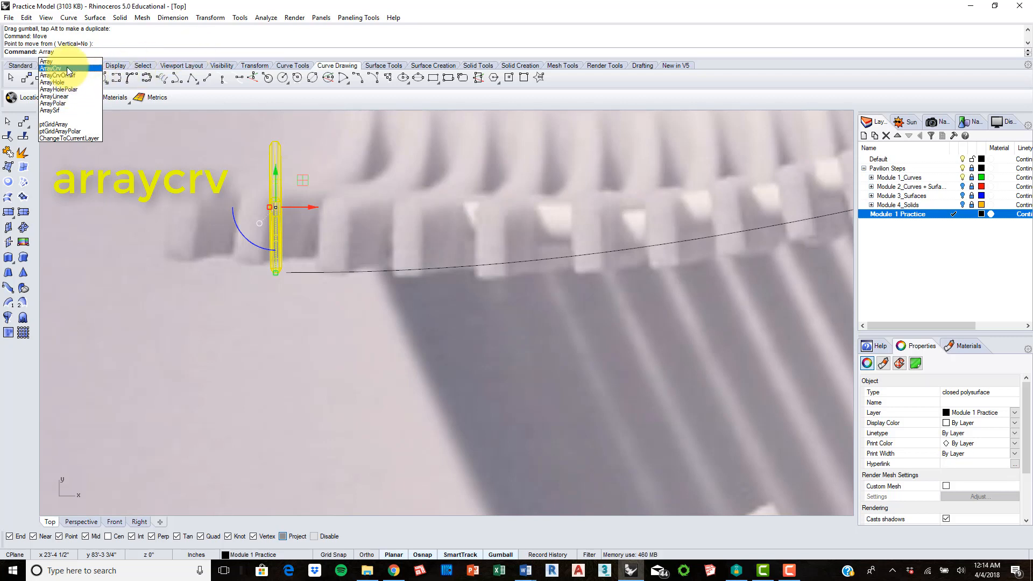
ArrayCrv the fin along the upper curve at 6-inch spacing with Freeform orientation, viewed in Perspective
left_click(44, 69)
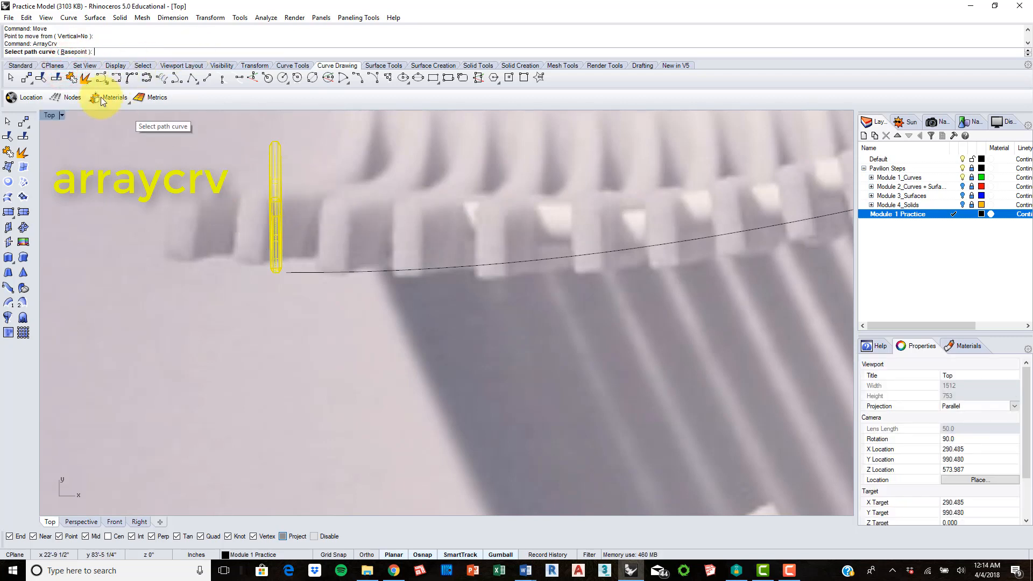
mouse_move(252, 217)
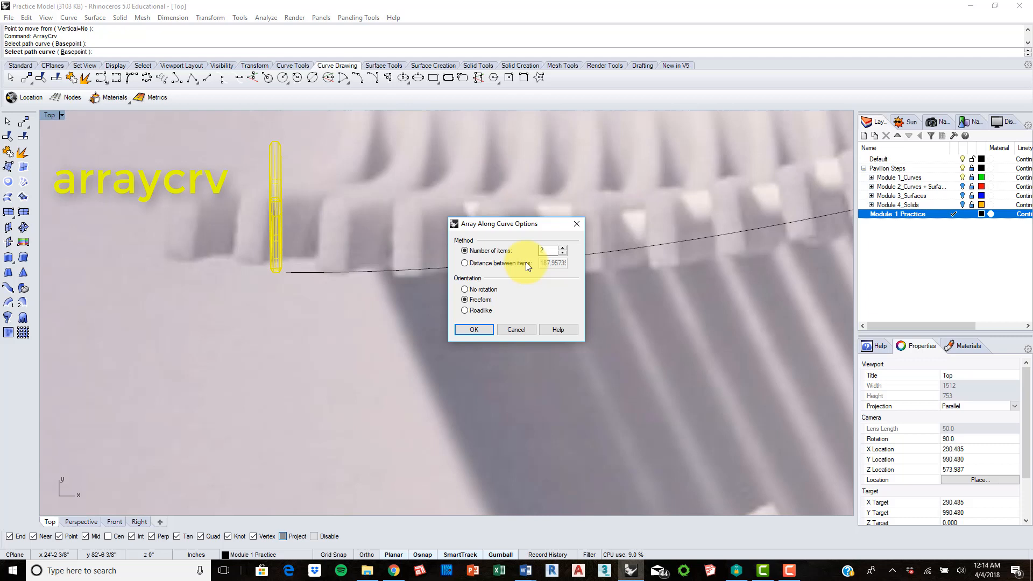
left_click(464, 263)
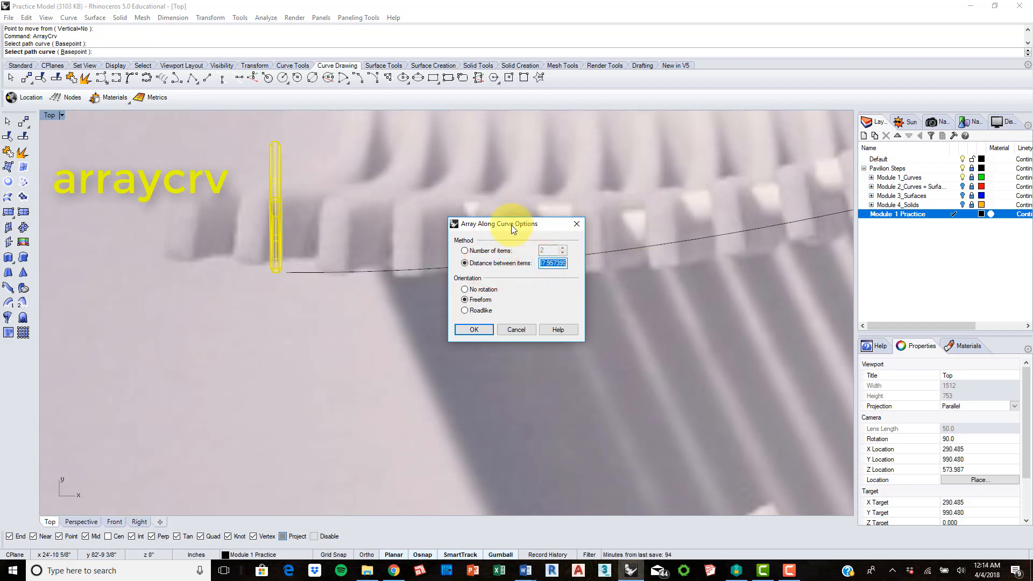
type("6")
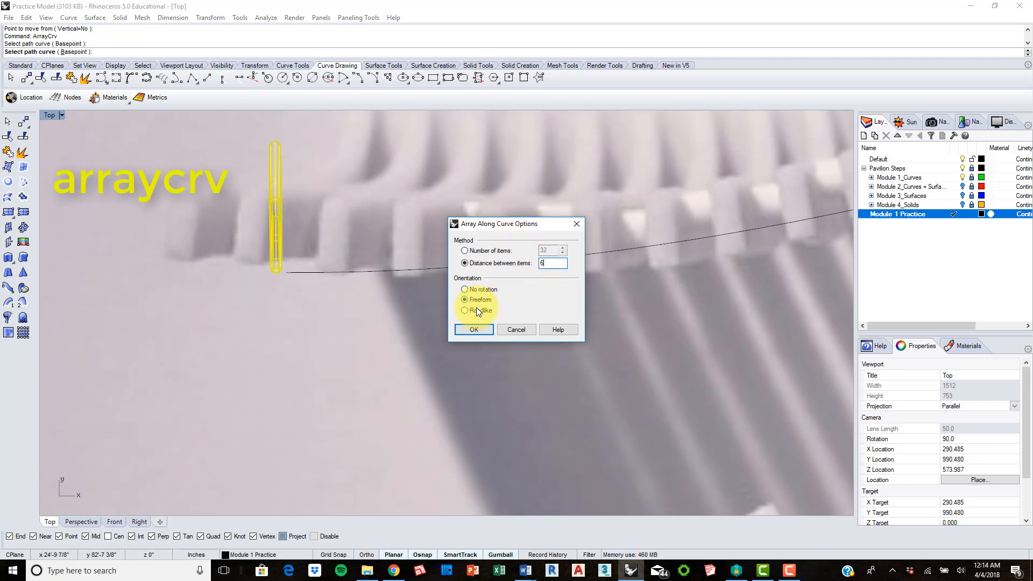
left_click(473, 329)
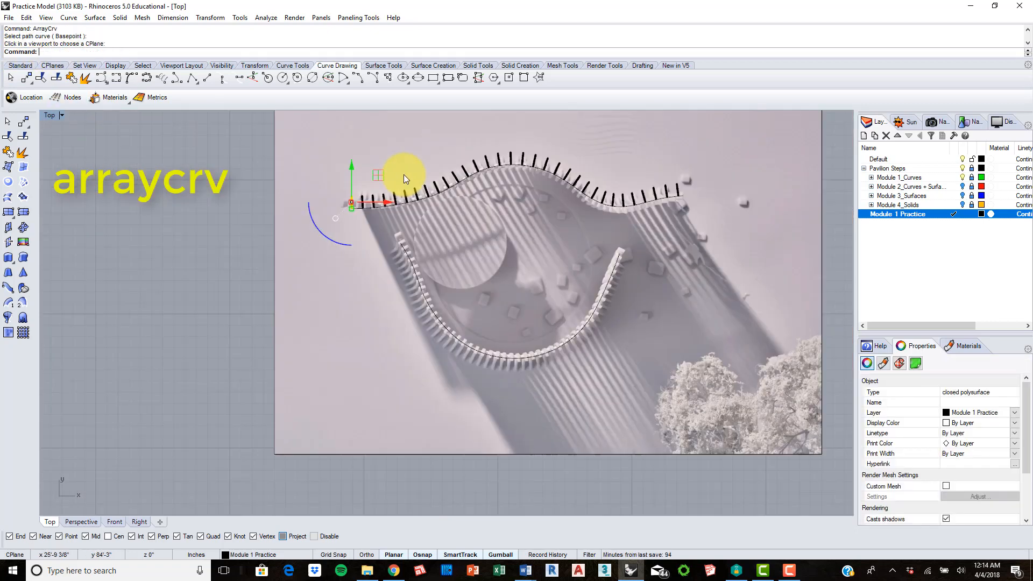
left_click(81, 521)
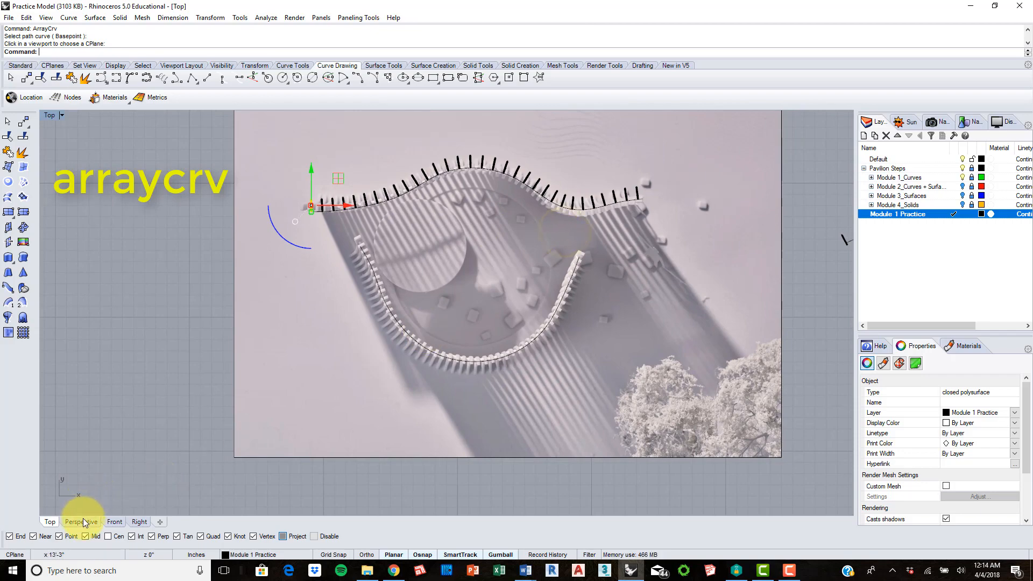
left_click(81, 520)
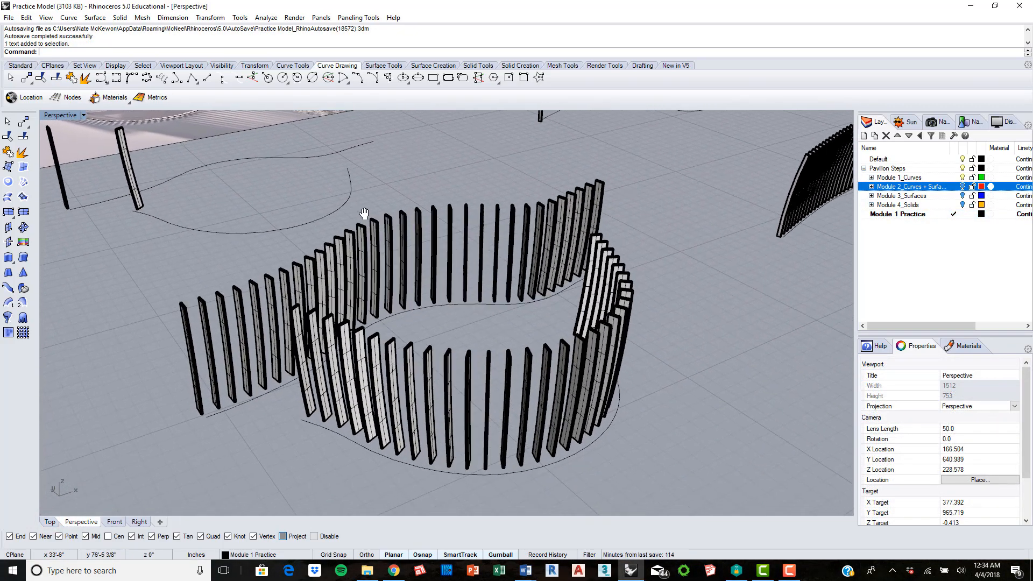
Orbit the finished louver arrays in Perspective to review them
left_click_drag(365, 213, 459, 333)
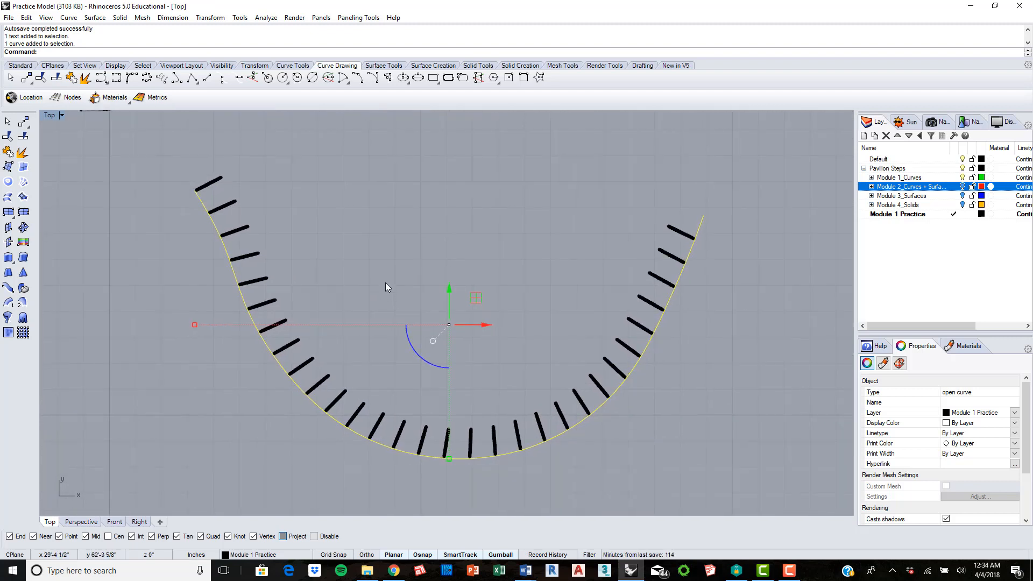
Offset the U-shaped path curve 4 inches to the fins' outer ends, then begin a Pipe along it
type("Offset")
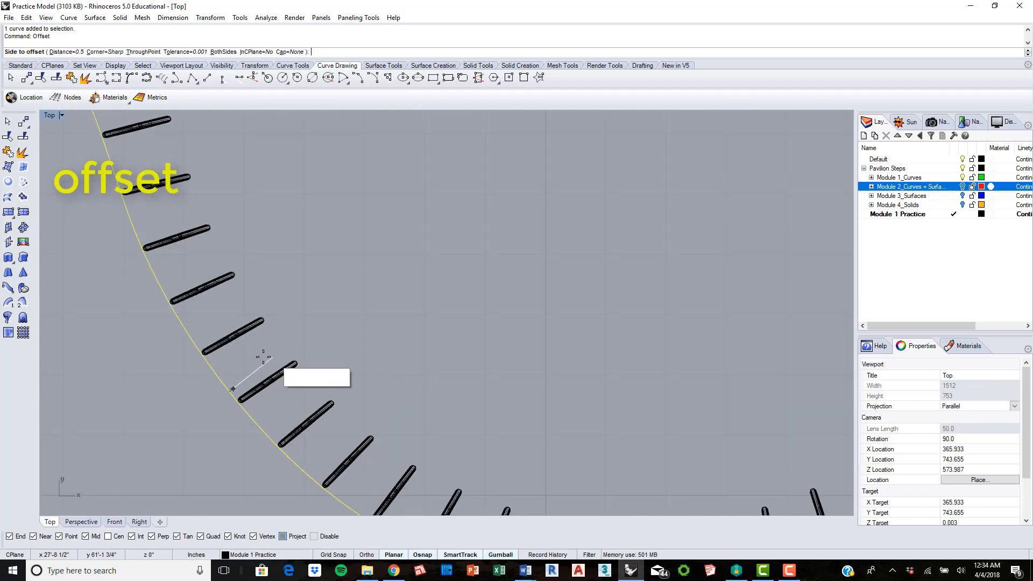
mouse_move(222, 376)
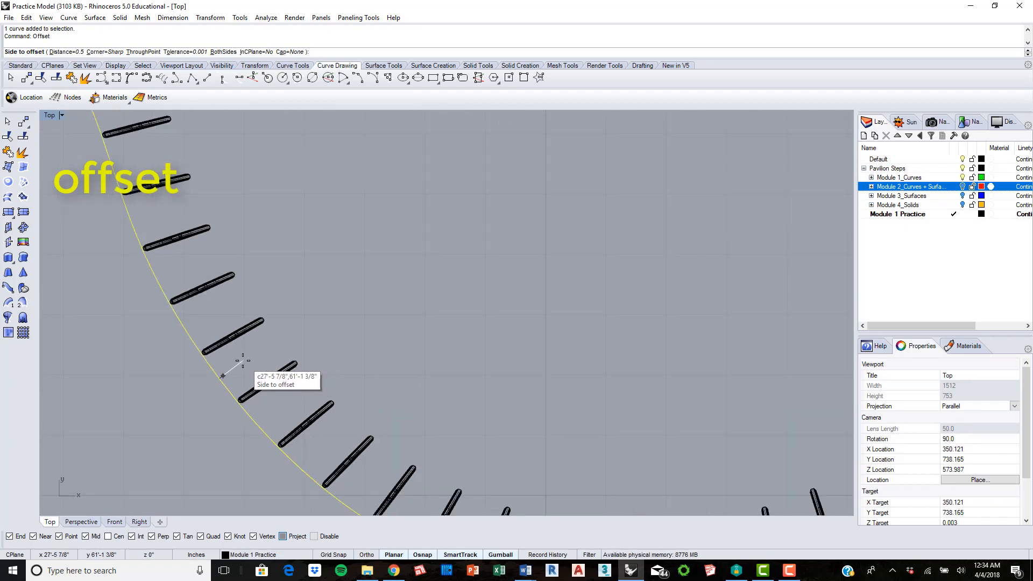
mouse_move(224, 377)
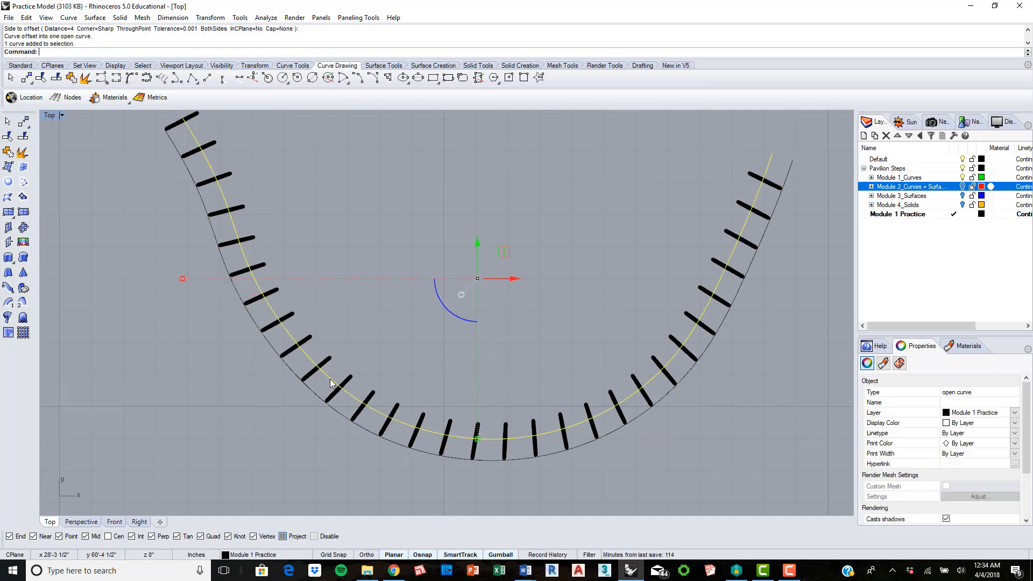
type("Pipe")
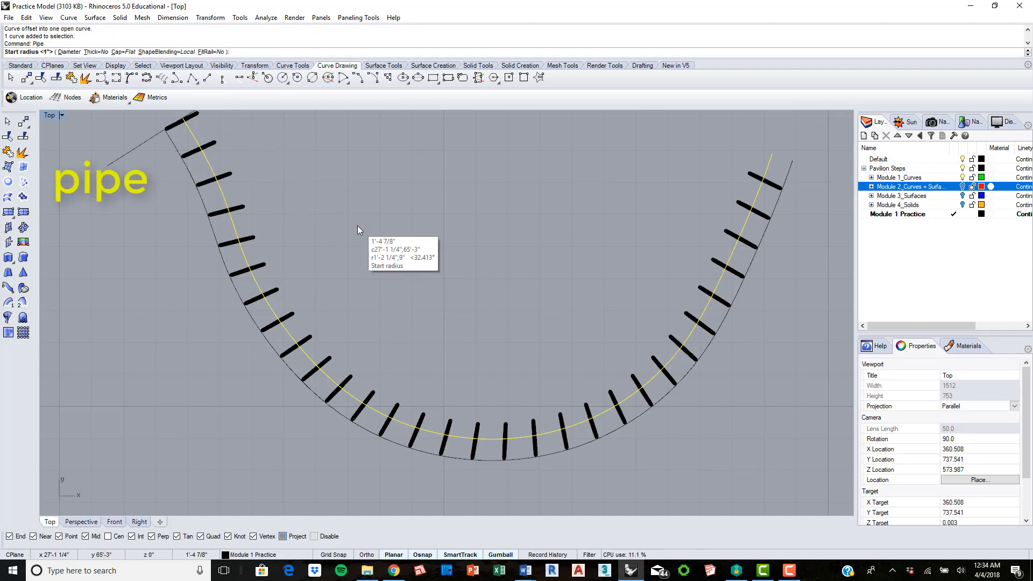
Enter 25 for the pipe, undo the trial gumball drag of the louvers, and review the arrays
type("25")
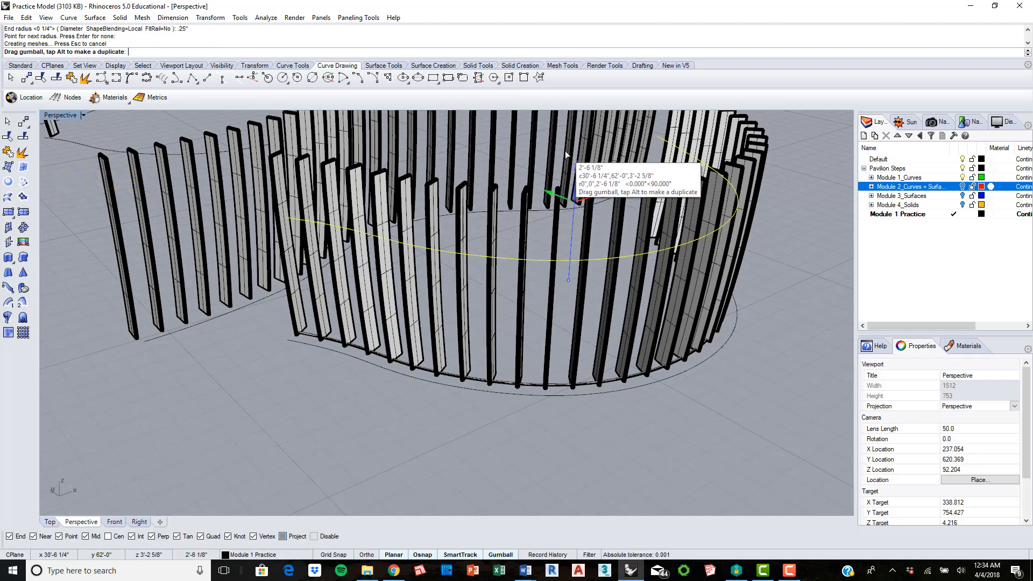
key("ctrl+z")
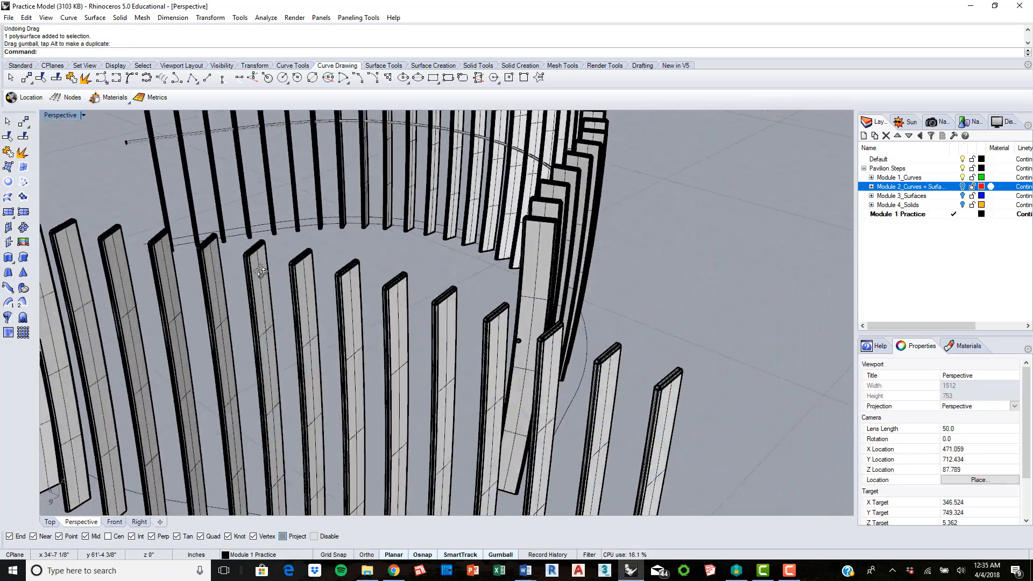
left_click_drag(261, 270, 477, 273)
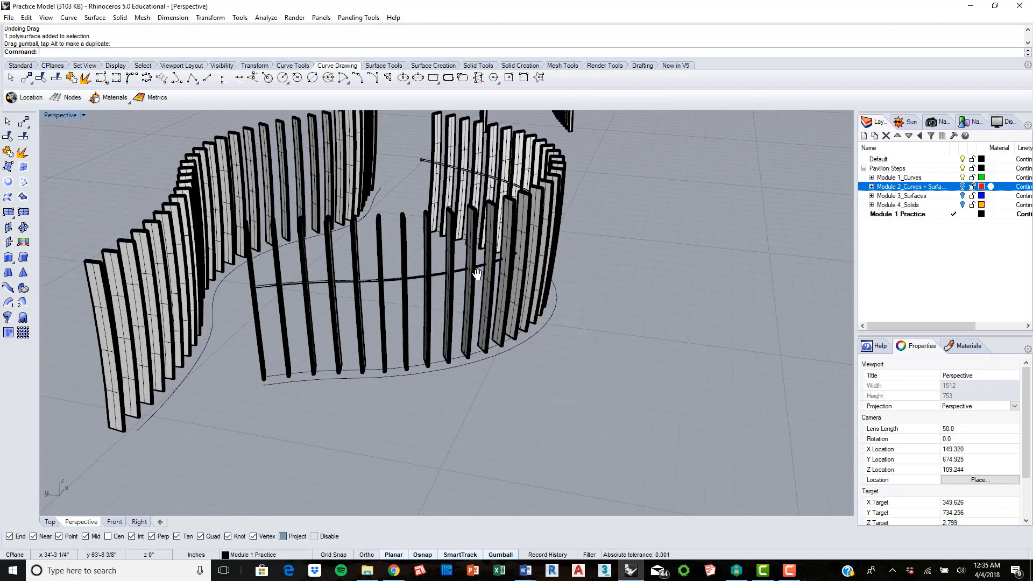
left_click_drag(478, 273, 506, 311)
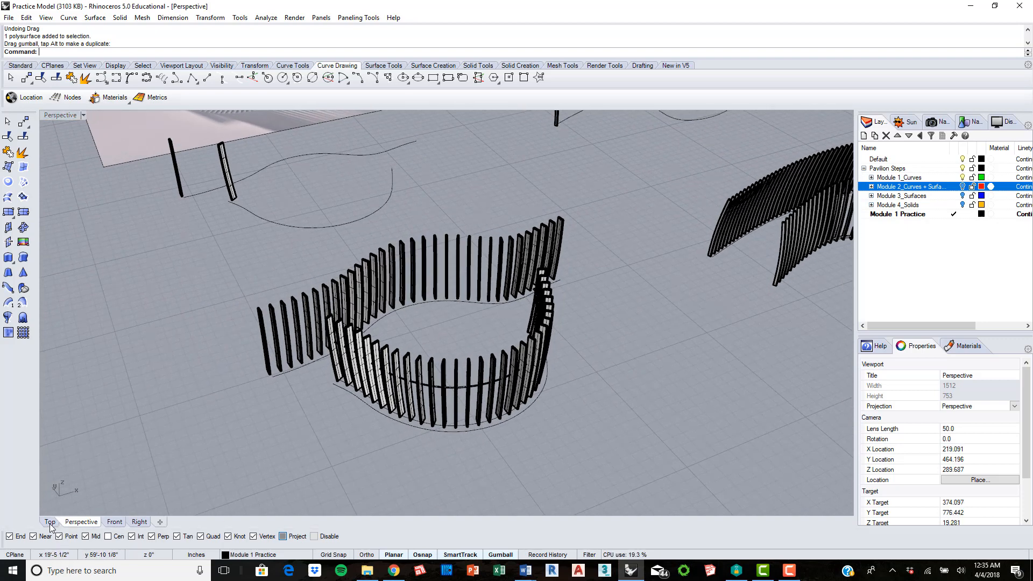
Draw a 1-foot-radius circle in Top view centred between the curved louver rows
left_click(49, 521)
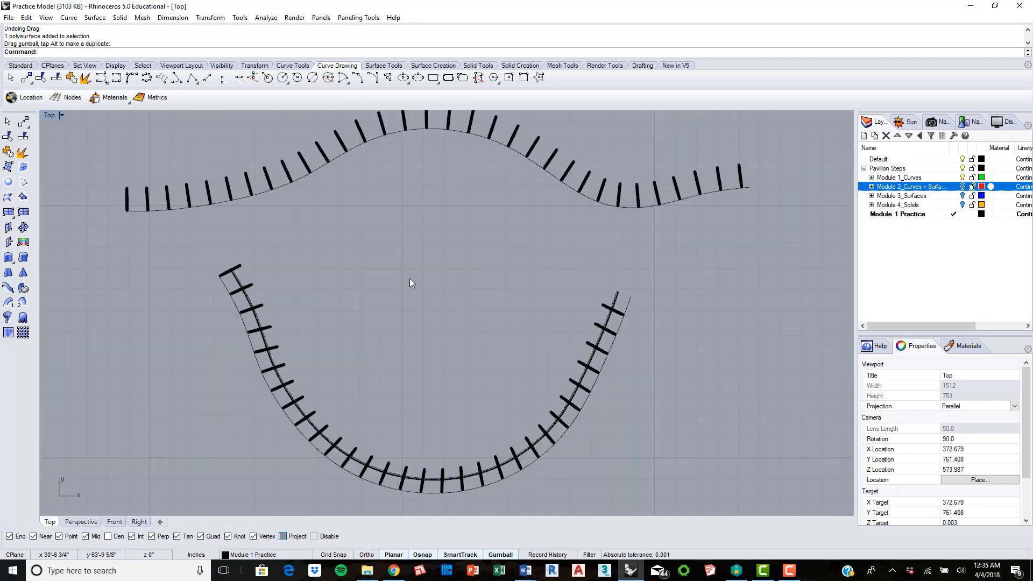
mouse_move(394, 229)
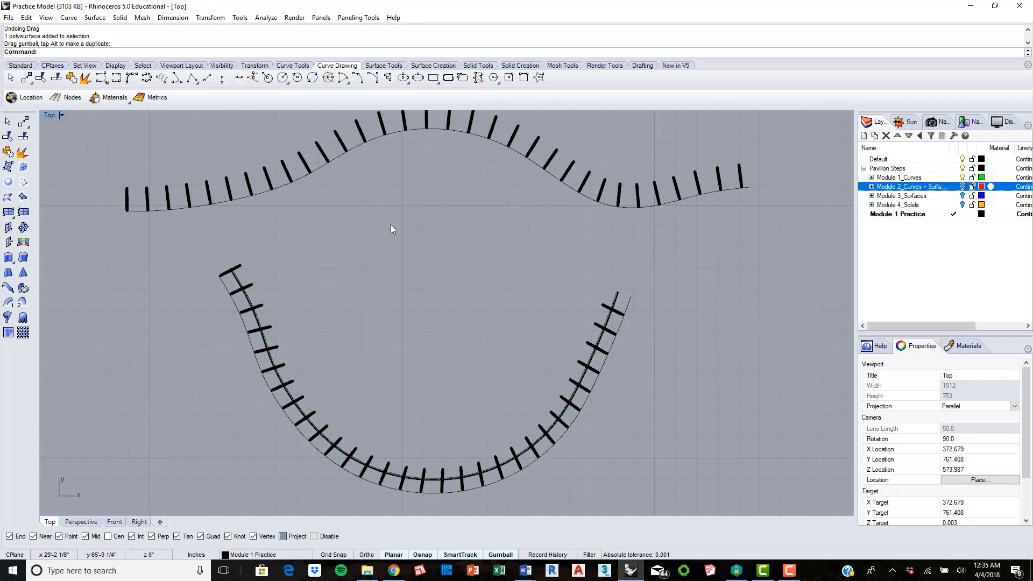
left_click(297, 78)
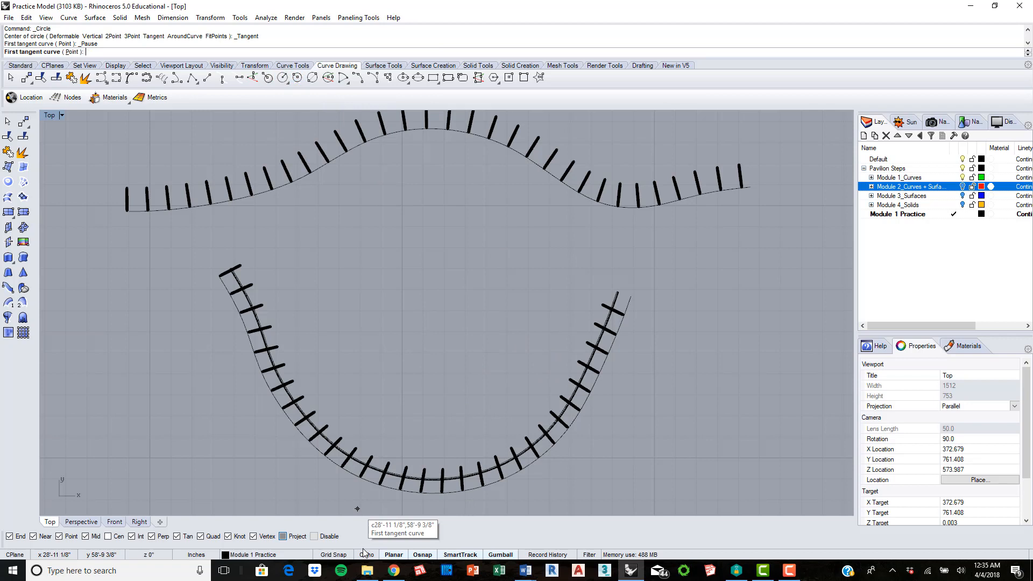
mouse_move(439, 324)
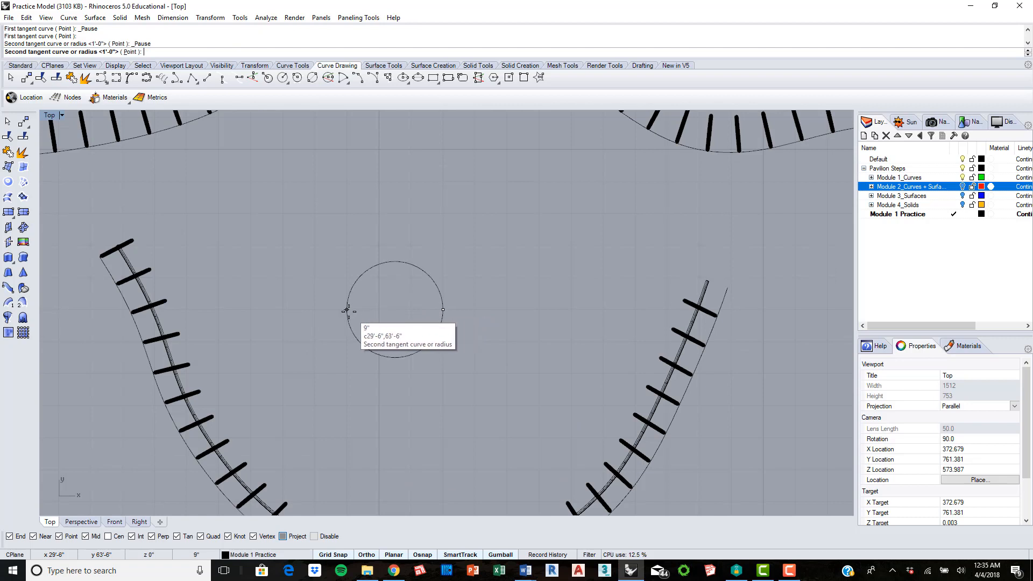
mouse_move(245, 310)
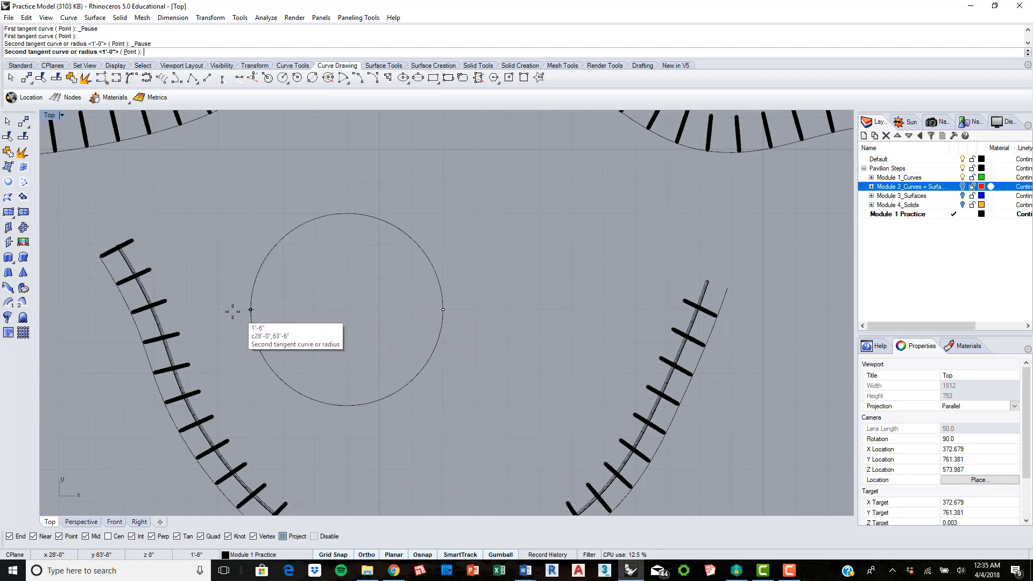
mouse_move(208, 310)
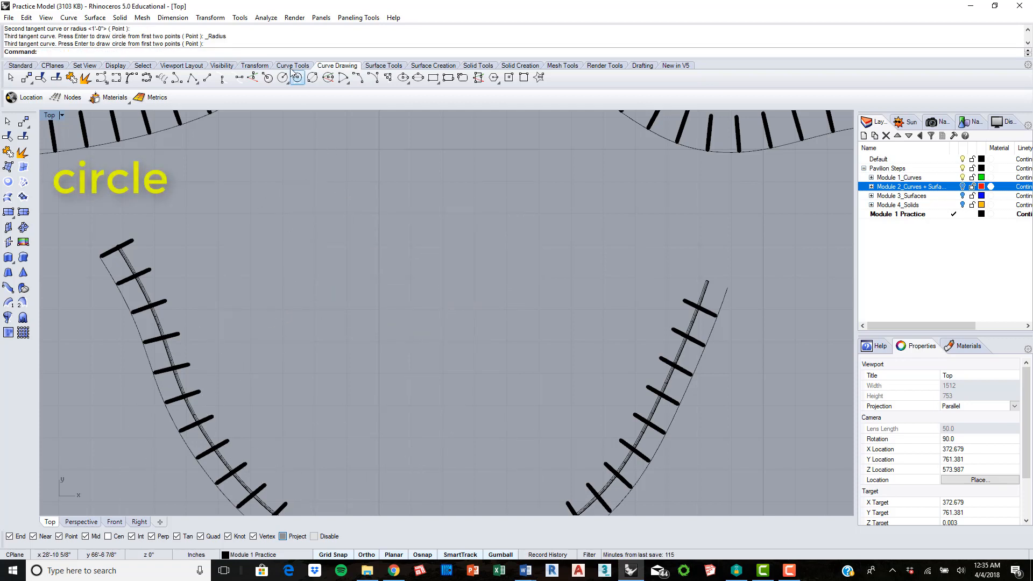
left_click(297, 78)
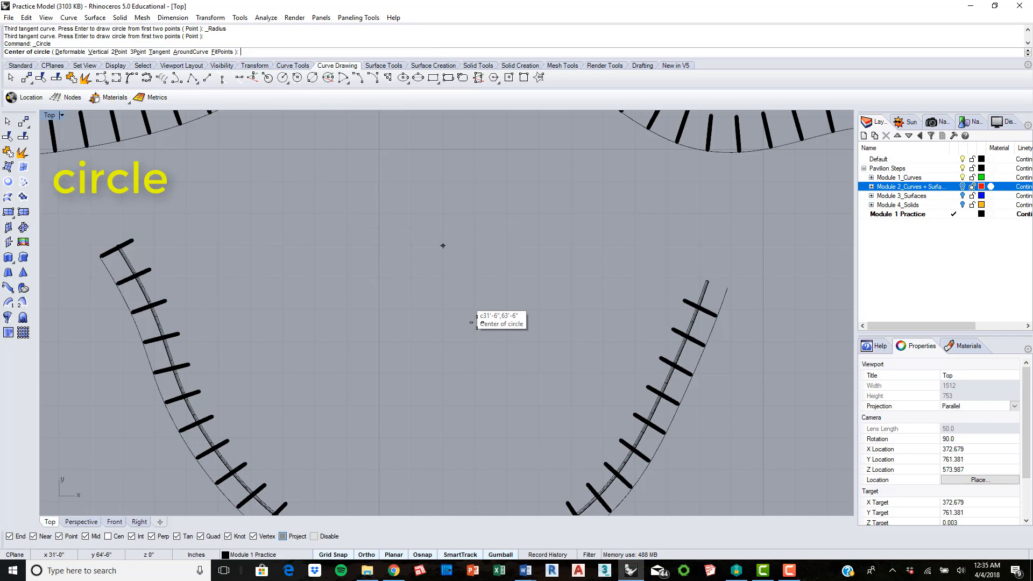
left_click(411, 309)
type("ExtrudeCrv")
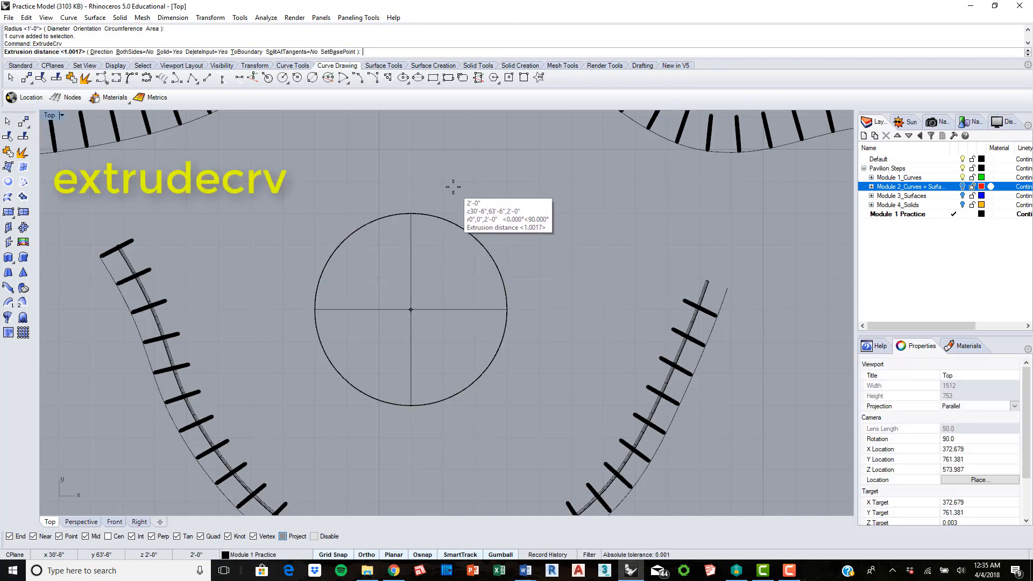
Extrude the circle 1 inch into a solid disc and select it in Perspective
type("1")
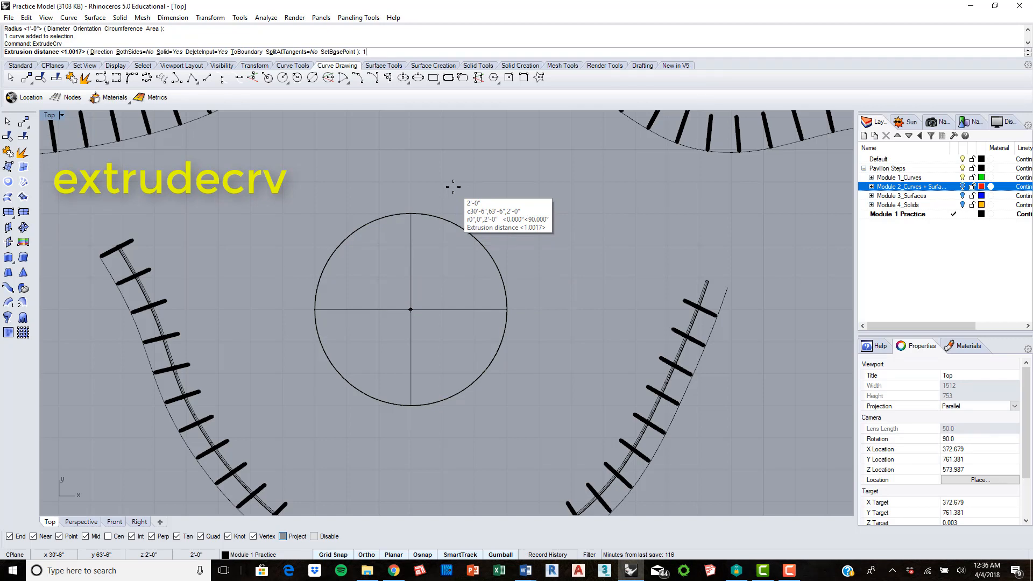
key("Enter")
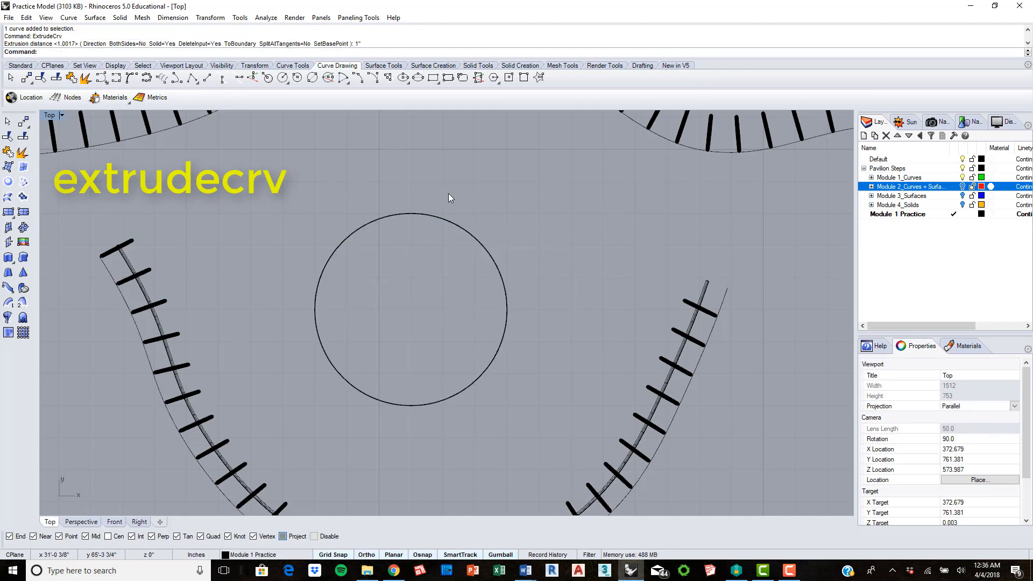
key("Enter")
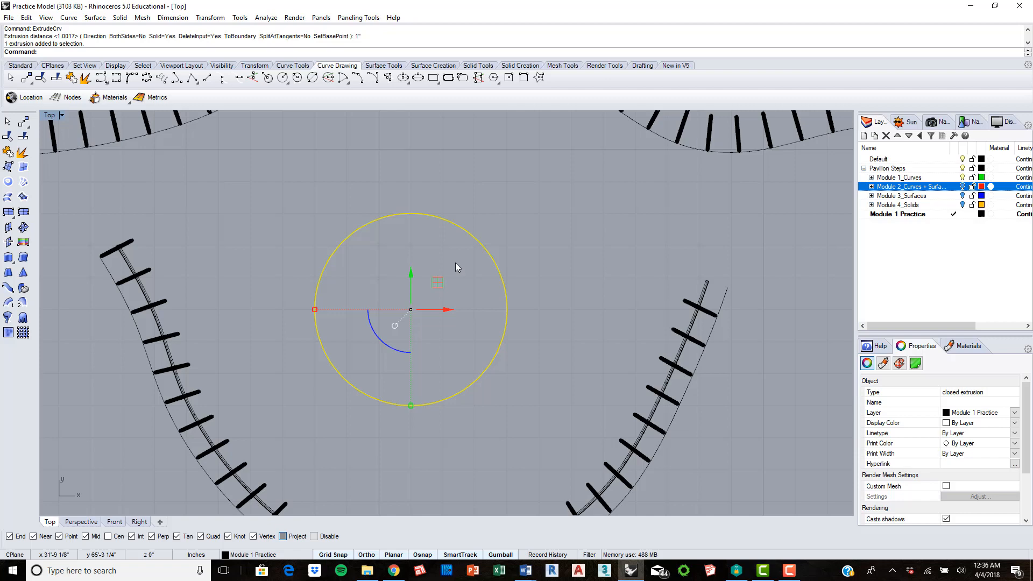
left_click(80, 521)
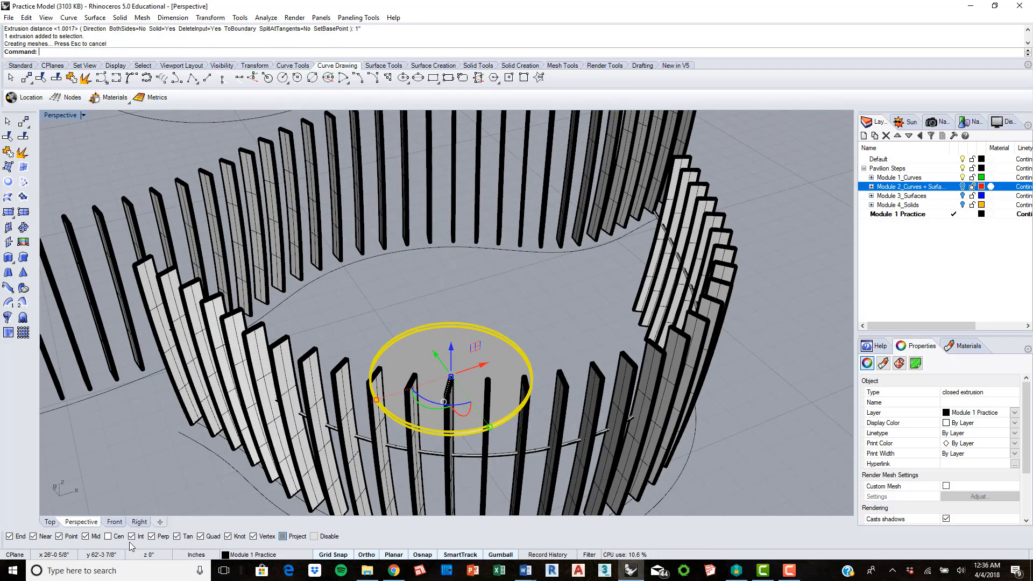
Copy the disc upward in Front view for a second seat tier, then start Cylinder
left_click(114, 520)
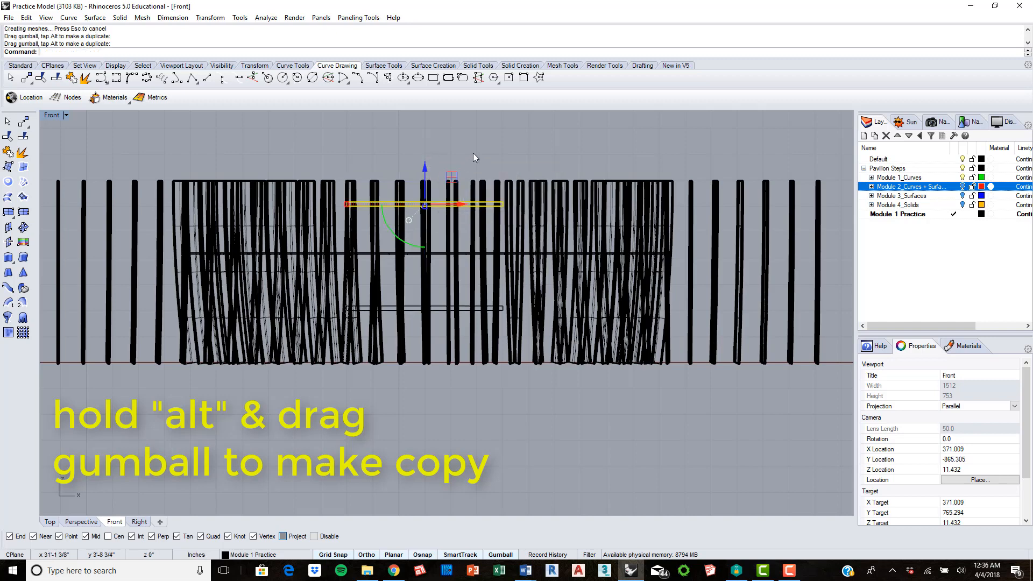
left_click(49, 115)
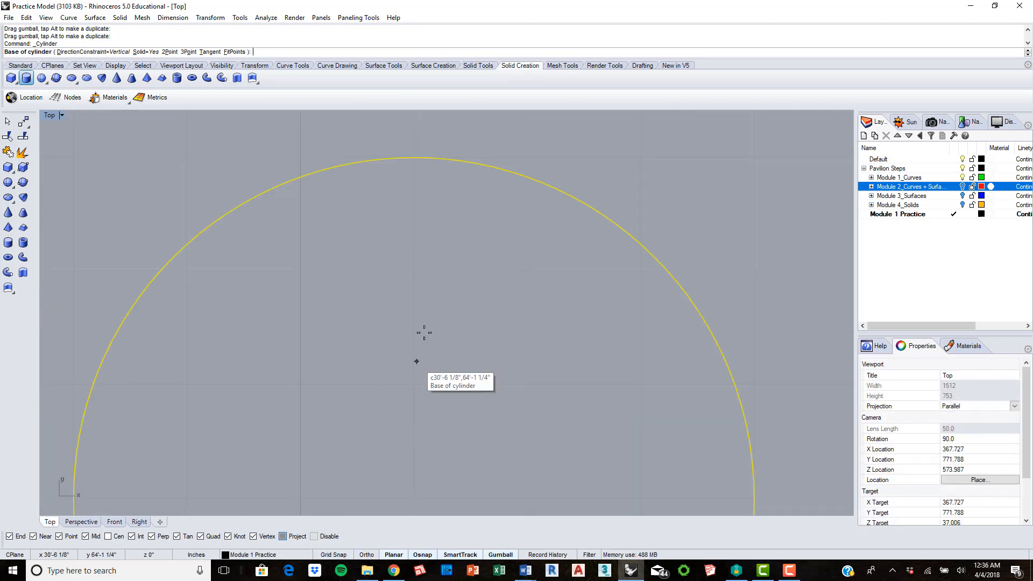
Place a 1/4"-radius, 2'-1" tall cylinder support near the disc edge and start Array
left_click(417, 361)
type("Array")
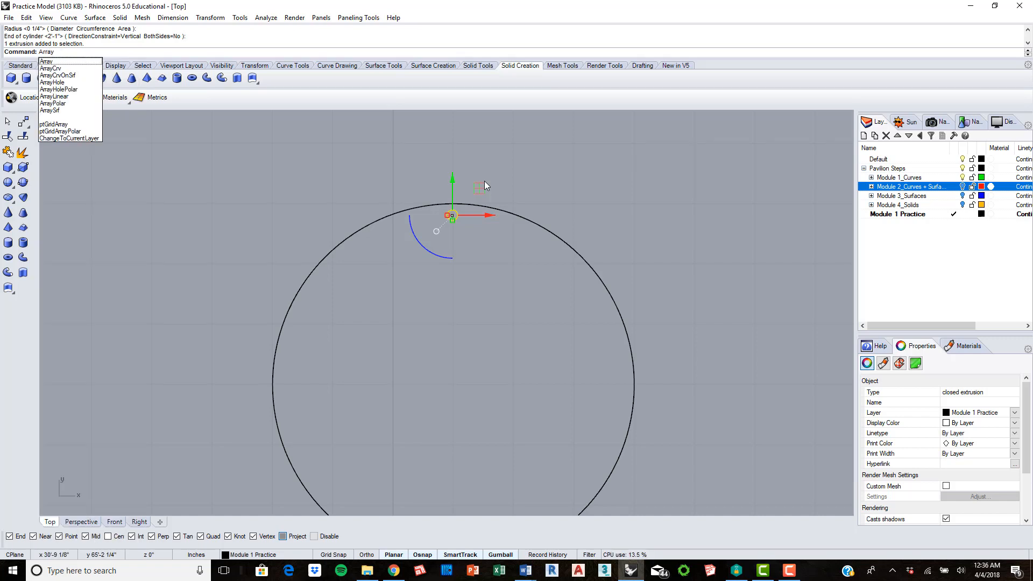
left_click(49, 103)
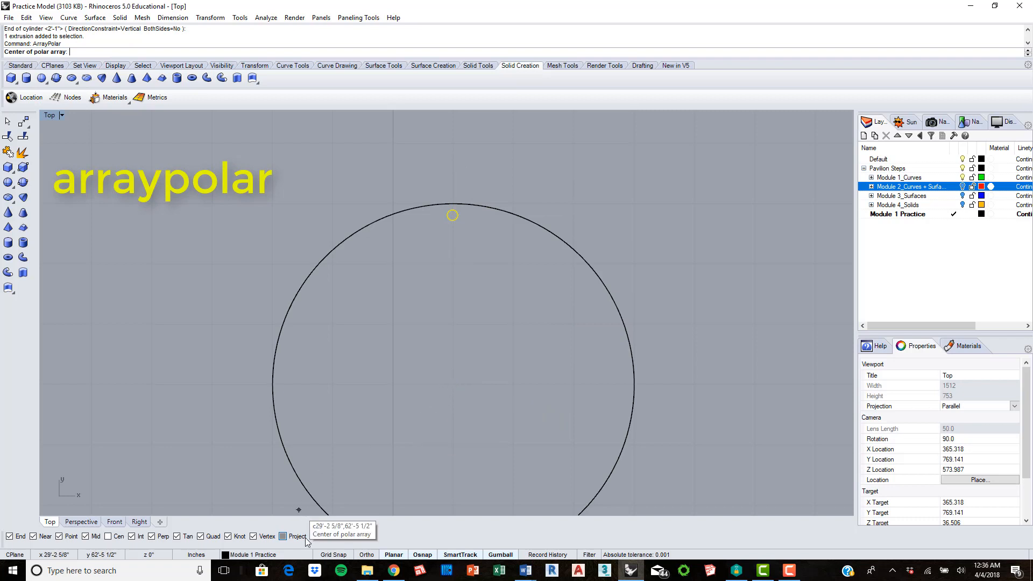
mouse_move(451, 382)
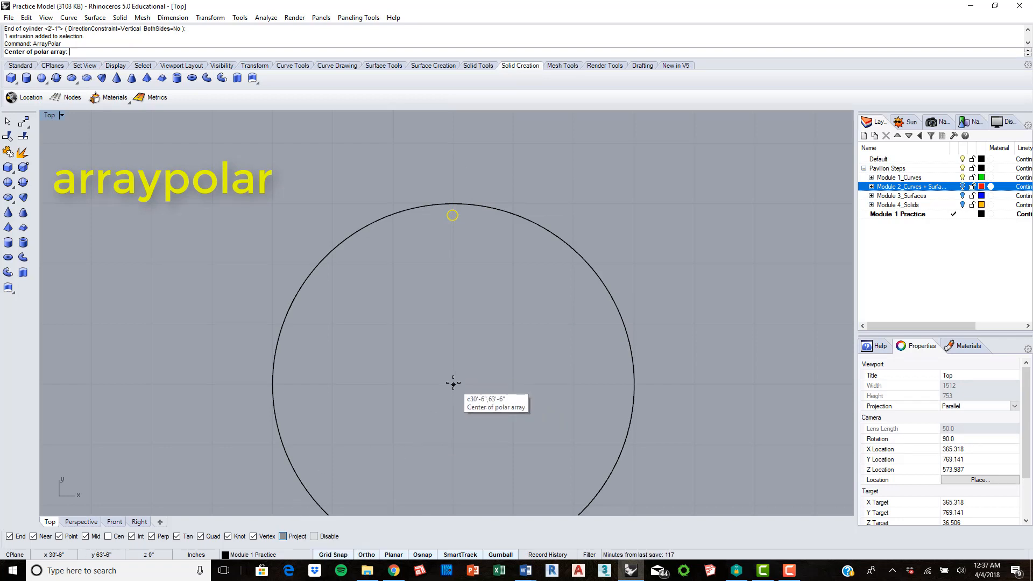
Polar-array the support 3 times about the disc centre over a 240-degree fill angle
left_click(453, 384)
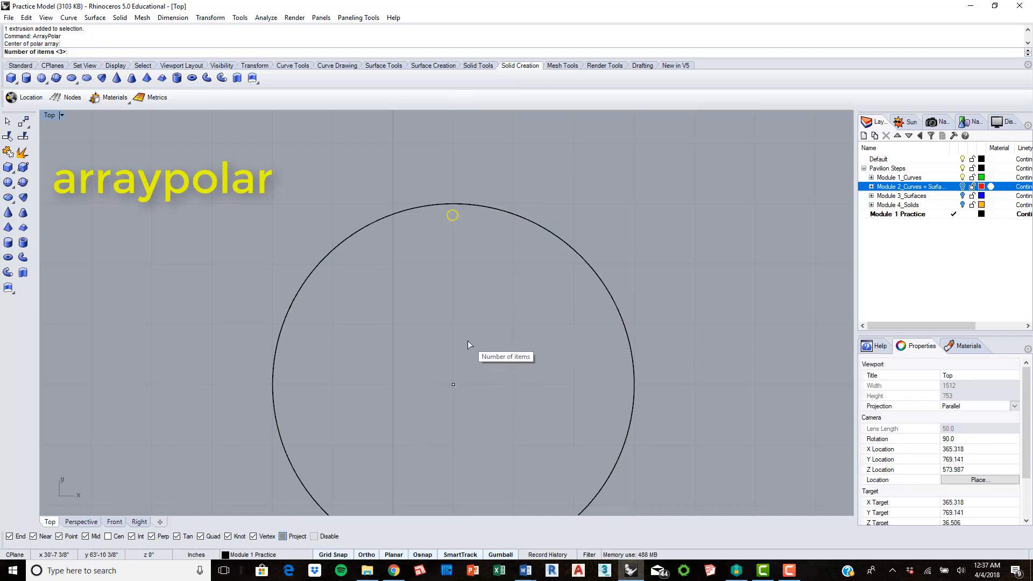
type("3")
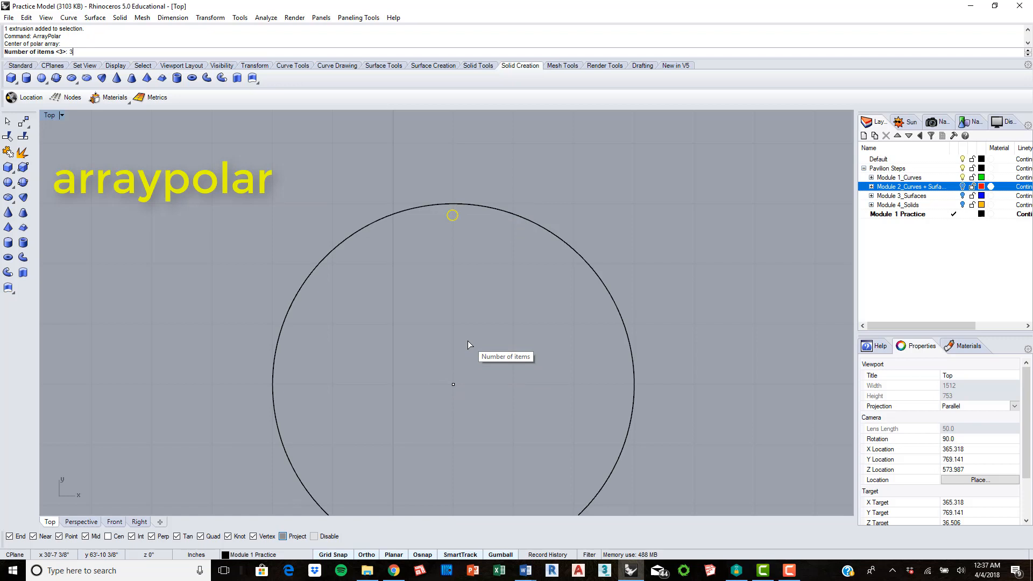
key("Enter")
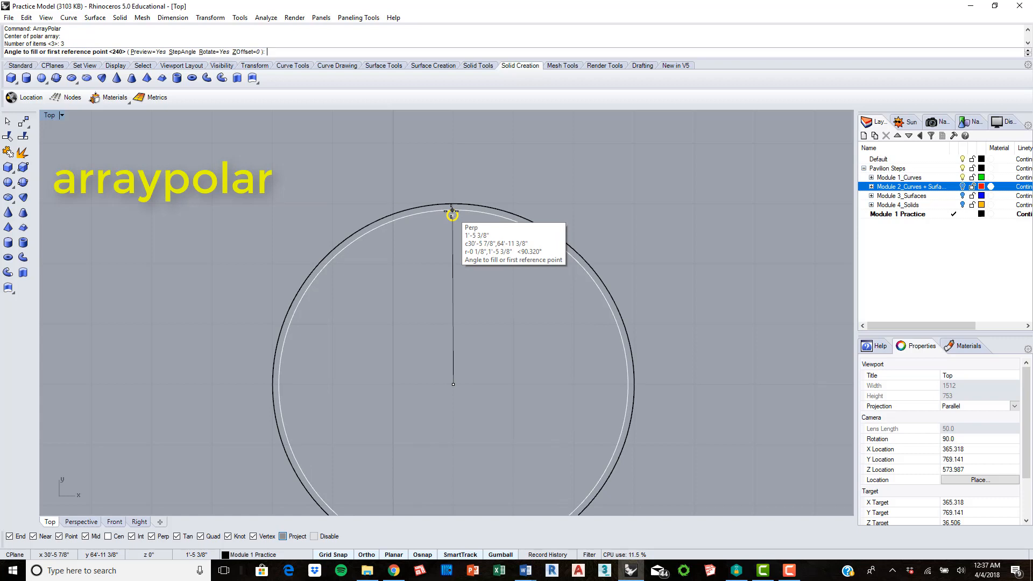
left_click(452, 214)
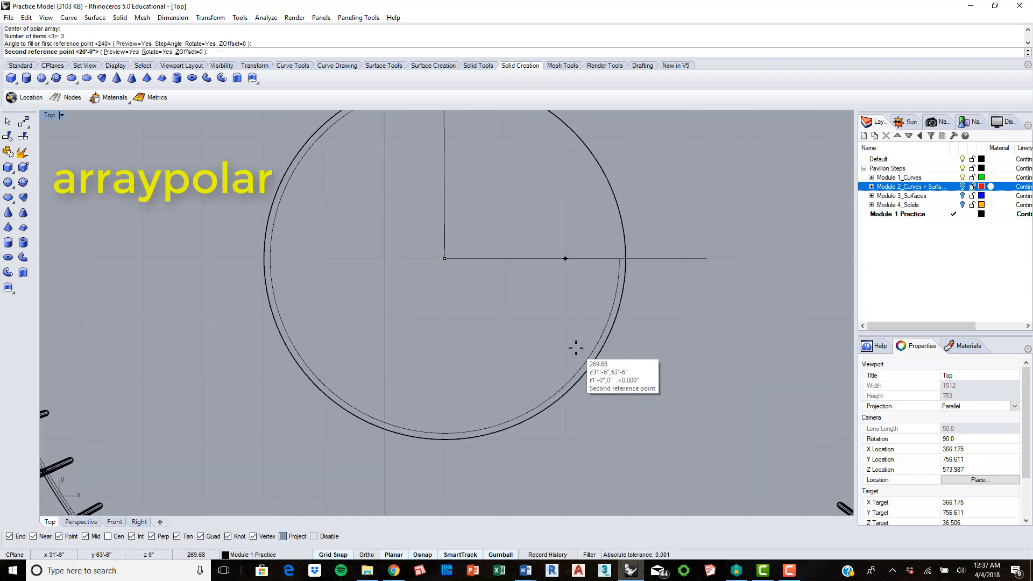
type("240")
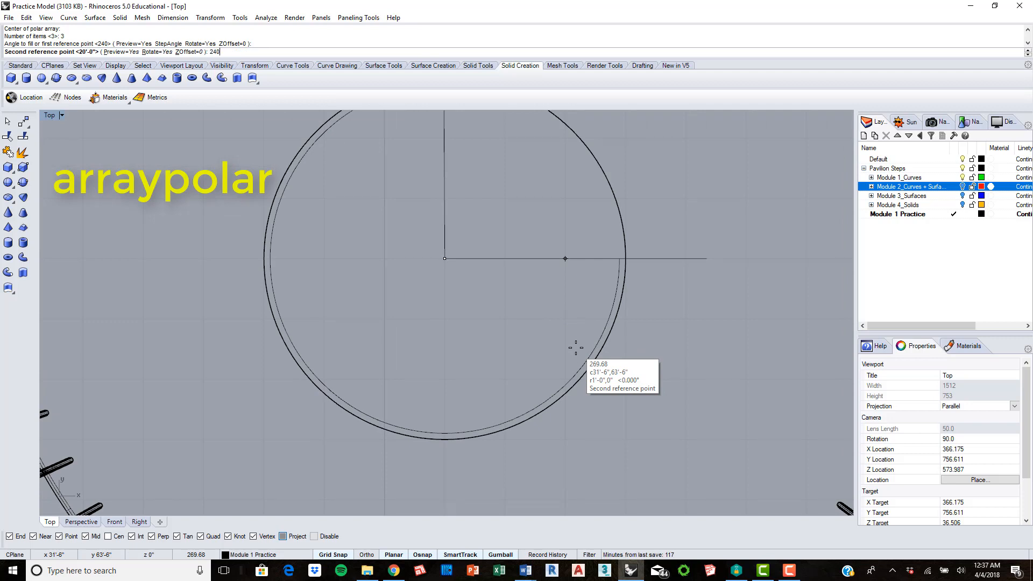
left_click(574, 345)
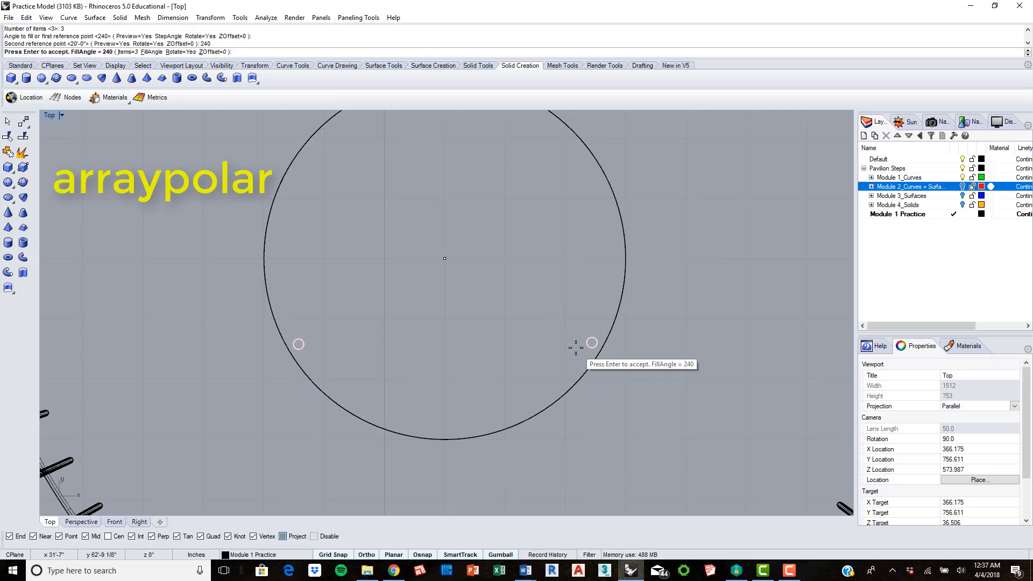
key("Enter")
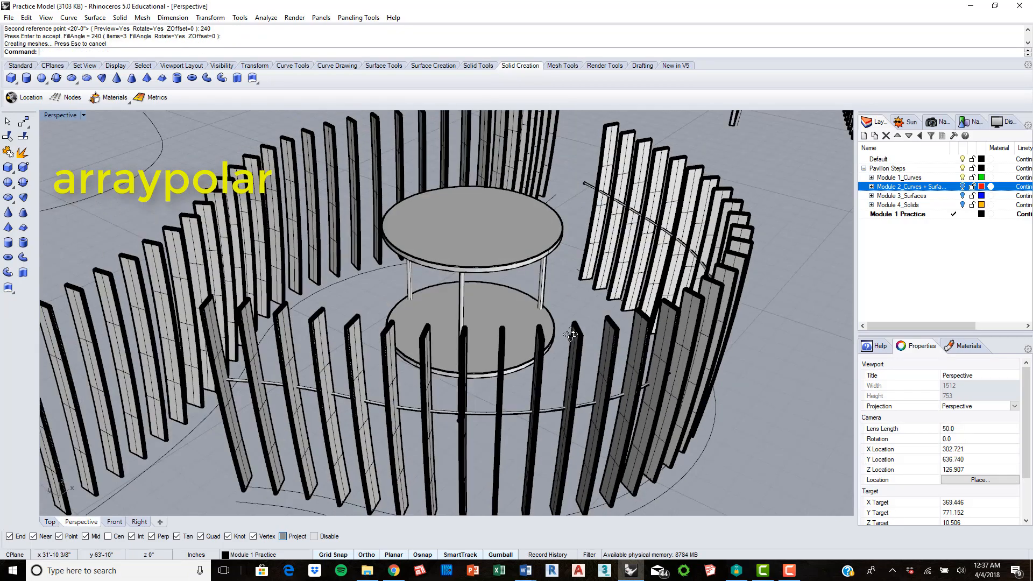
left_click_drag(570, 332, 524, 310)
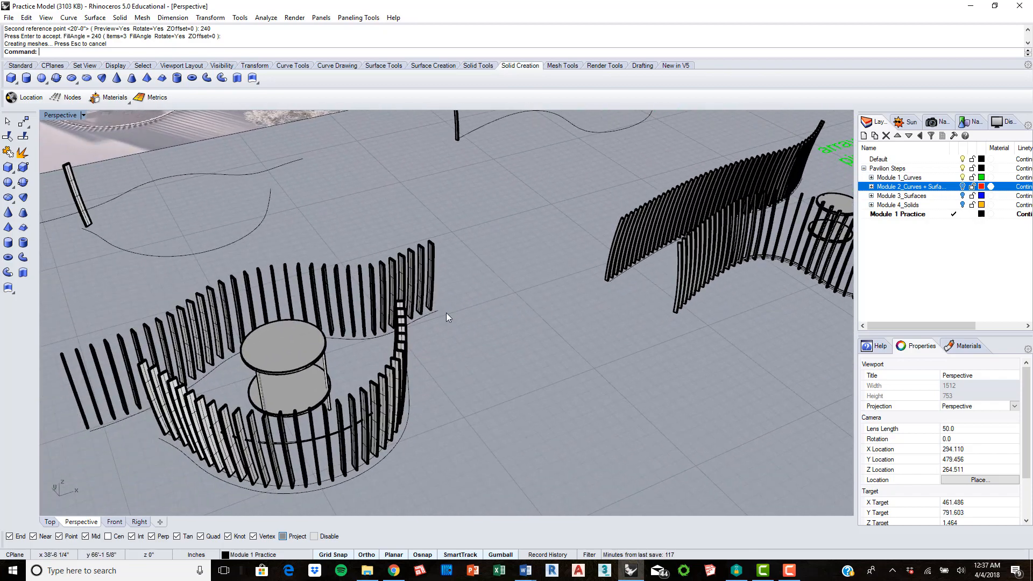
left_click_drag(448, 316, 286, 260)
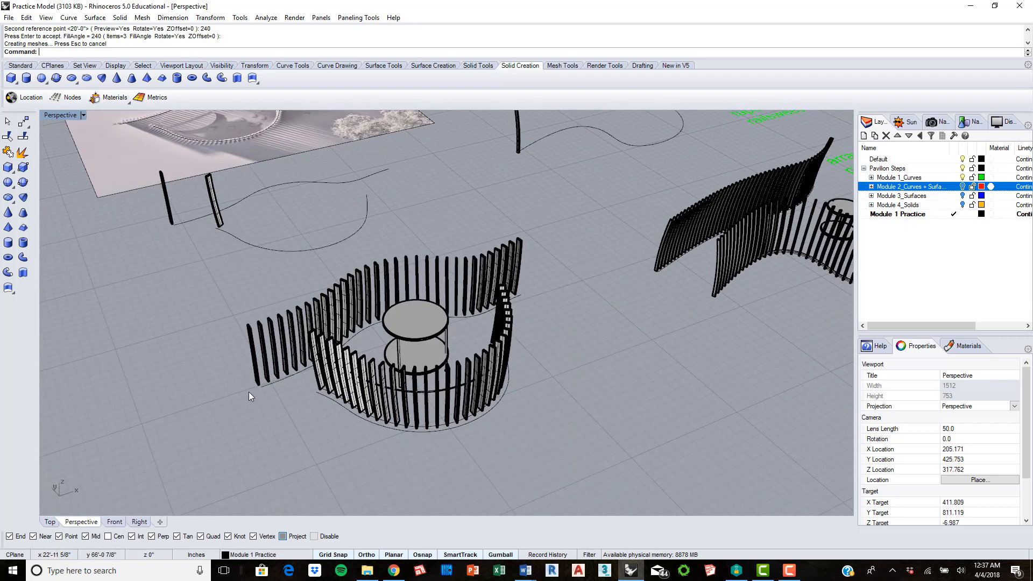
mouse_move(396, 309)
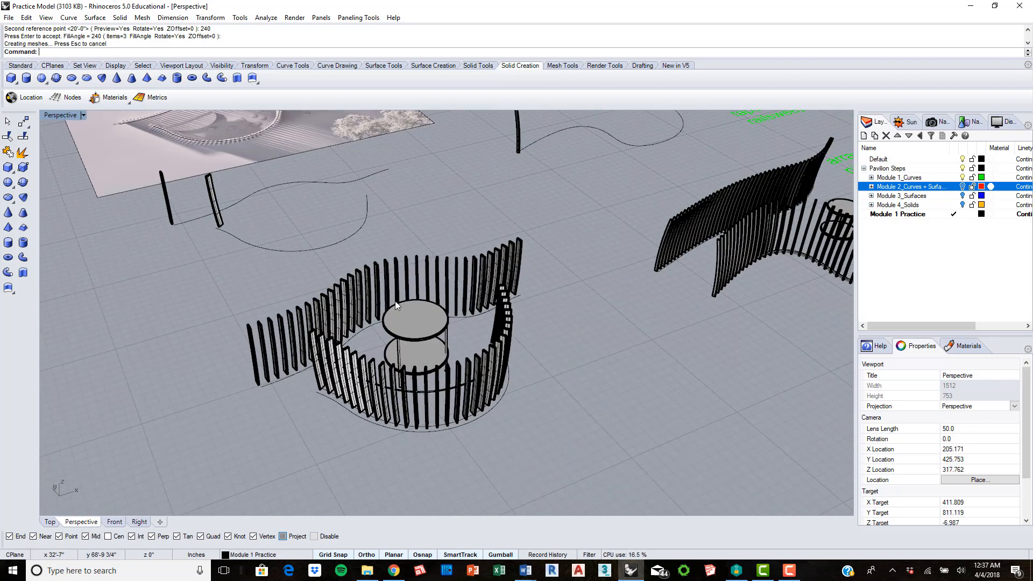